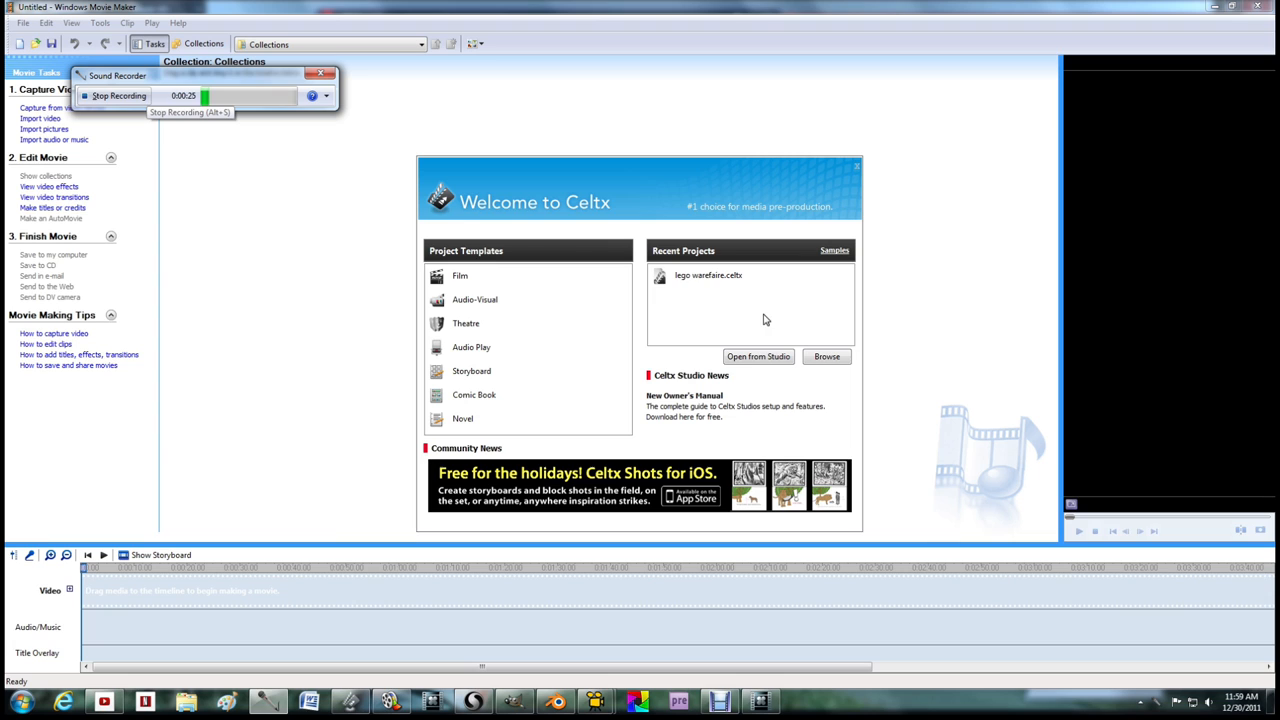
pyautogui.moveTo(352, 700)
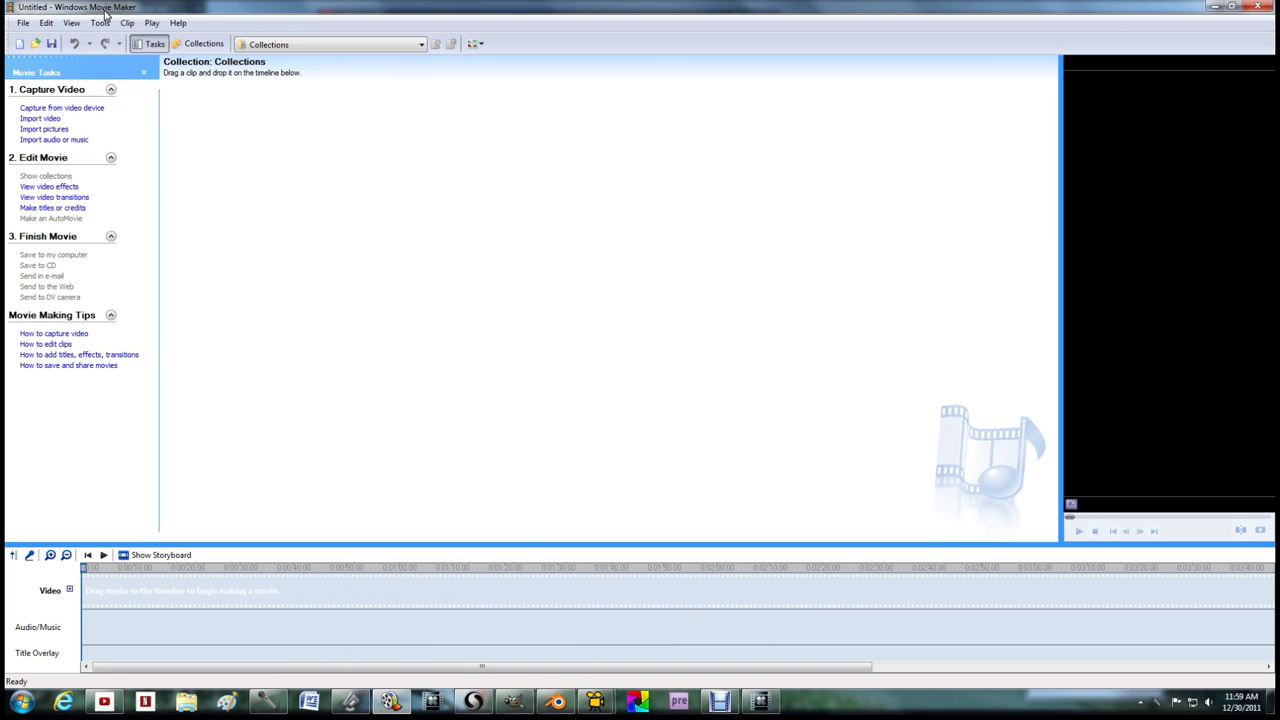
pyautogui.moveTo(100, 22)
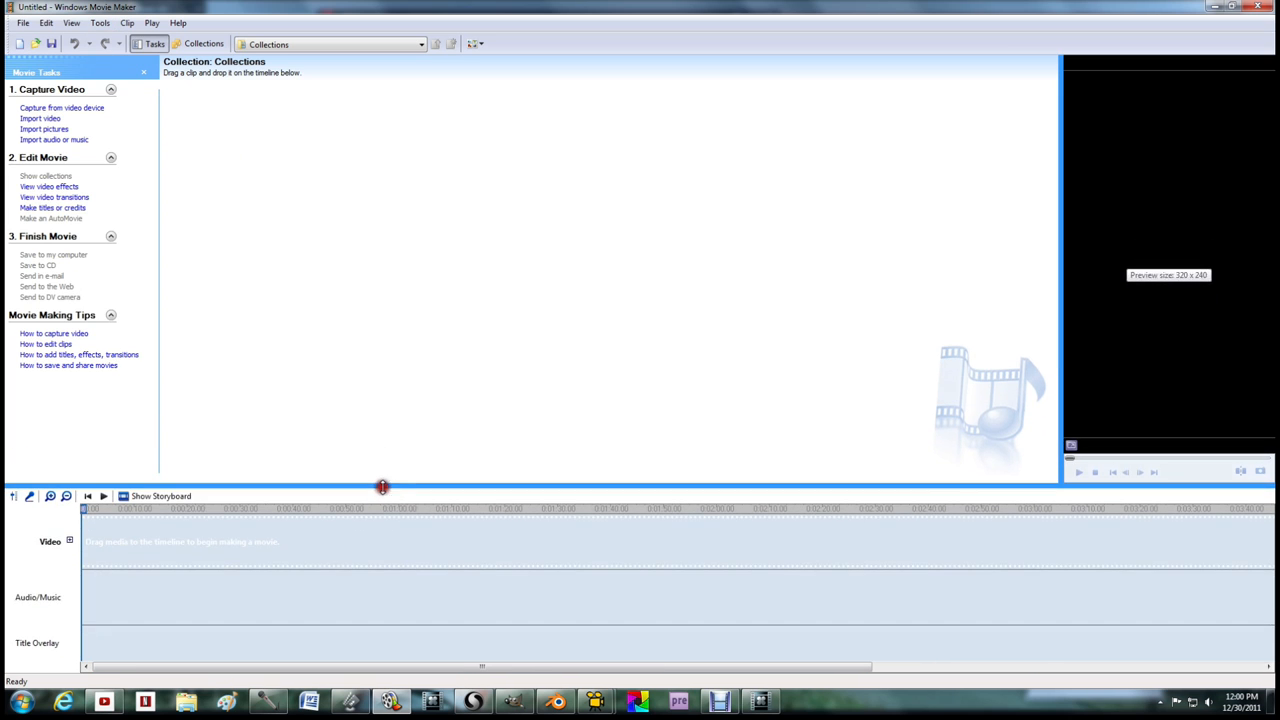
# - Place the clip from collection 003 onto the video timeline
pyautogui.click(420, 44)
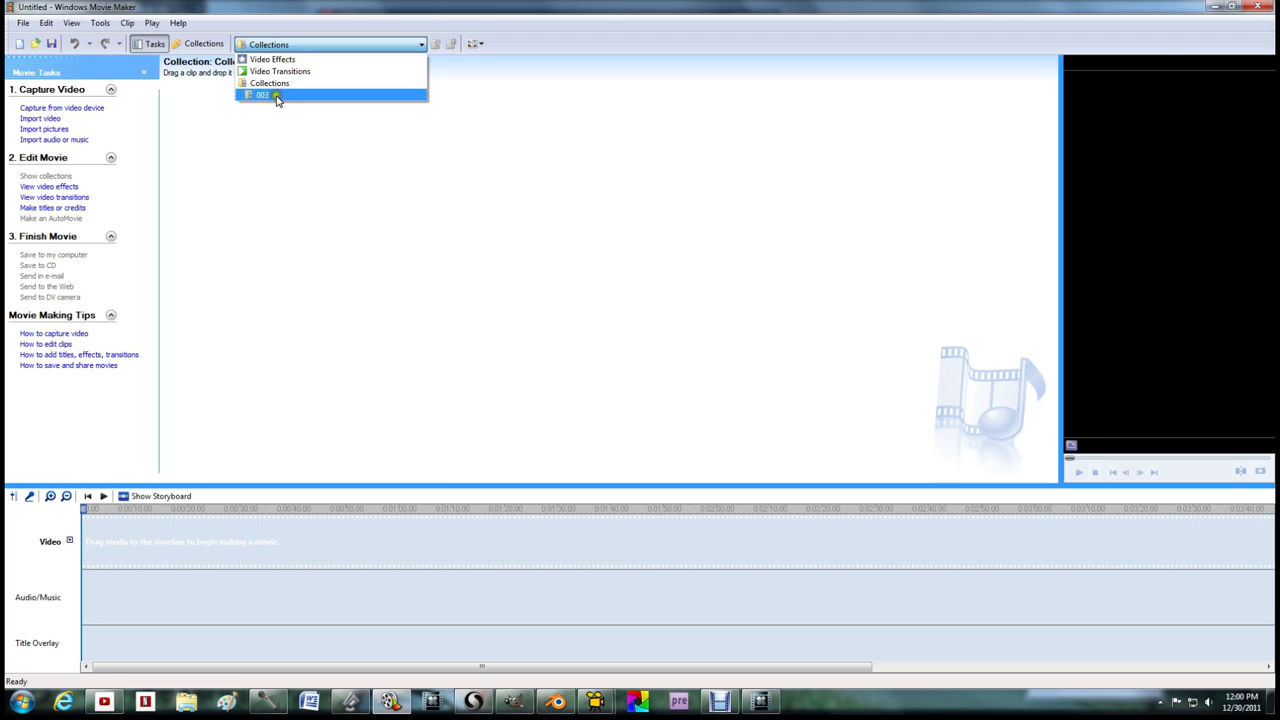
pyautogui.click(262, 96)
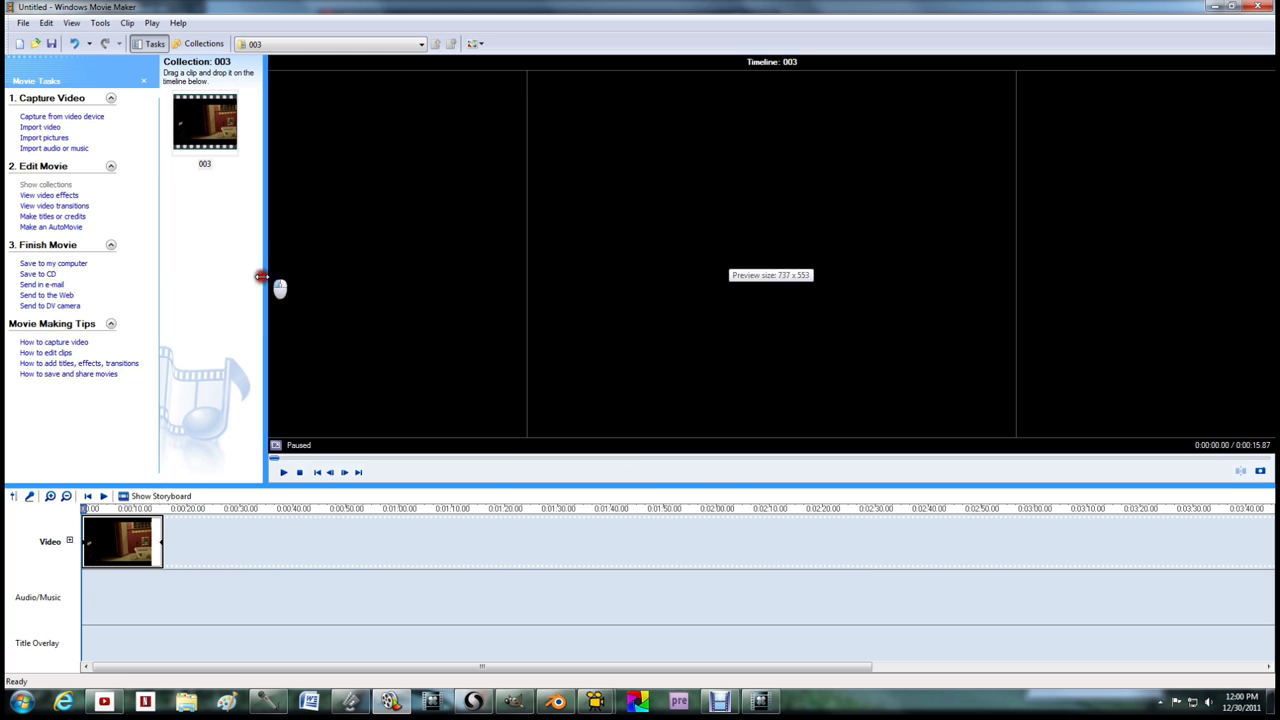
pyautogui.click(284, 472)
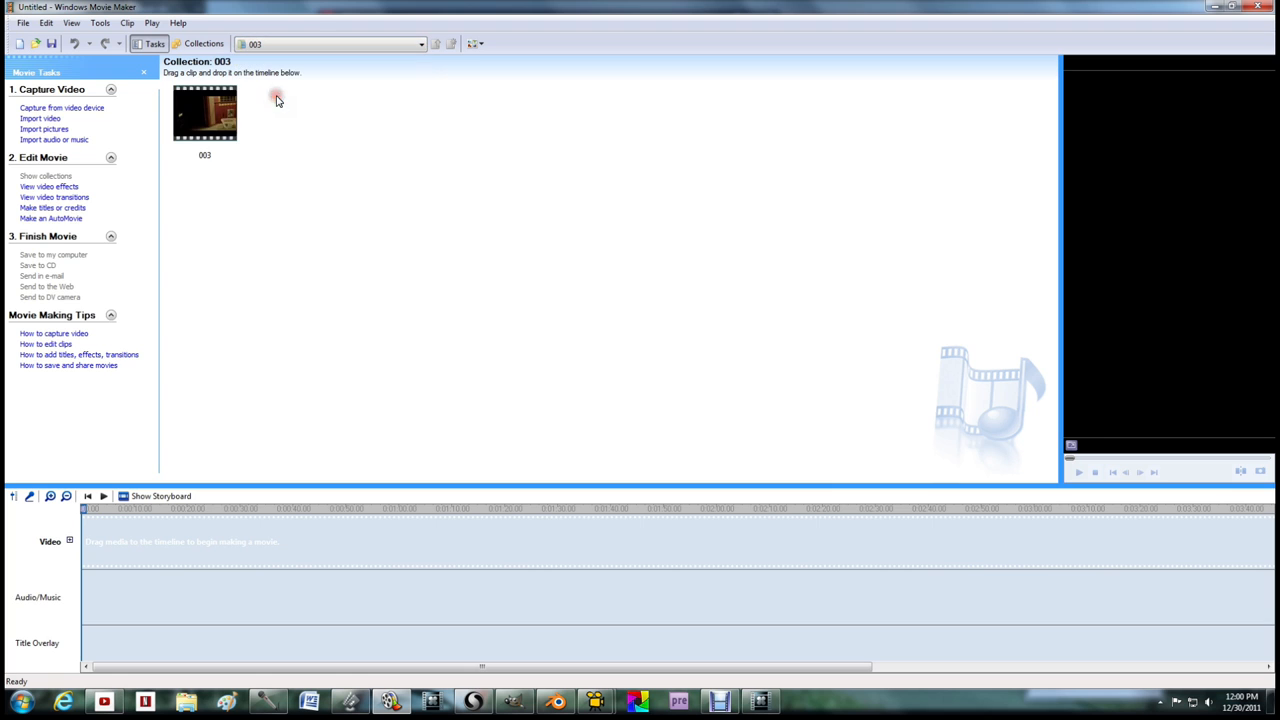
pyautogui.moveTo(204, 112); pyautogui.dragTo(122, 540)
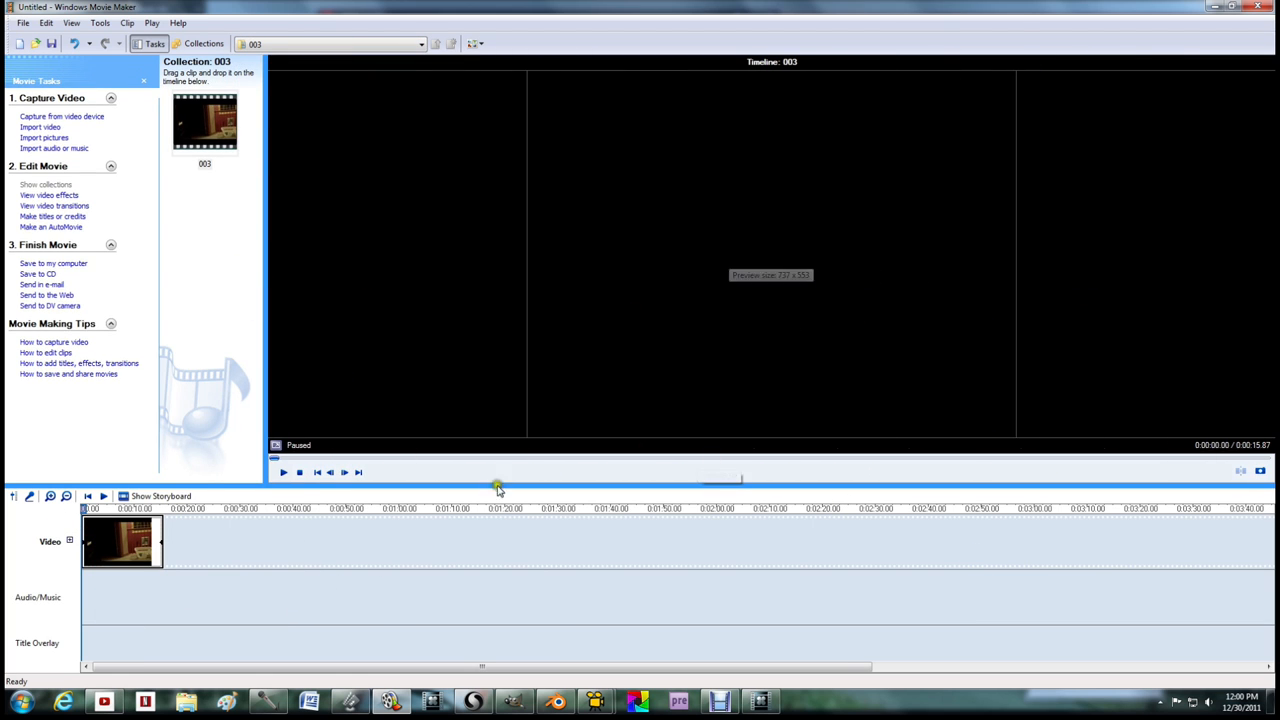
# - Preview the movie with play/pause a few times, then close Celtx without saving
pyautogui.click(284, 472)
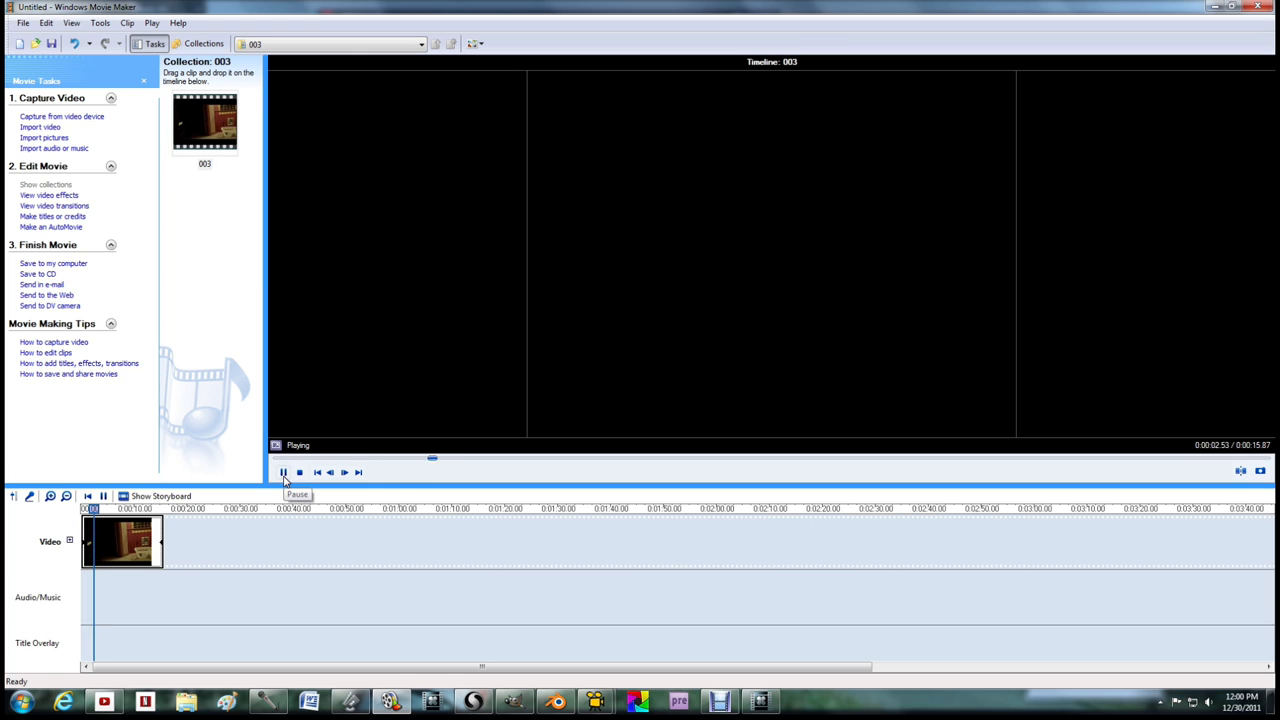
pyautogui.click(284, 472)
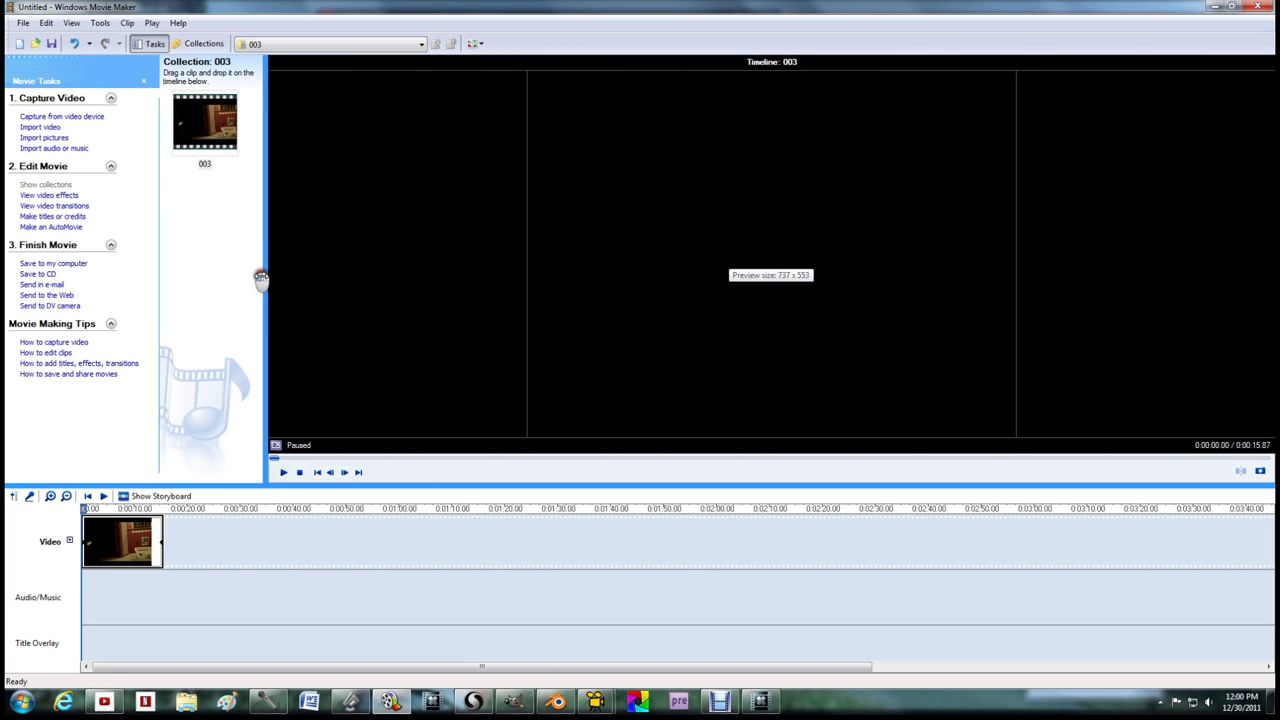
pyautogui.click(284, 472)
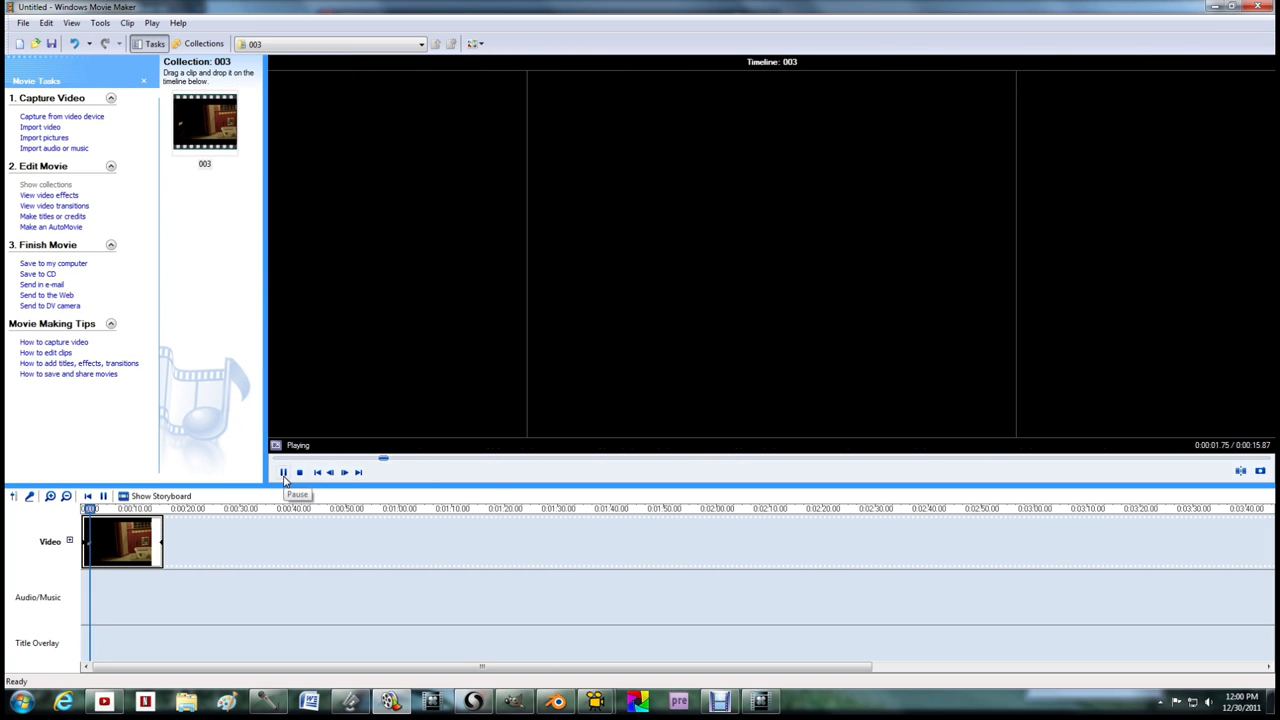
pyautogui.click(284, 472)
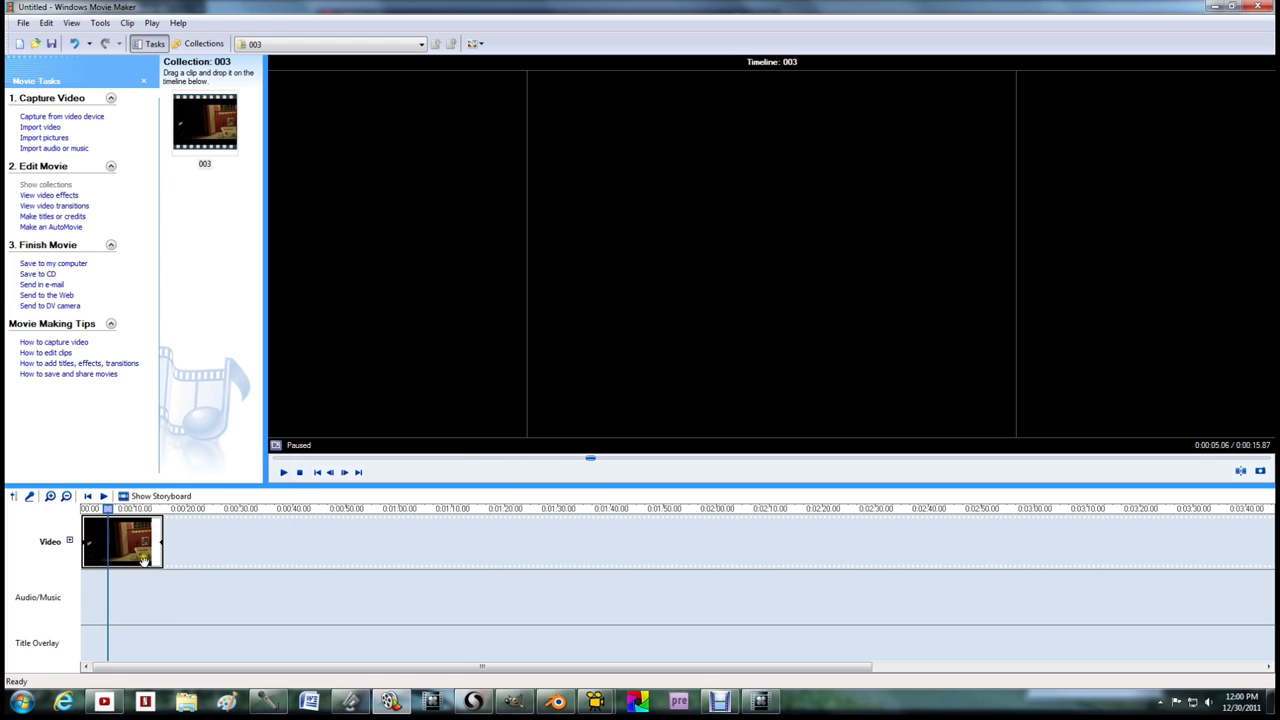
pyautogui.click(284, 472)
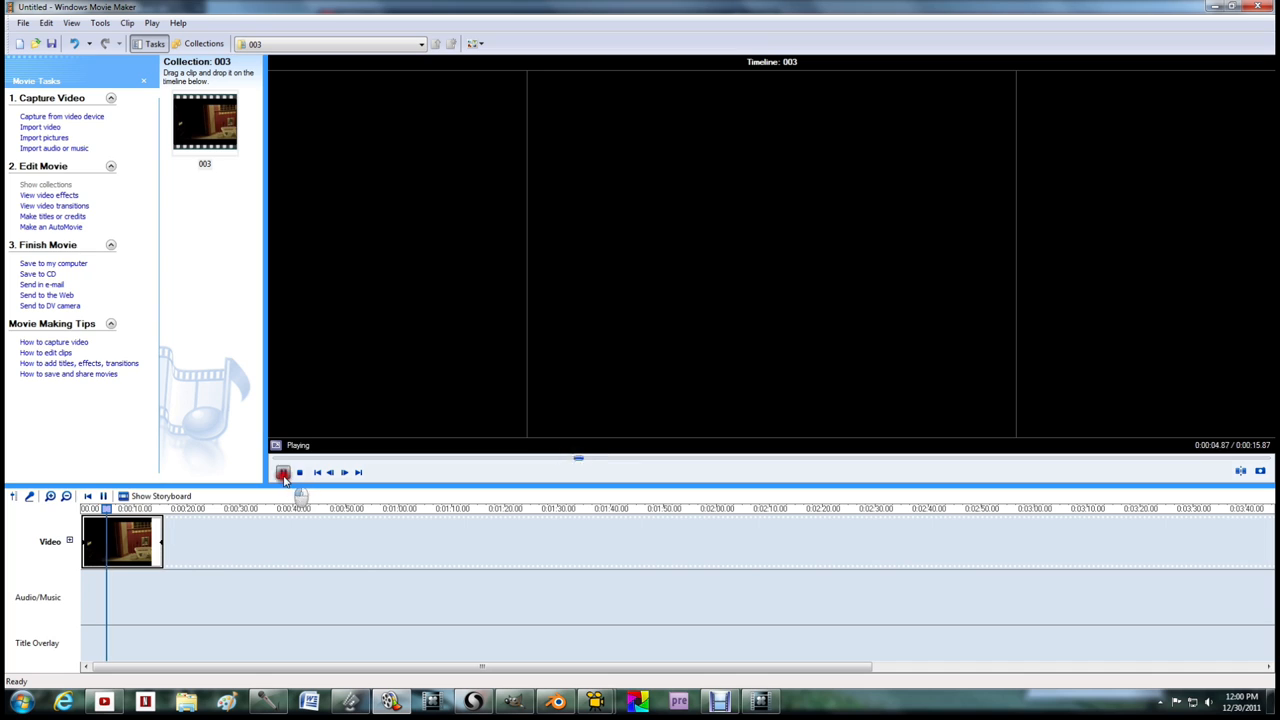
pyautogui.click(284, 472)
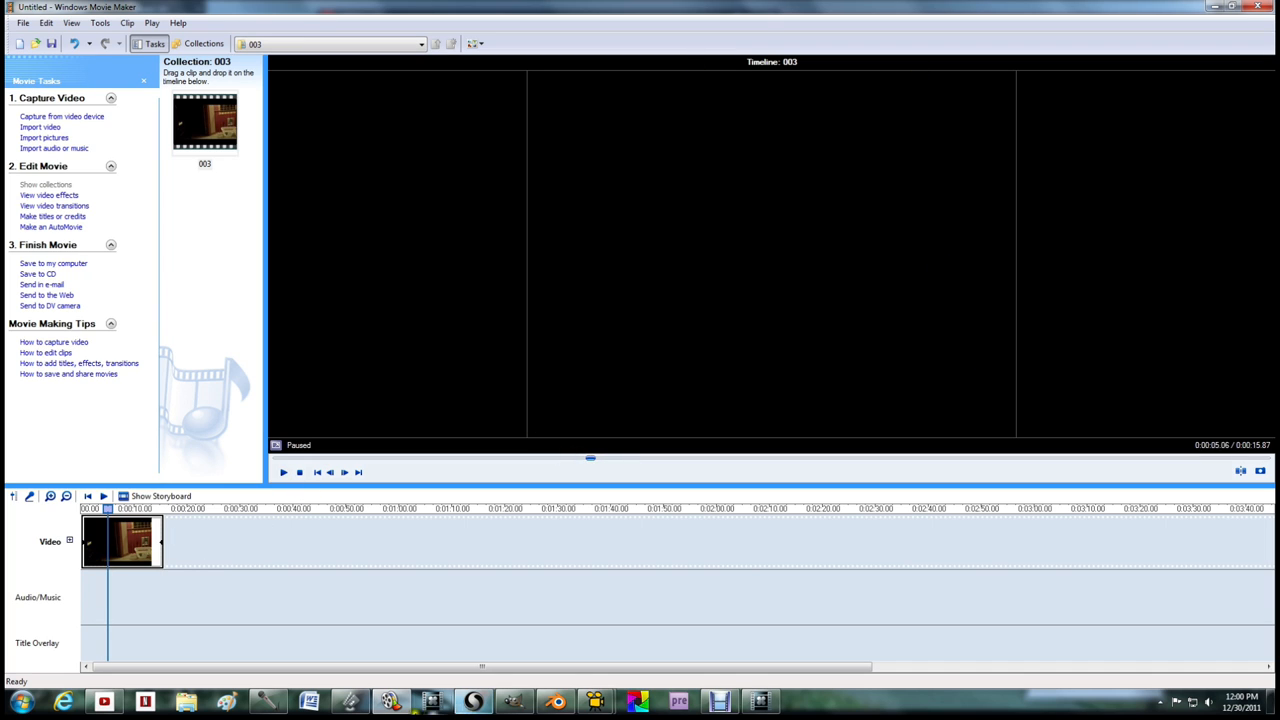
pyautogui.moveTo(1264, 20)
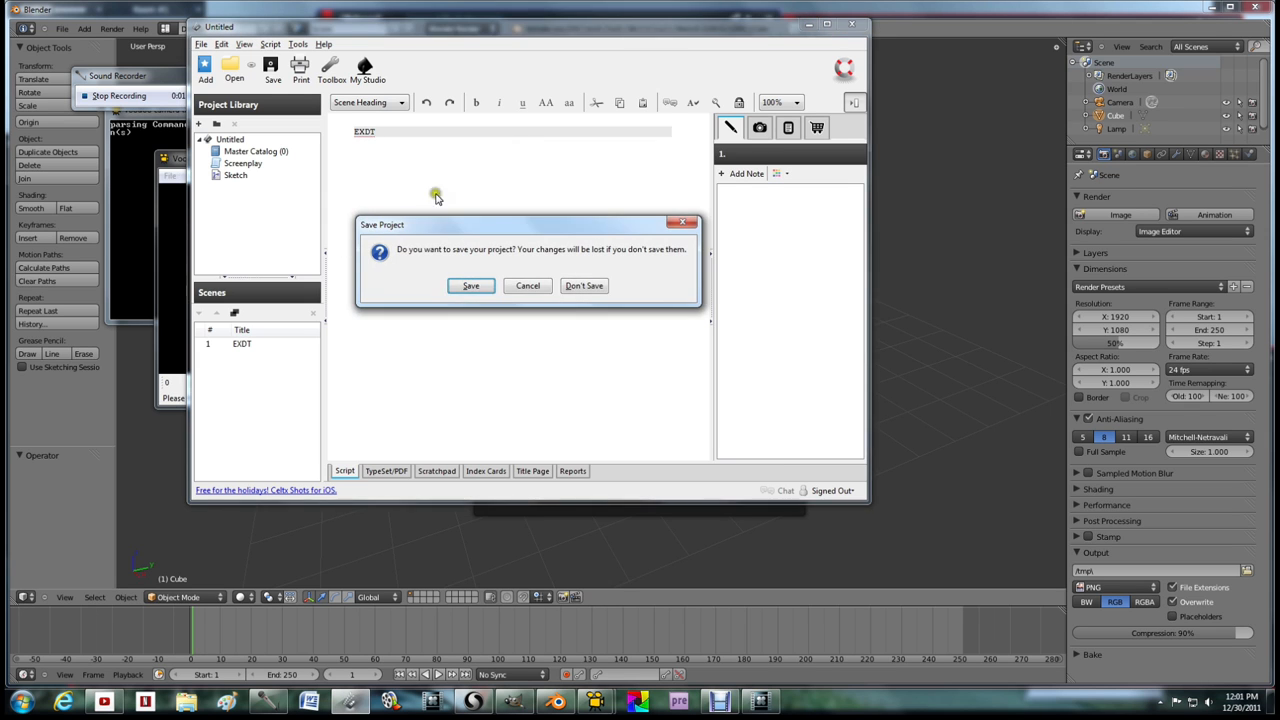
pyautogui.click(584, 284)
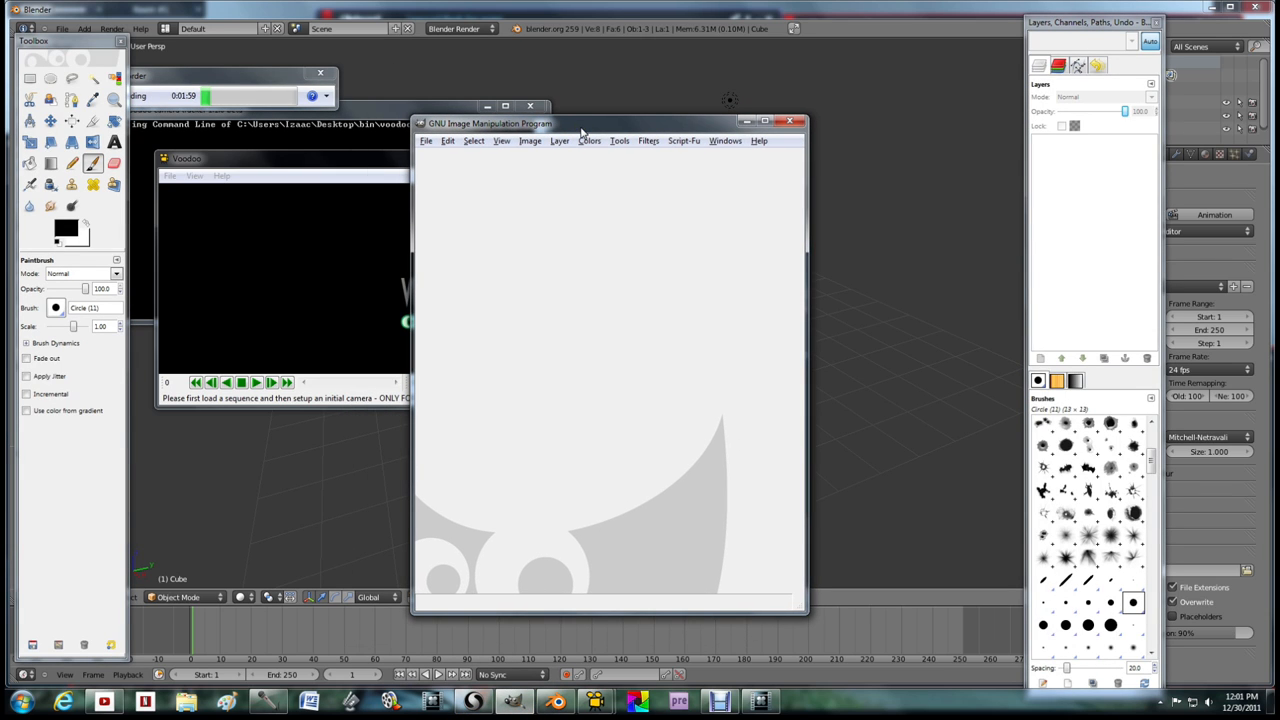
# - Move the GIMP window up the screen and show its File menu commands
pyautogui.moveTo(584, 124); pyautogui.dragTo(564, 40)
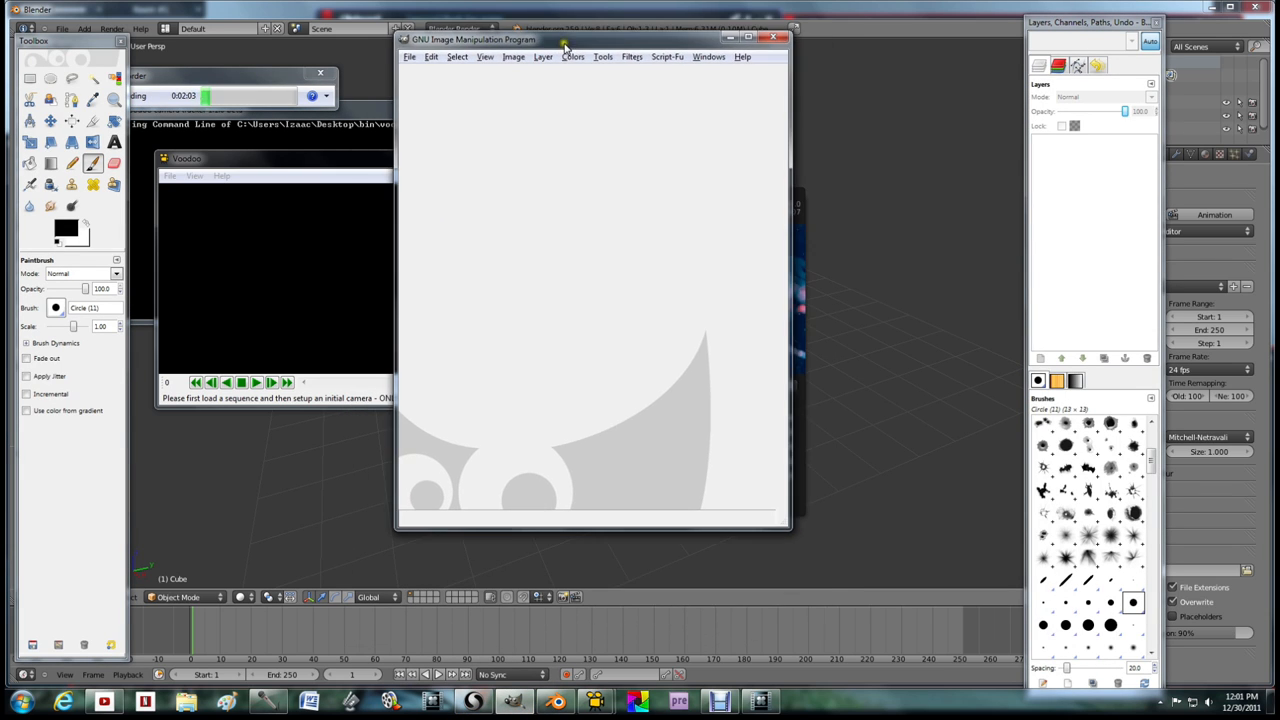
pyautogui.click(410, 56)
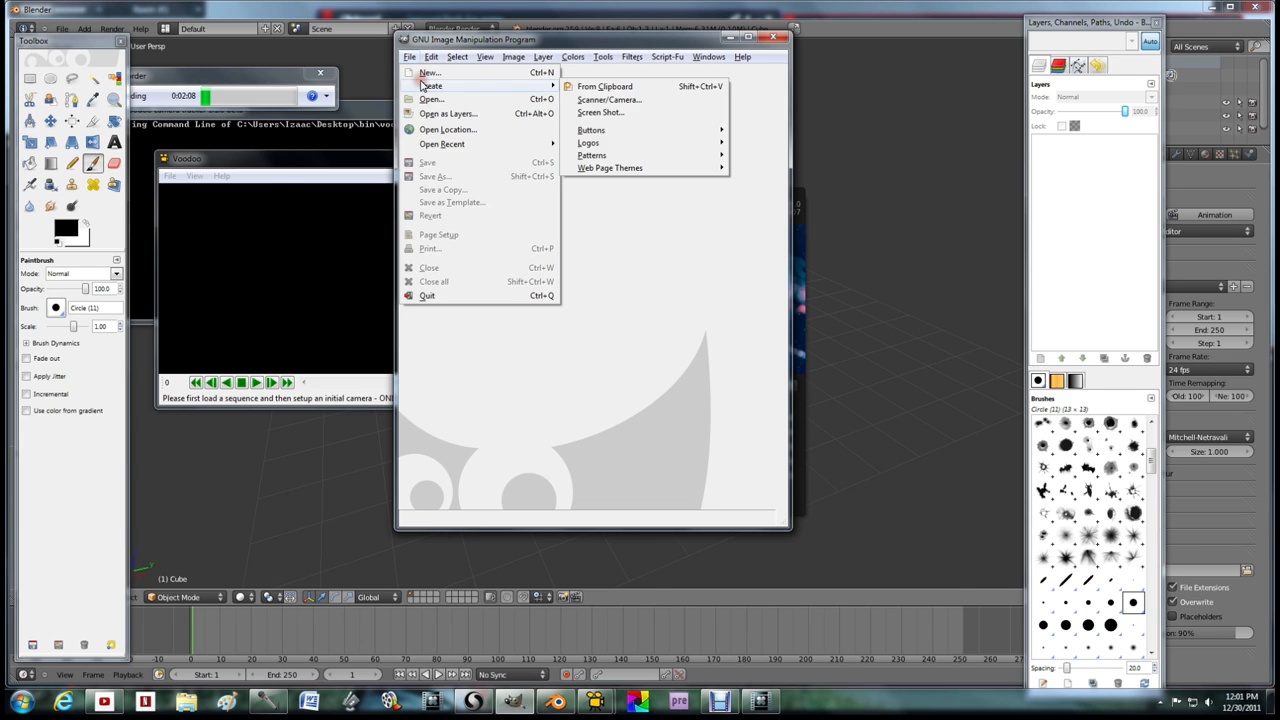
pyautogui.click(428, 72)
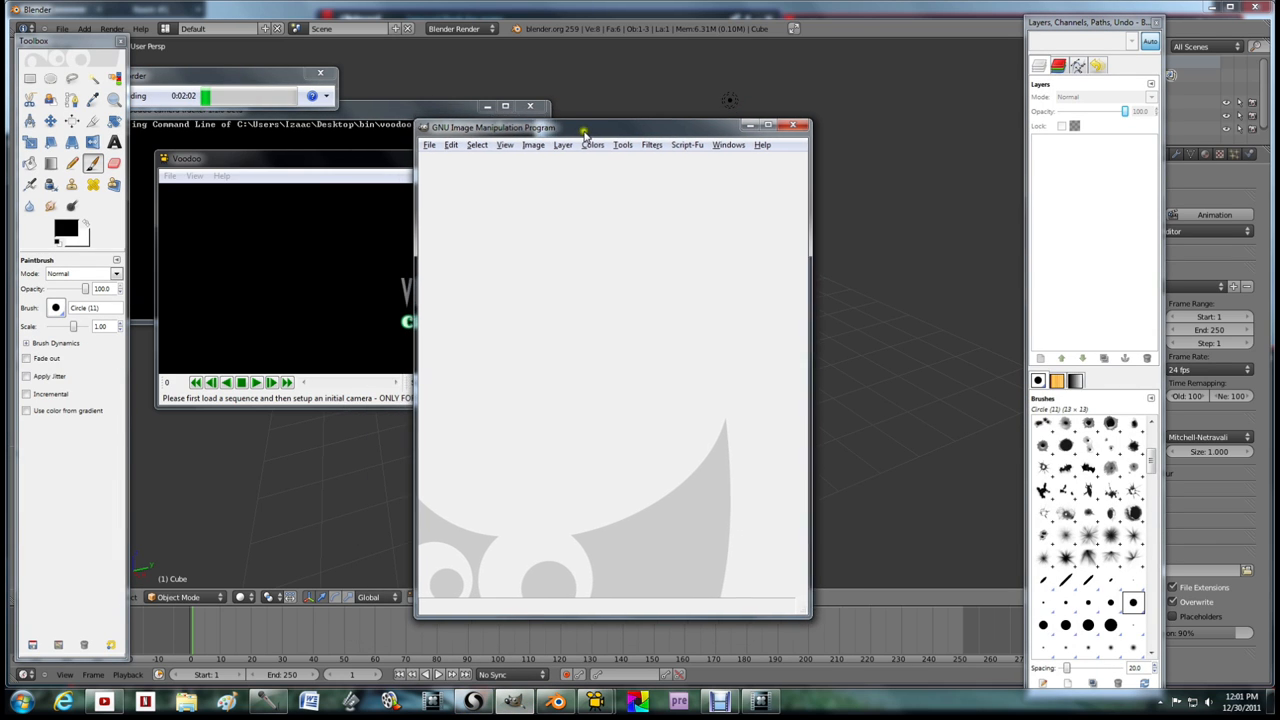
pyautogui.click(430, 56)
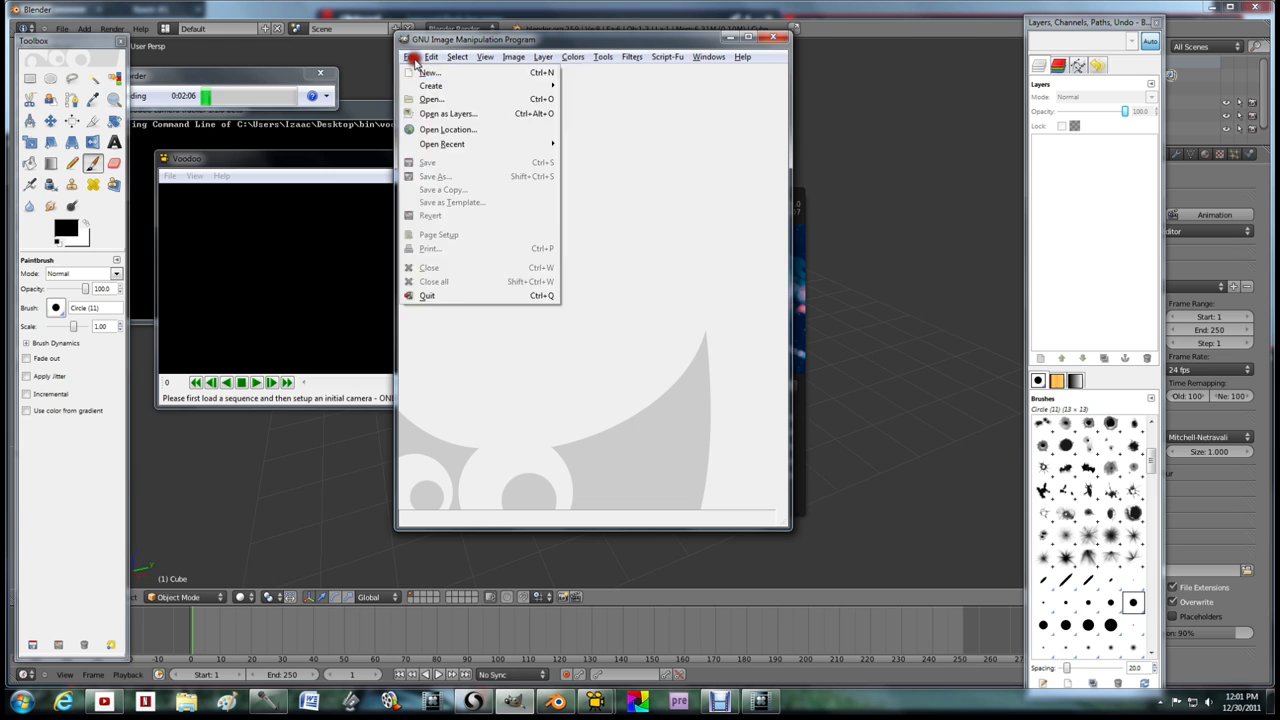
# - Paint a curved black stroke on a new blank image and bring up Gaussian Blur
pyautogui.click(430, 72)
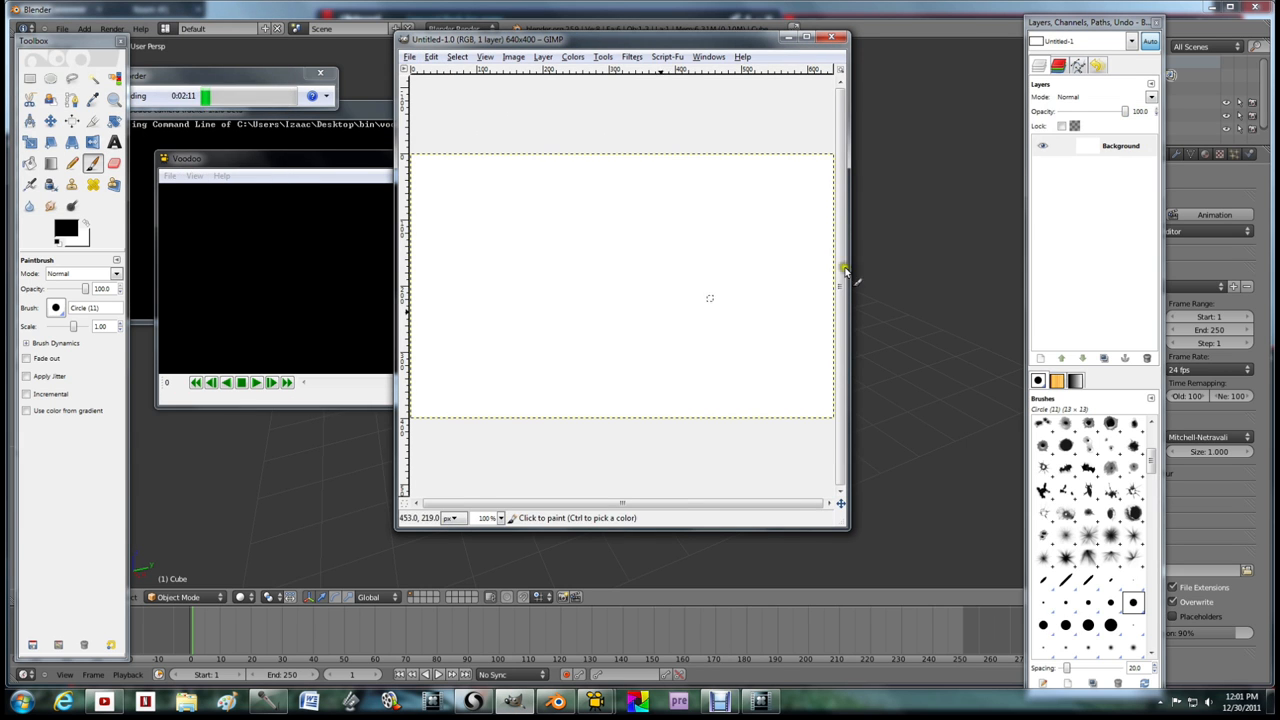
pyautogui.click(632, 56)
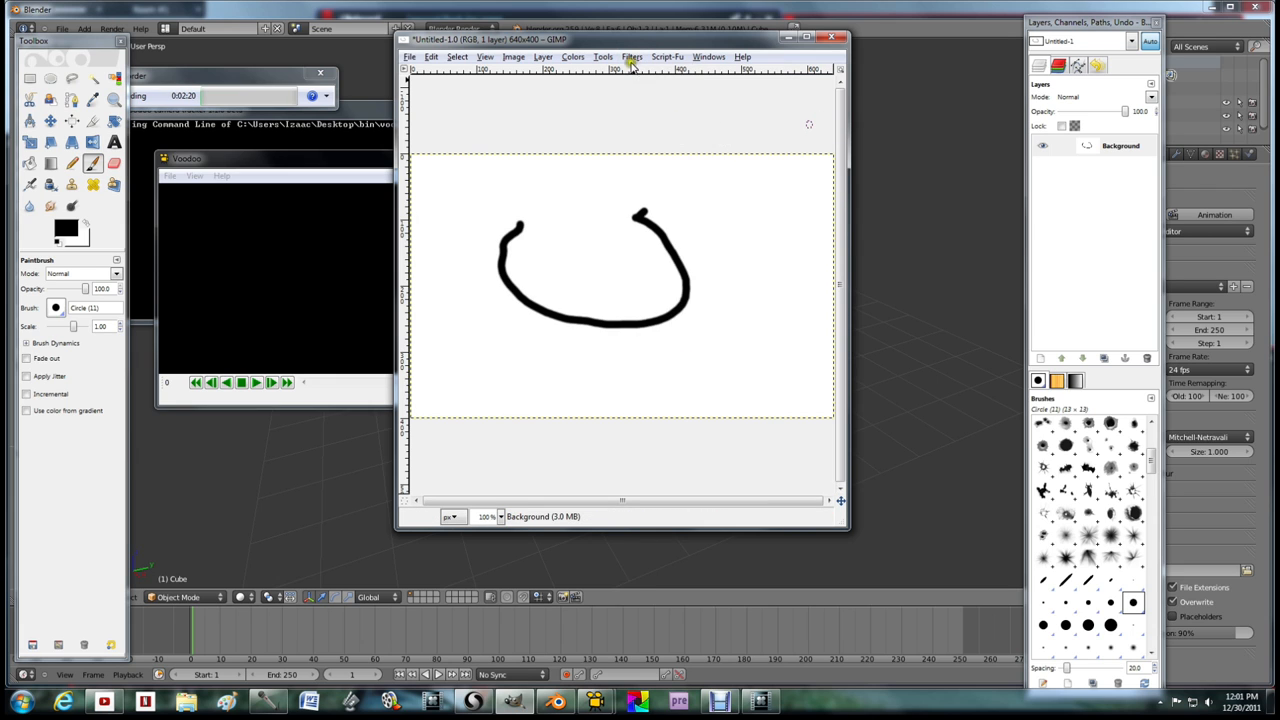
pyautogui.click(632, 56)
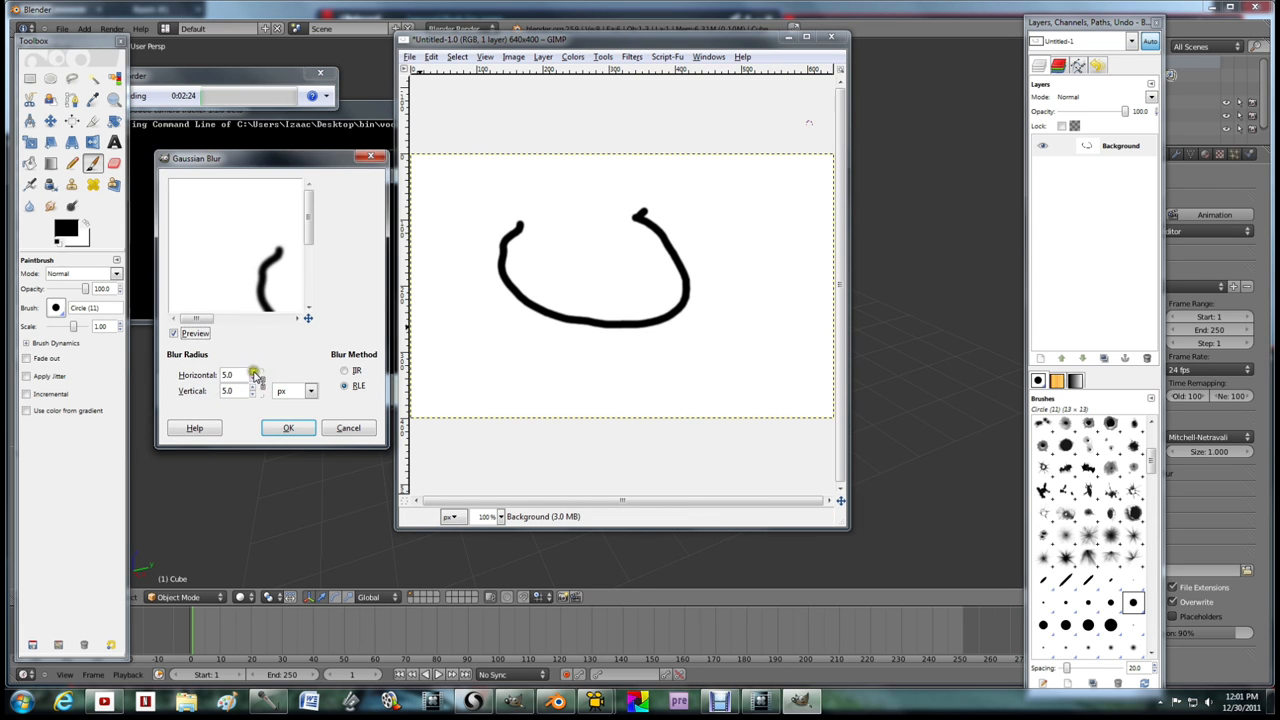
pyautogui.click(288, 428)
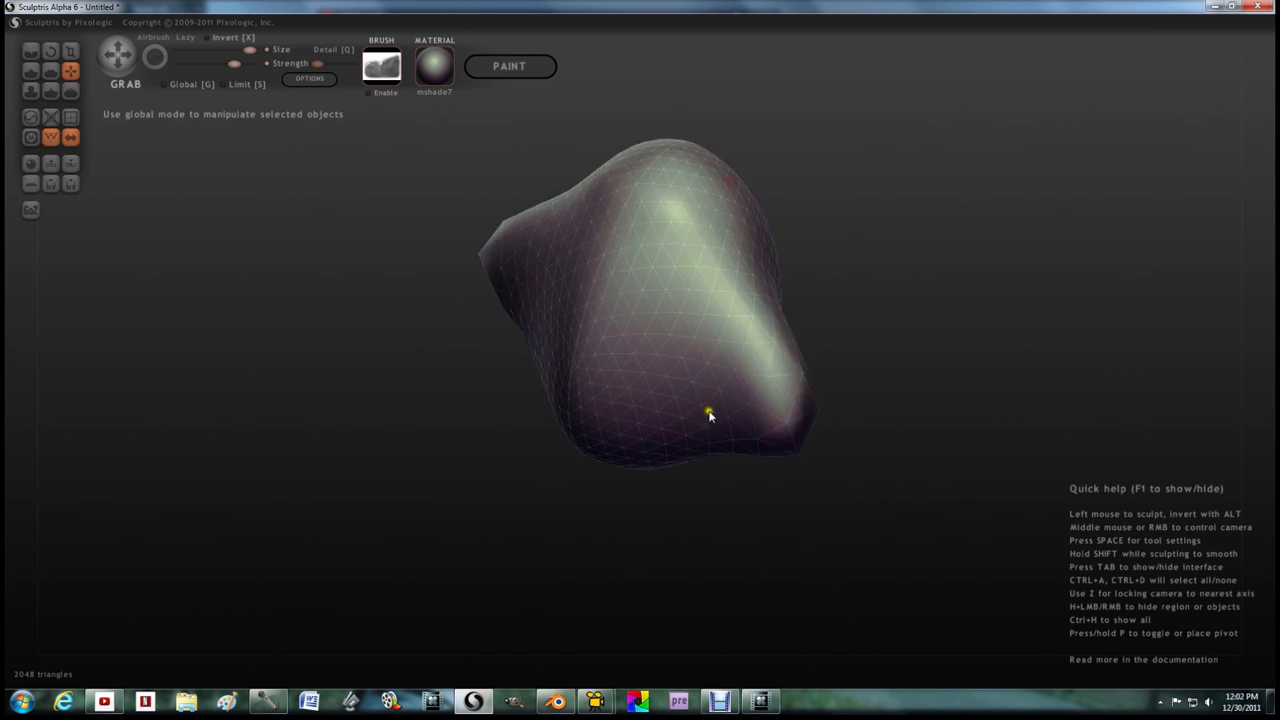
# - Adjust the horizontal Gaussian Blur radius for the stroke
pyautogui.moveTo(710, 414); pyautogui.dragTo(724, 336)
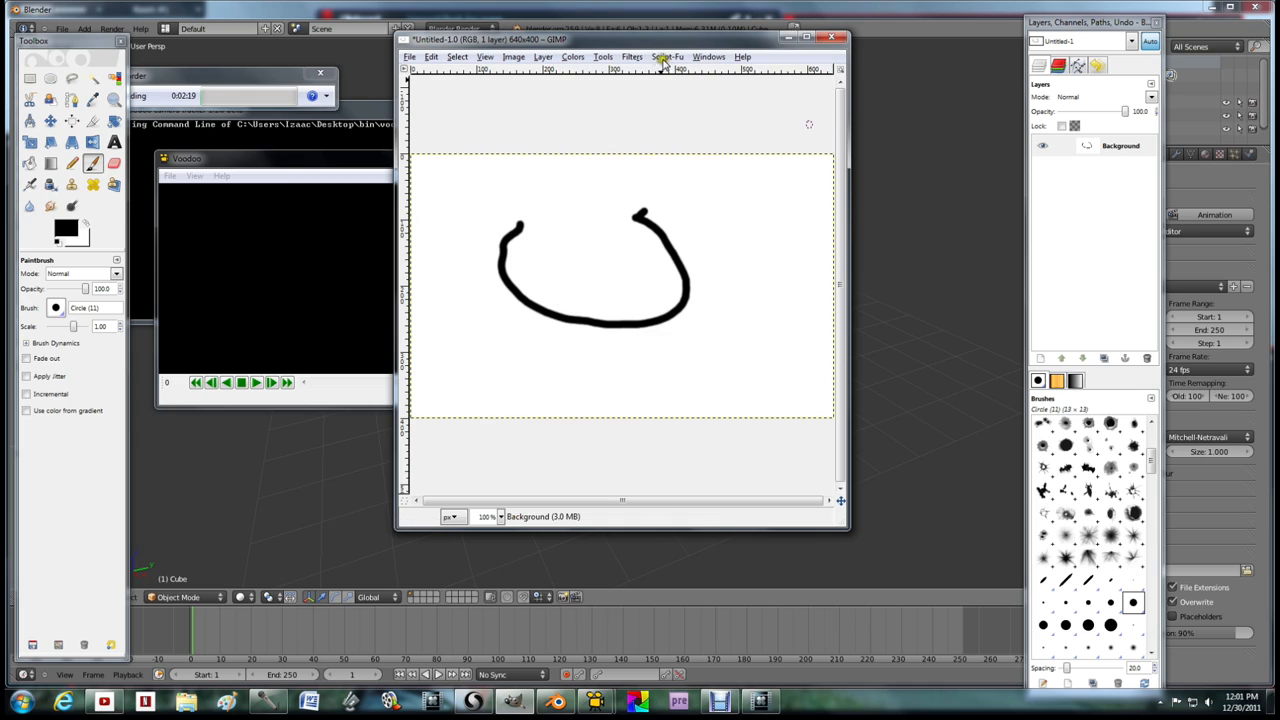
pyautogui.click(632, 56)
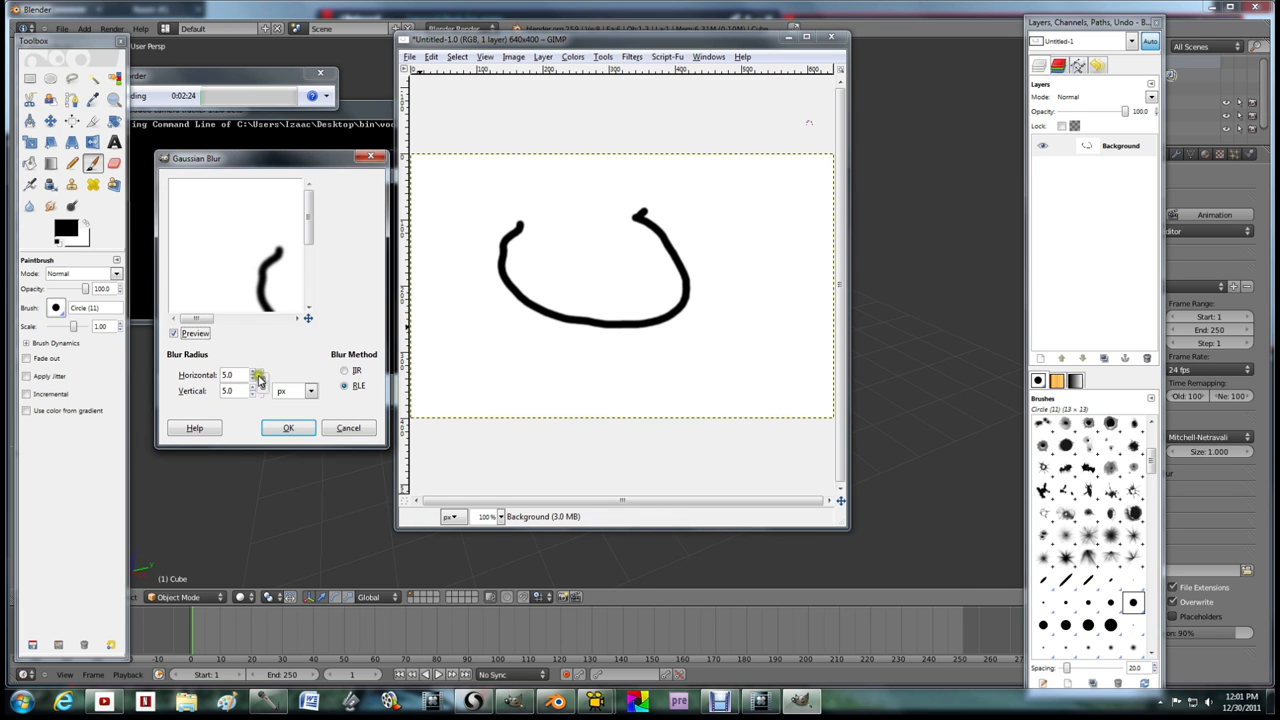
pyautogui.click(288, 428)
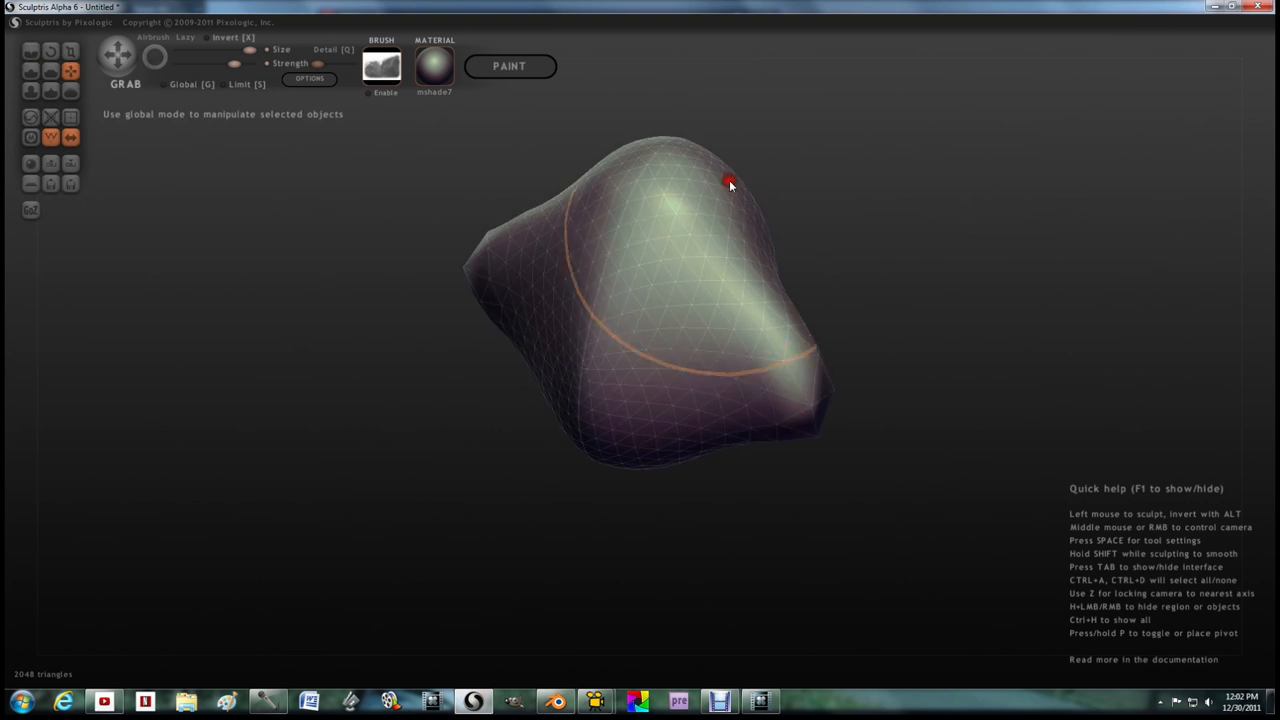
# - Pull the sphere into a pointed shape with Grab, then quit discarding changes
pyautogui.moveTo(730, 184); pyautogui.dragTo(824, 320)
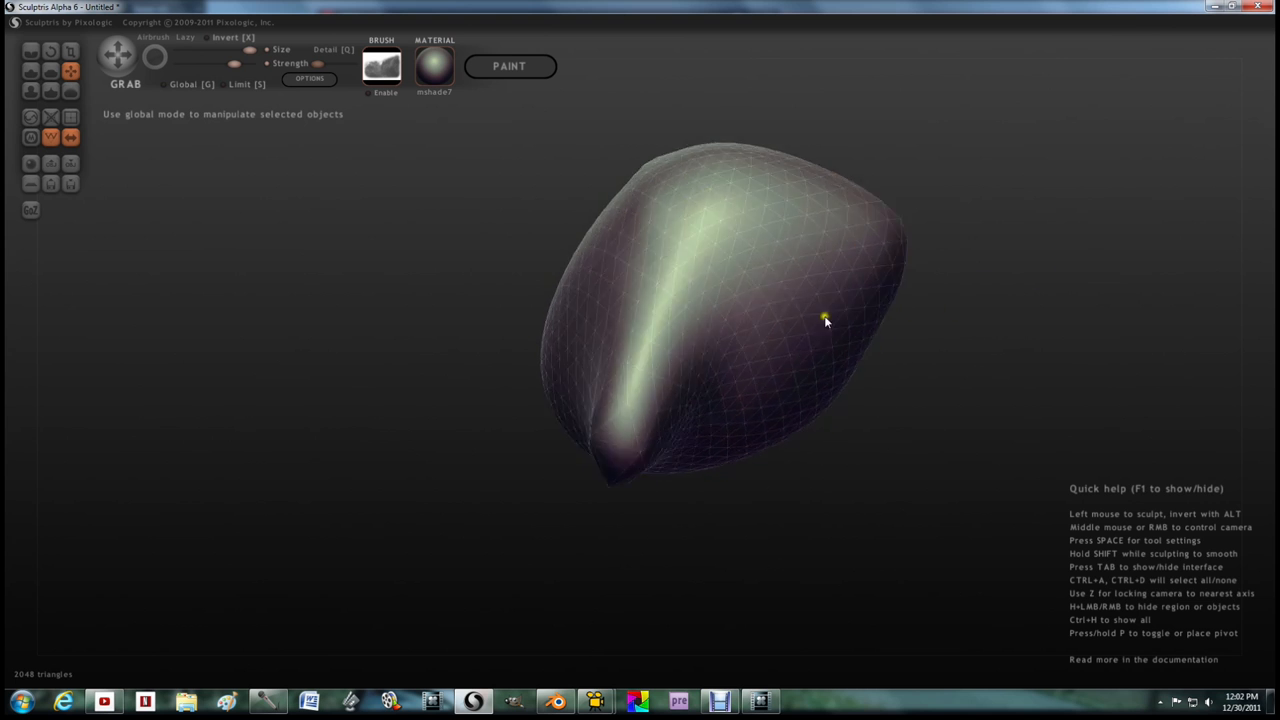
pyautogui.moveTo(824, 320); pyautogui.dragTo(564, 470)
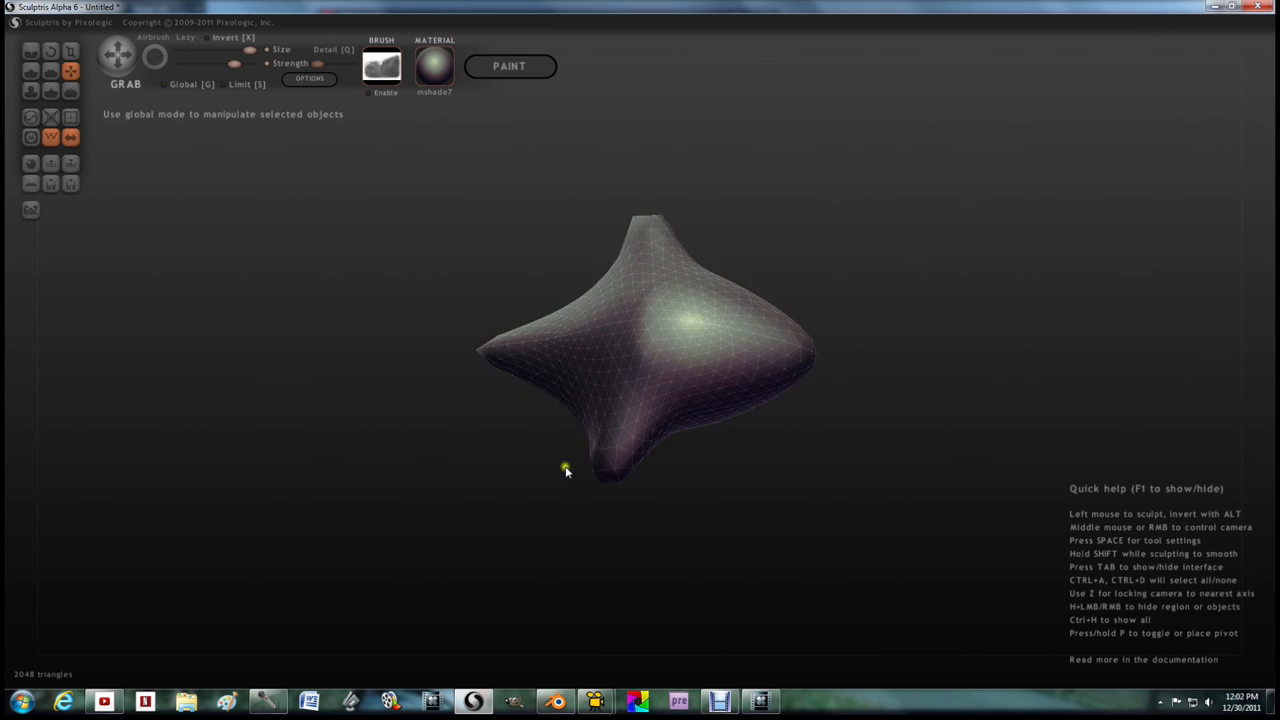
pyautogui.moveTo(564, 470); pyautogui.dragTo(416, 116)
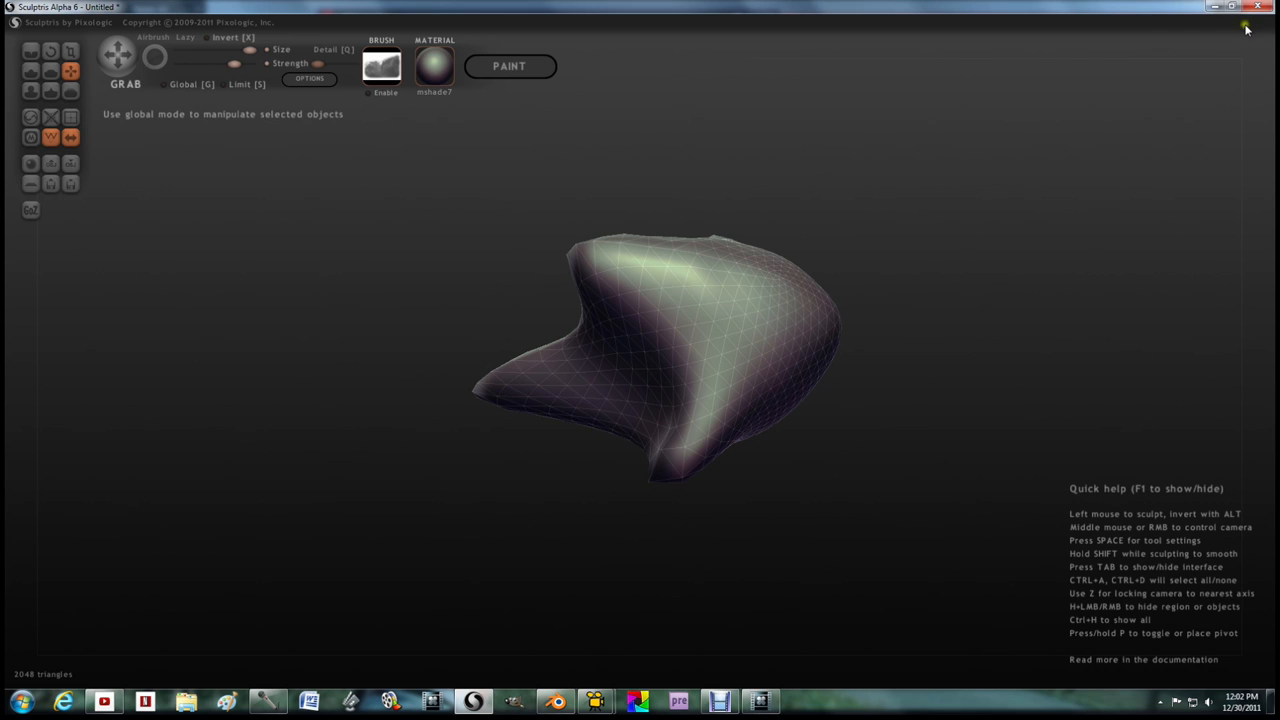
pyautogui.click(1246, 28)
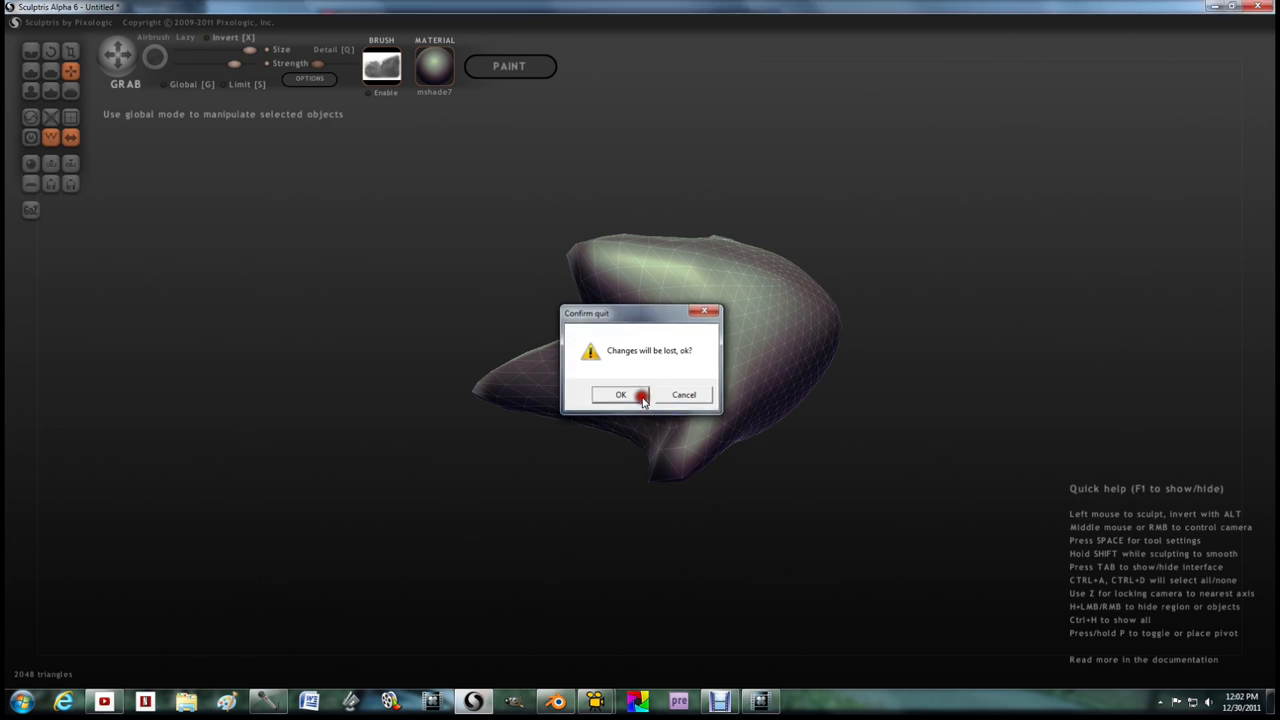
pyautogui.click(620, 394)
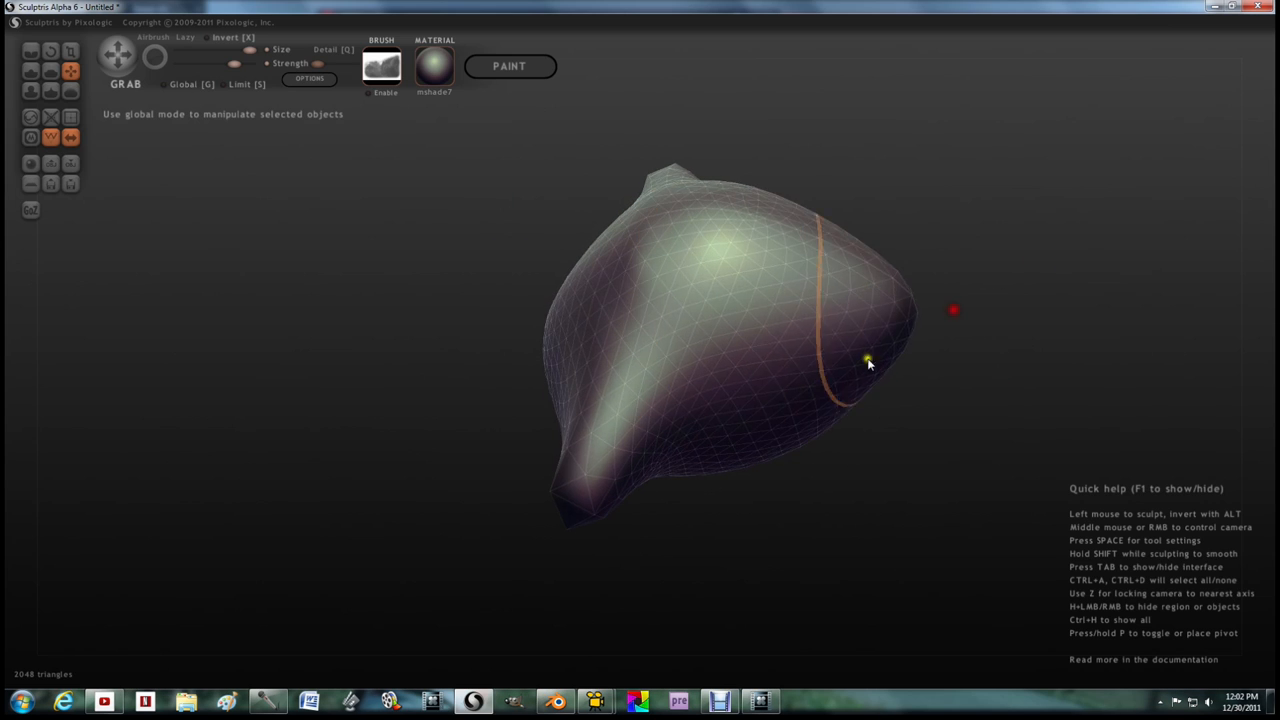
# - Stretch the blob into a long wedge with a sharp tip, then quit discarding the sculpt
pyautogui.moveTo(868, 364); pyautogui.dragTo(568, 396)
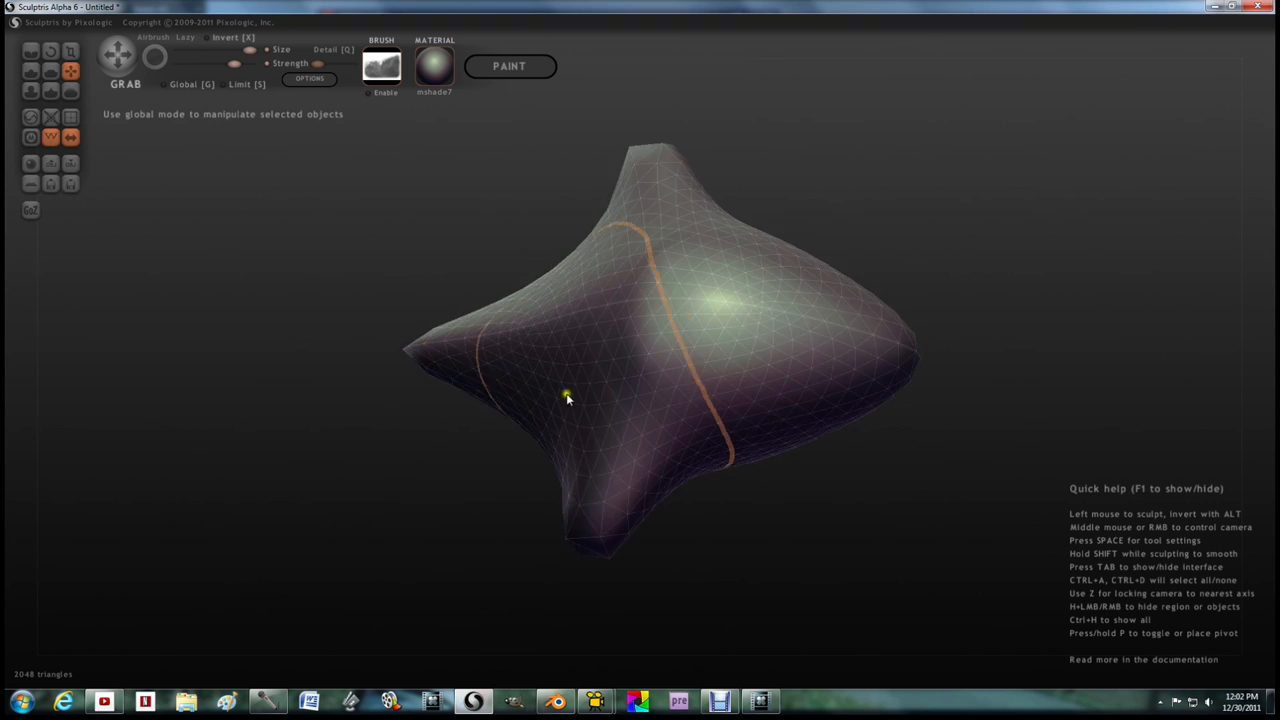
pyautogui.moveTo(568, 396); pyautogui.dragTo(554, 224)
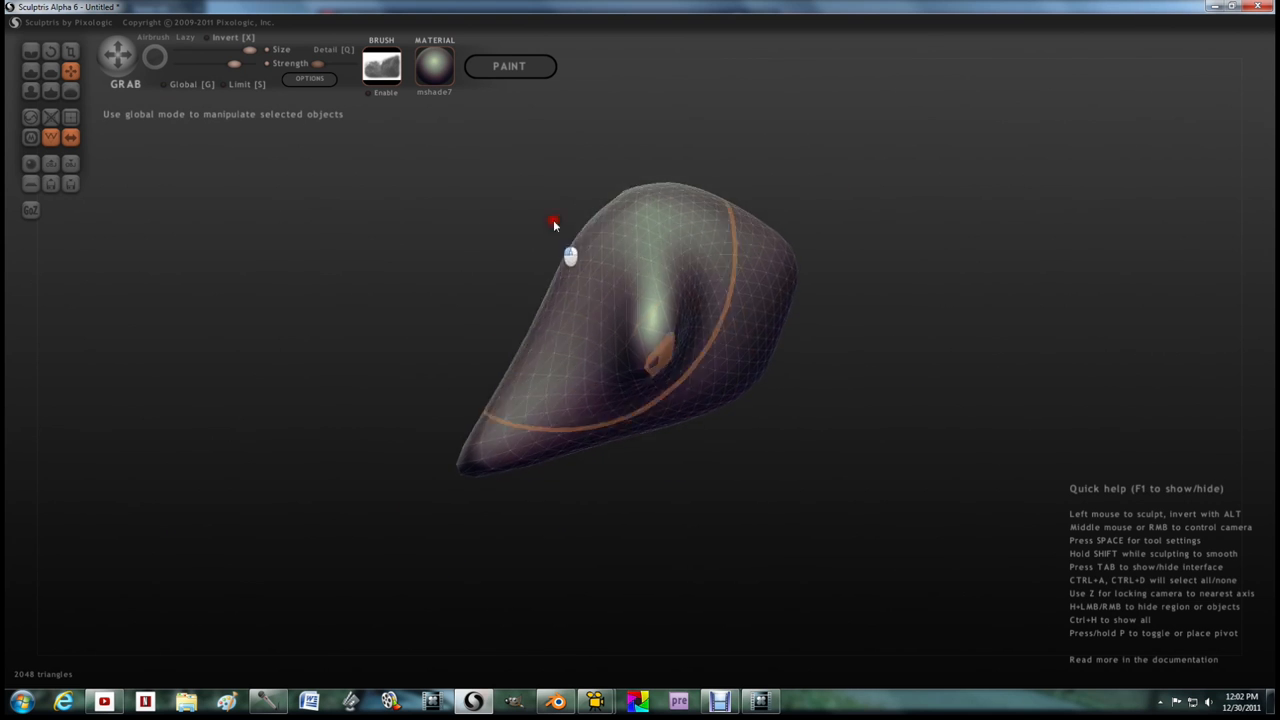
pyautogui.moveTo(554, 222); pyautogui.dragTo(808, 456)
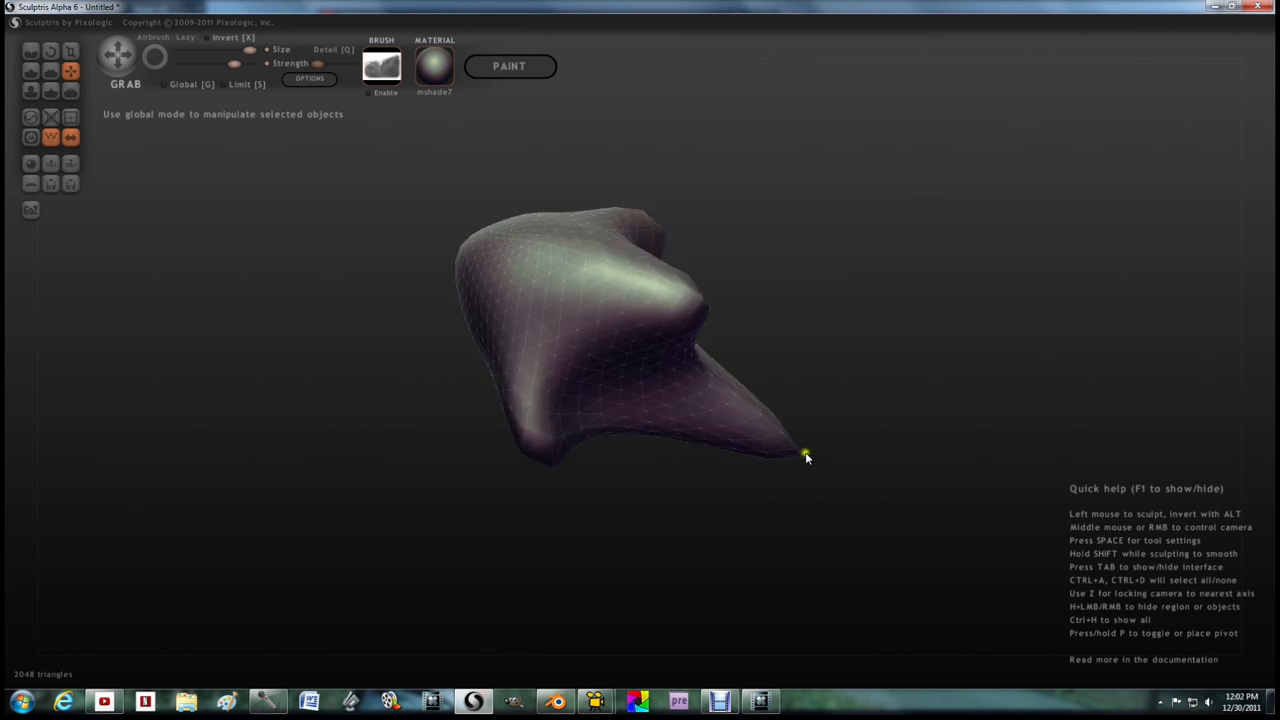
pyautogui.moveTo(808, 456); pyautogui.dragTo(592, 578)
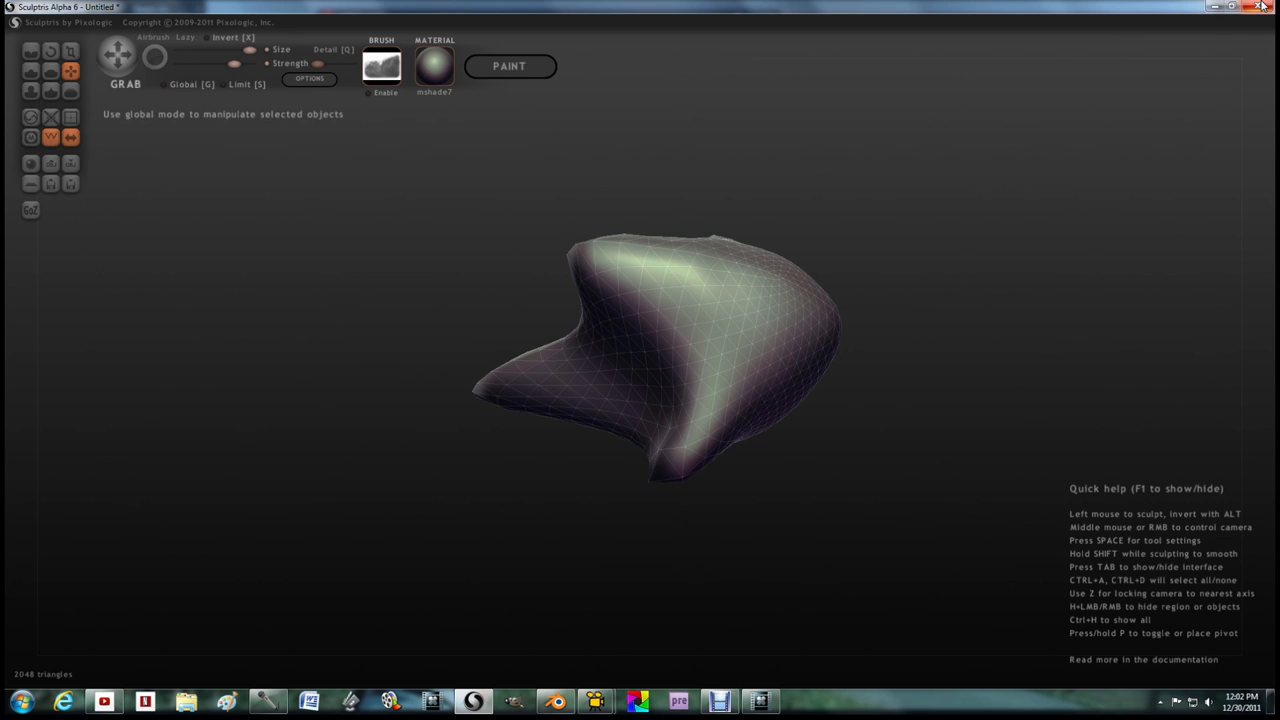
pyautogui.click(1258, 8)
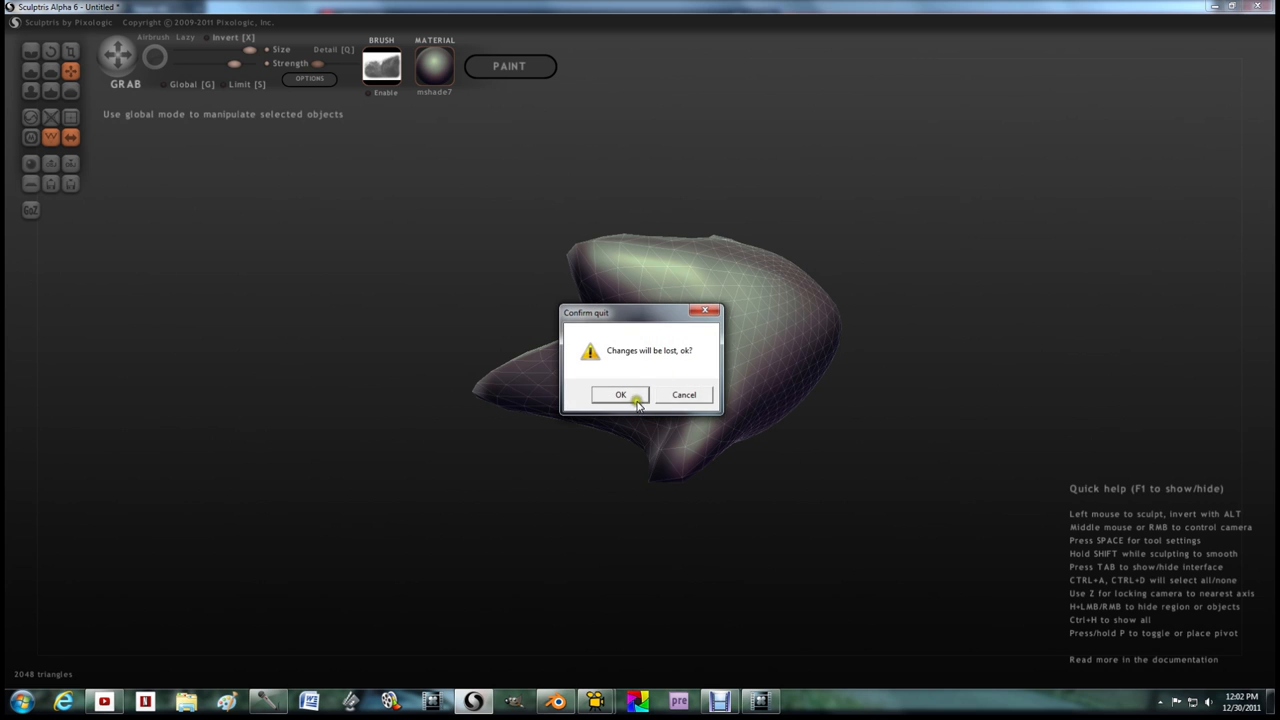
pyautogui.moveTo(650, 414)
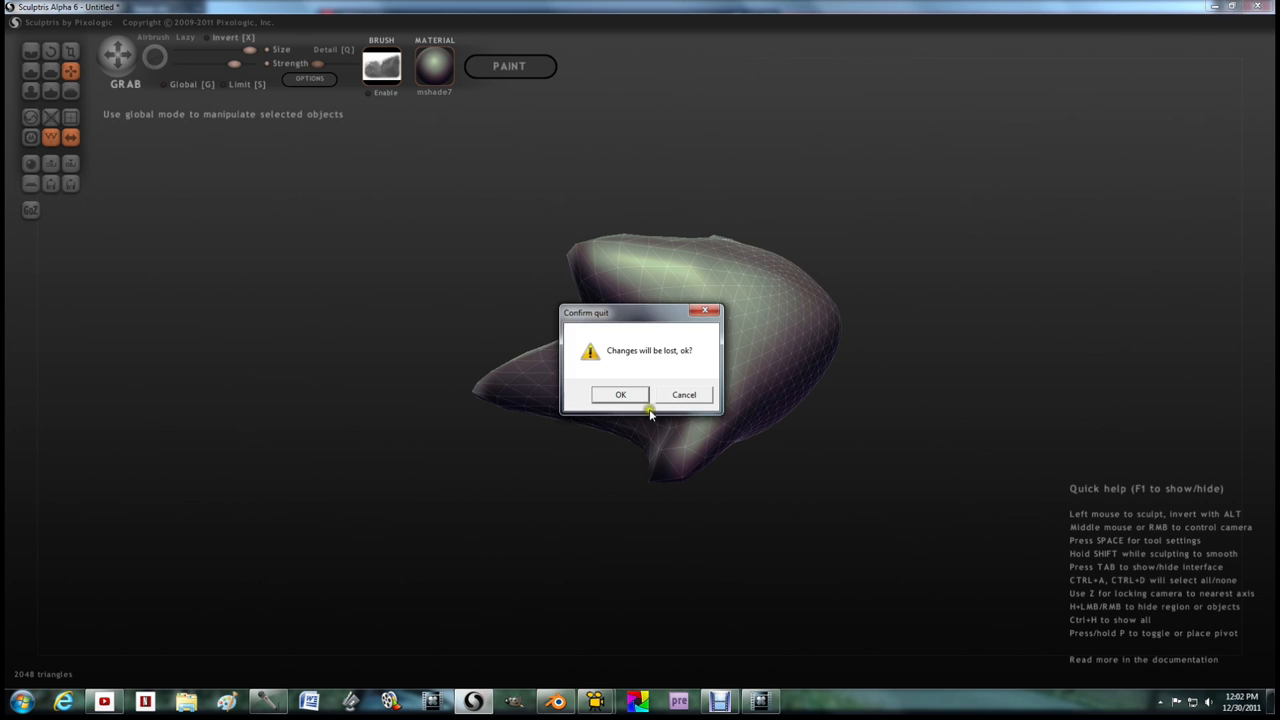
pyautogui.click(620, 394)
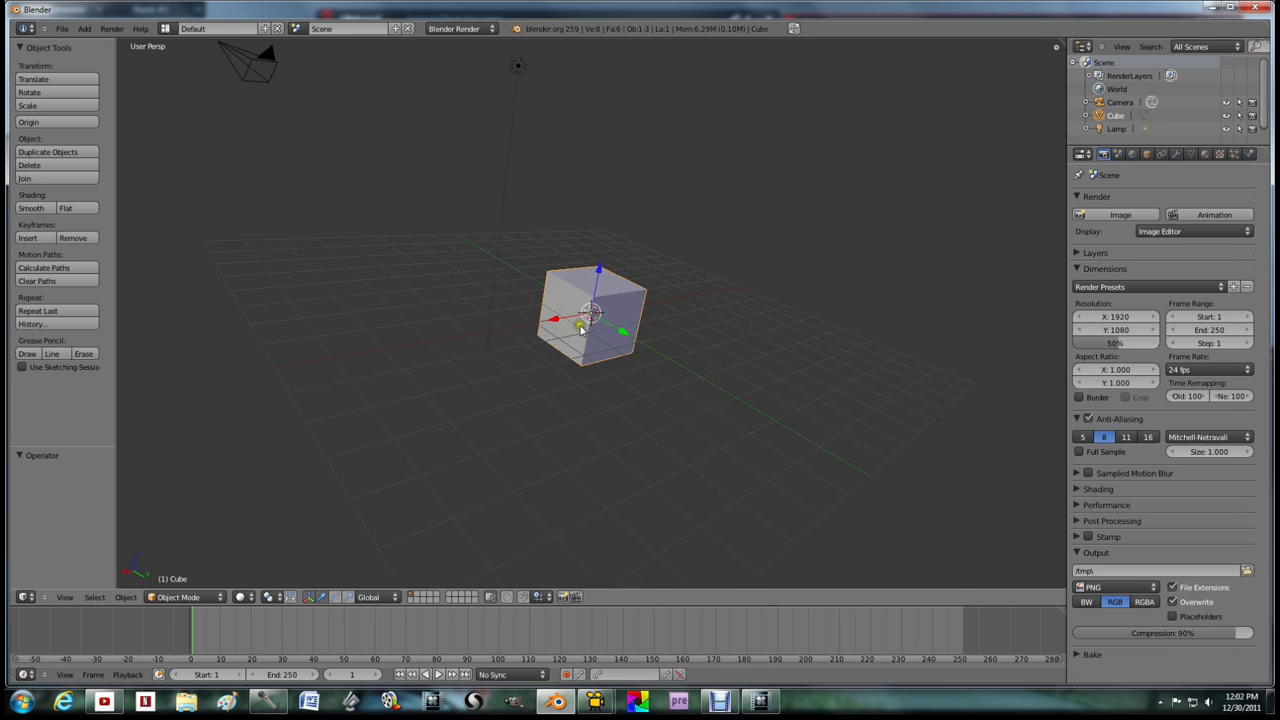
# - Stretch the default cube upward into a tall block and dismiss the splash screen
pyautogui.moveTo(590, 316); pyautogui.dragTo(600, 280)
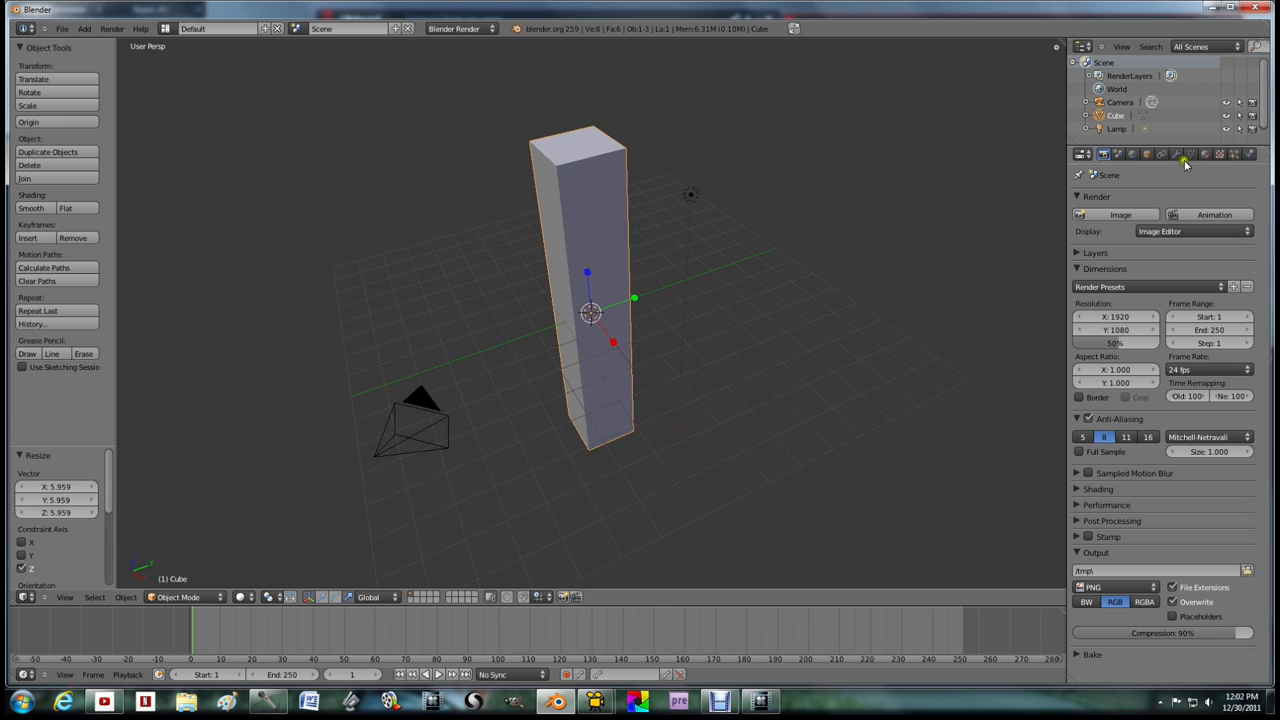
pyautogui.click(1176, 152)
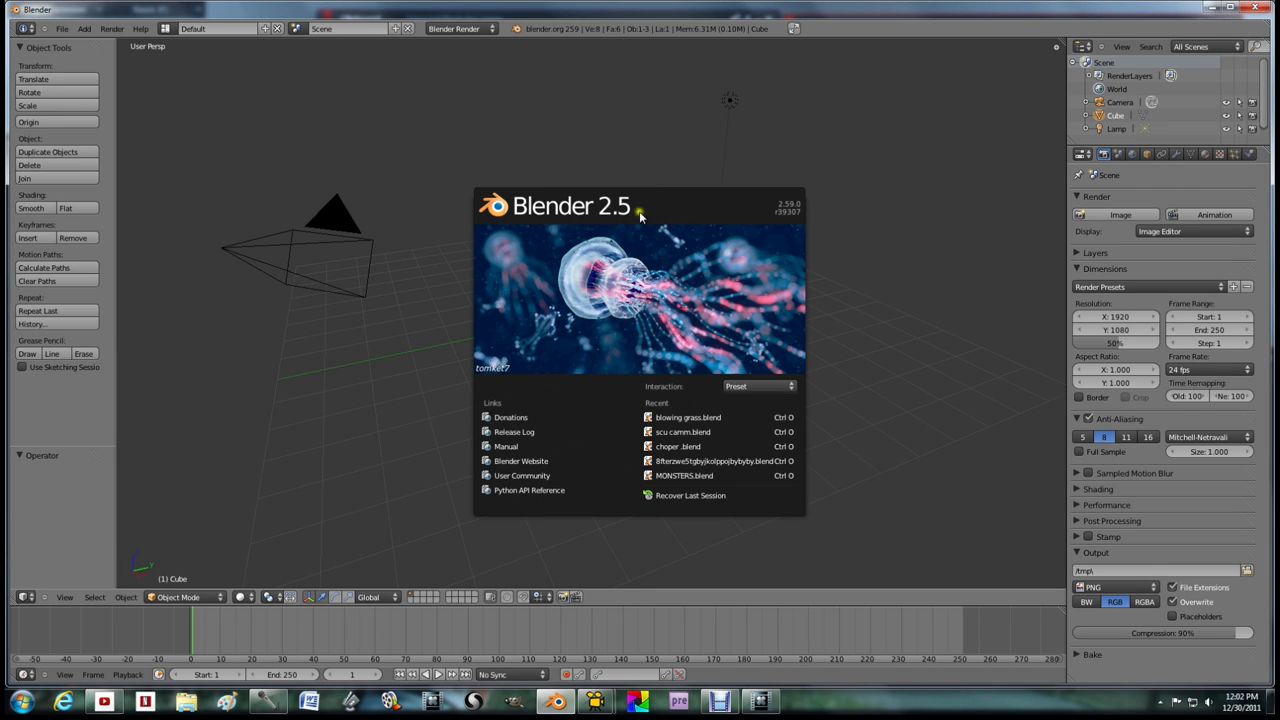
pyautogui.click(420, 360)
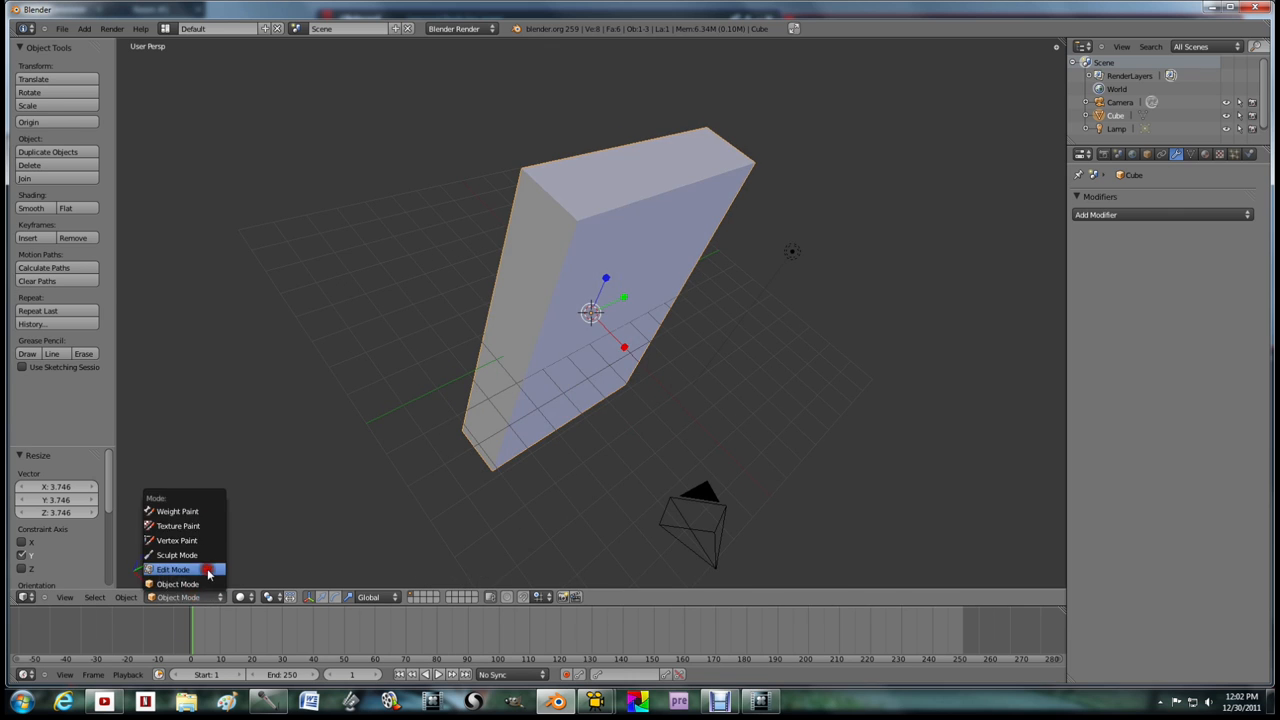
# - Reshape the slab's vertices in Edit Mode and add a Multiresolution modifier
pyautogui.click(172, 568)
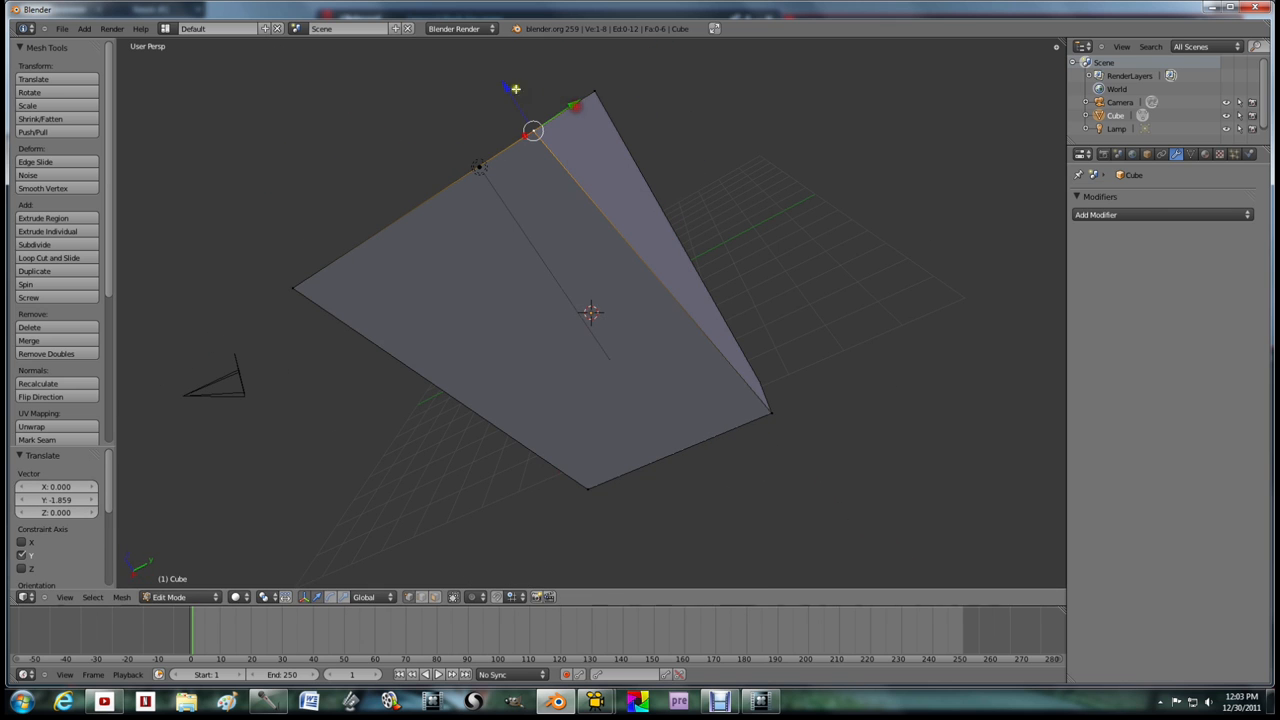
pyautogui.click(1160, 214)
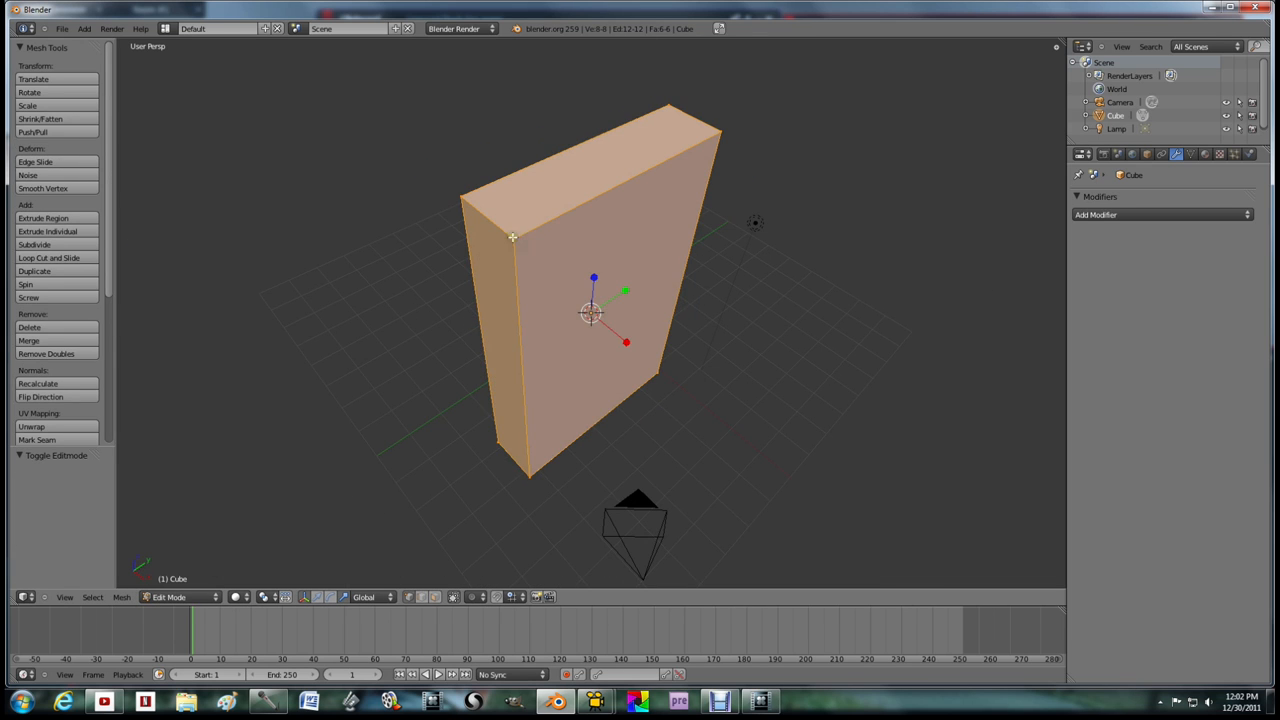
pyautogui.click(512, 238)
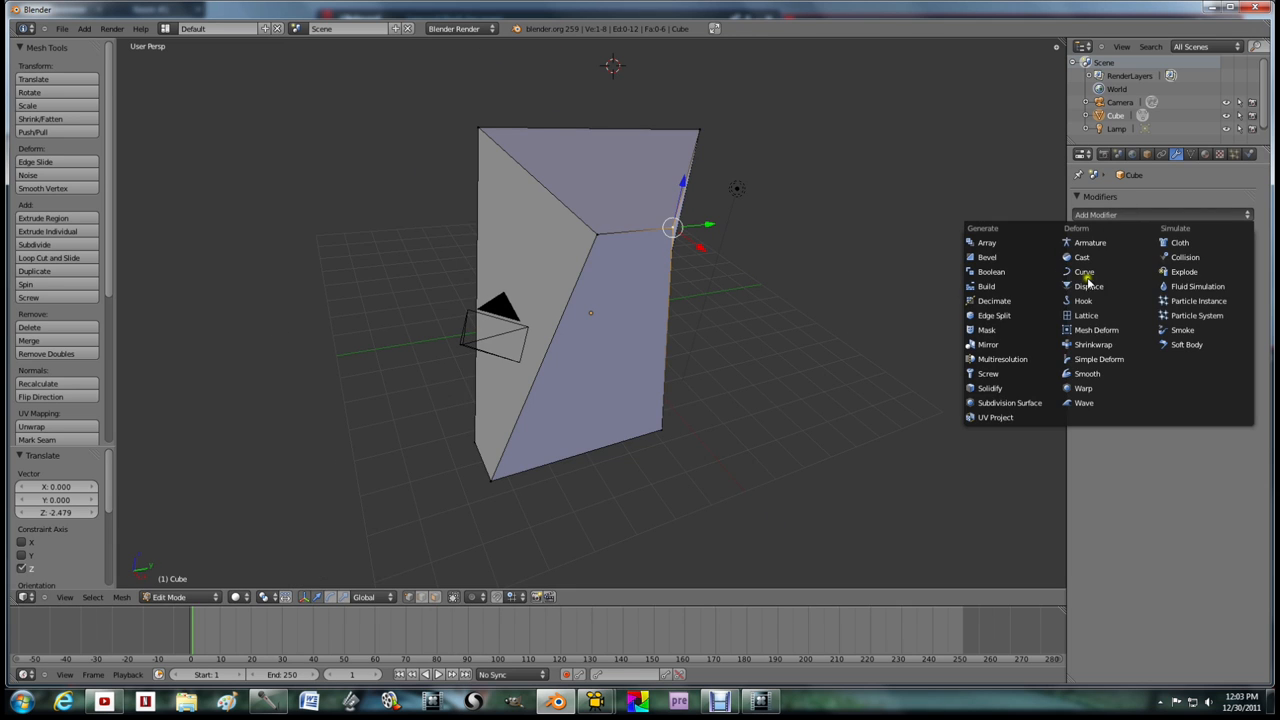
pyautogui.click(1010, 402)
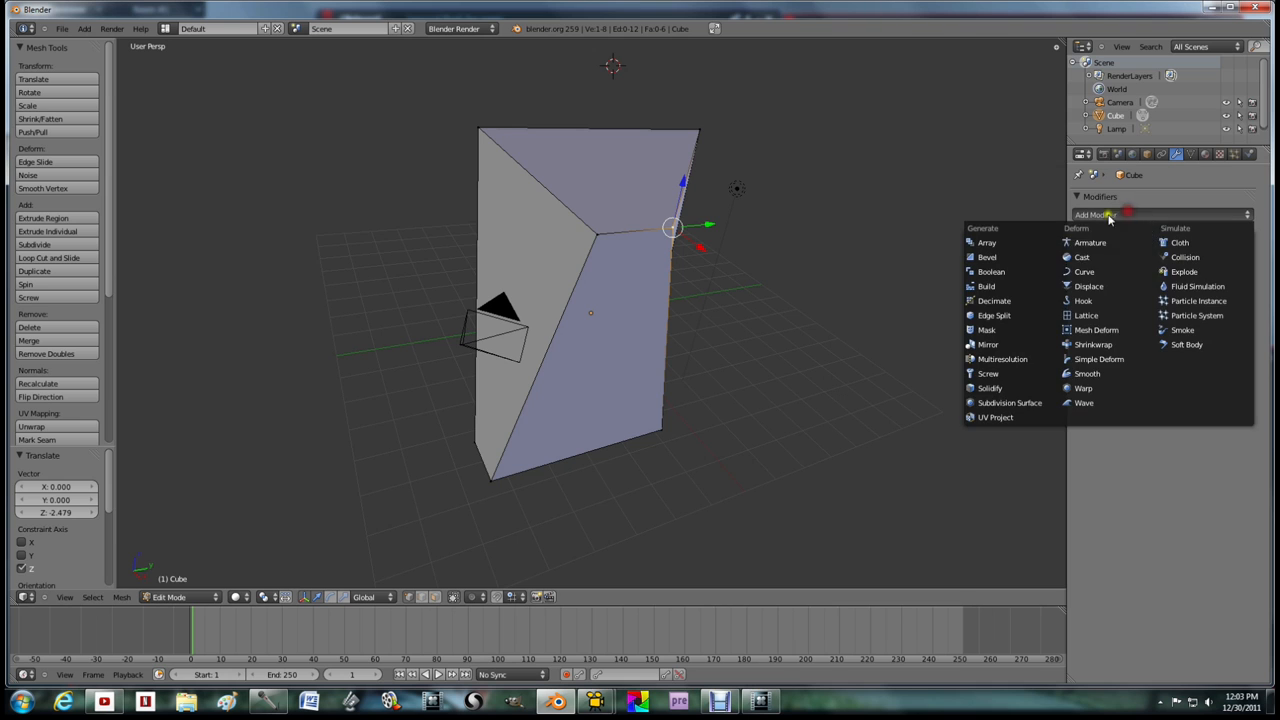
pyautogui.click(1010, 402)
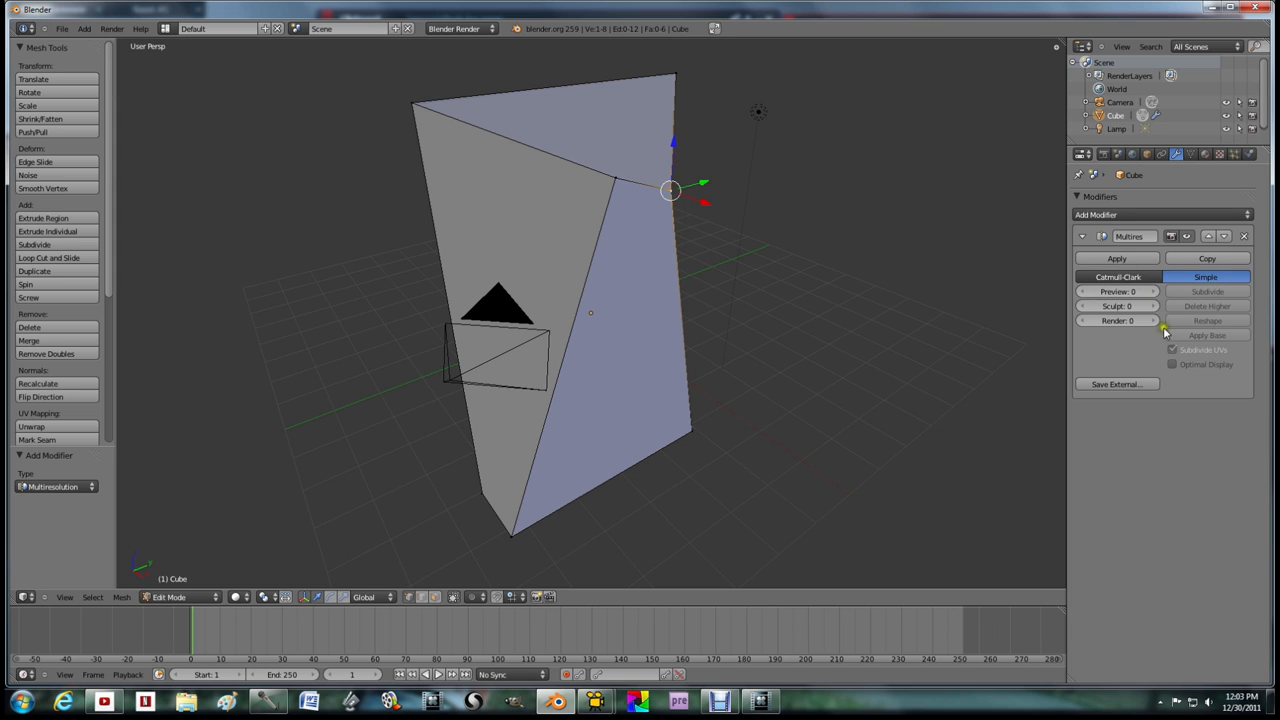
# - Subdivide the Multiresolution modifier twice and switch to Sculpt Mode
pyautogui.click(1116, 276)
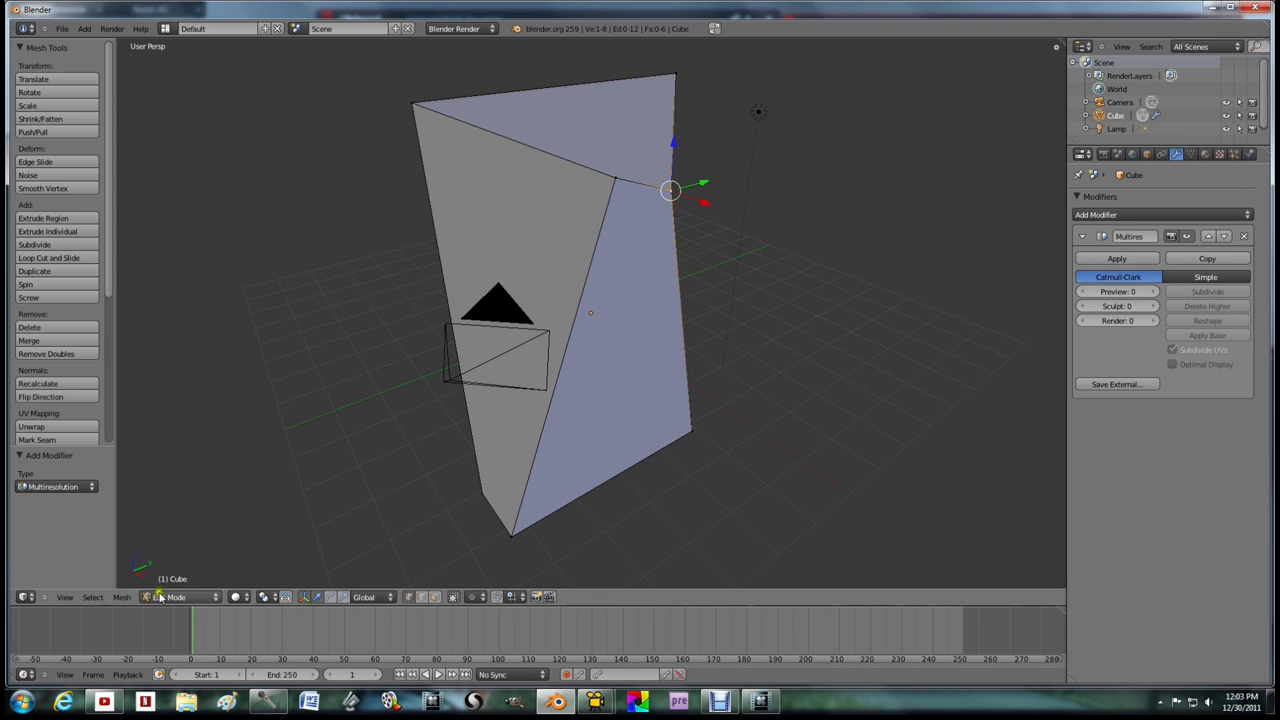
pyautogui.click(1204, 292)
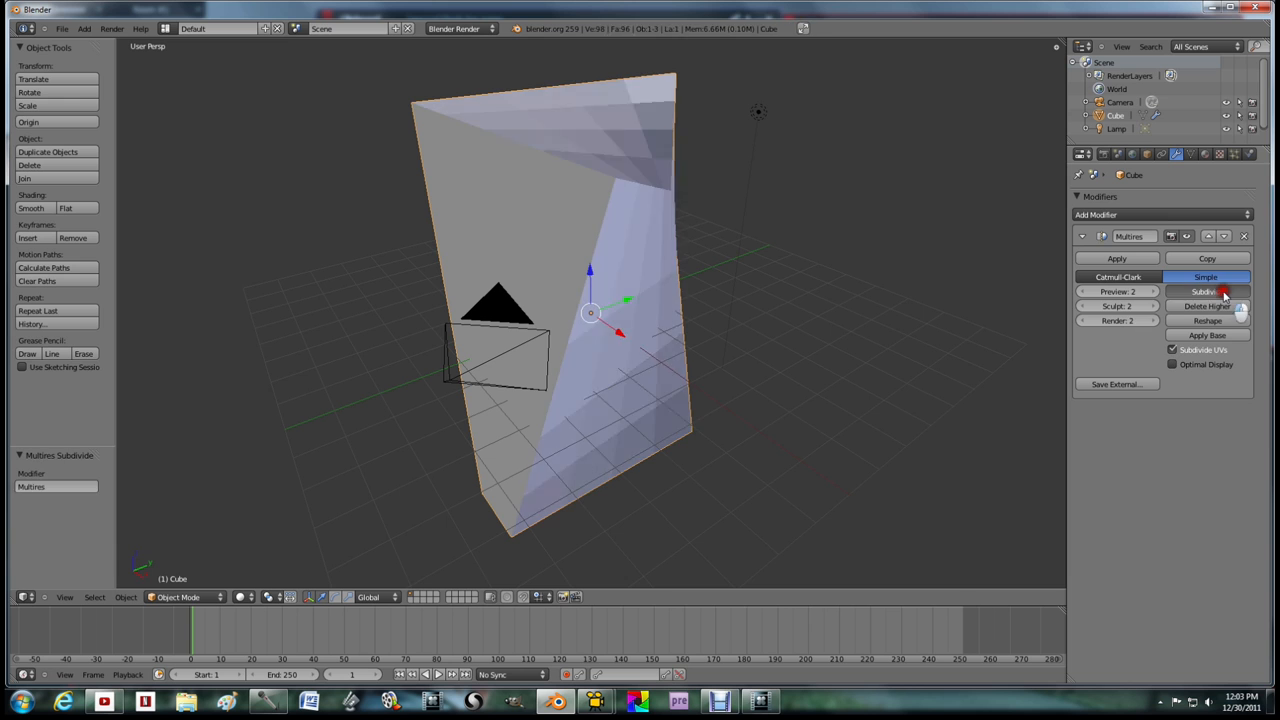
pyautogui.click(1204, 292)
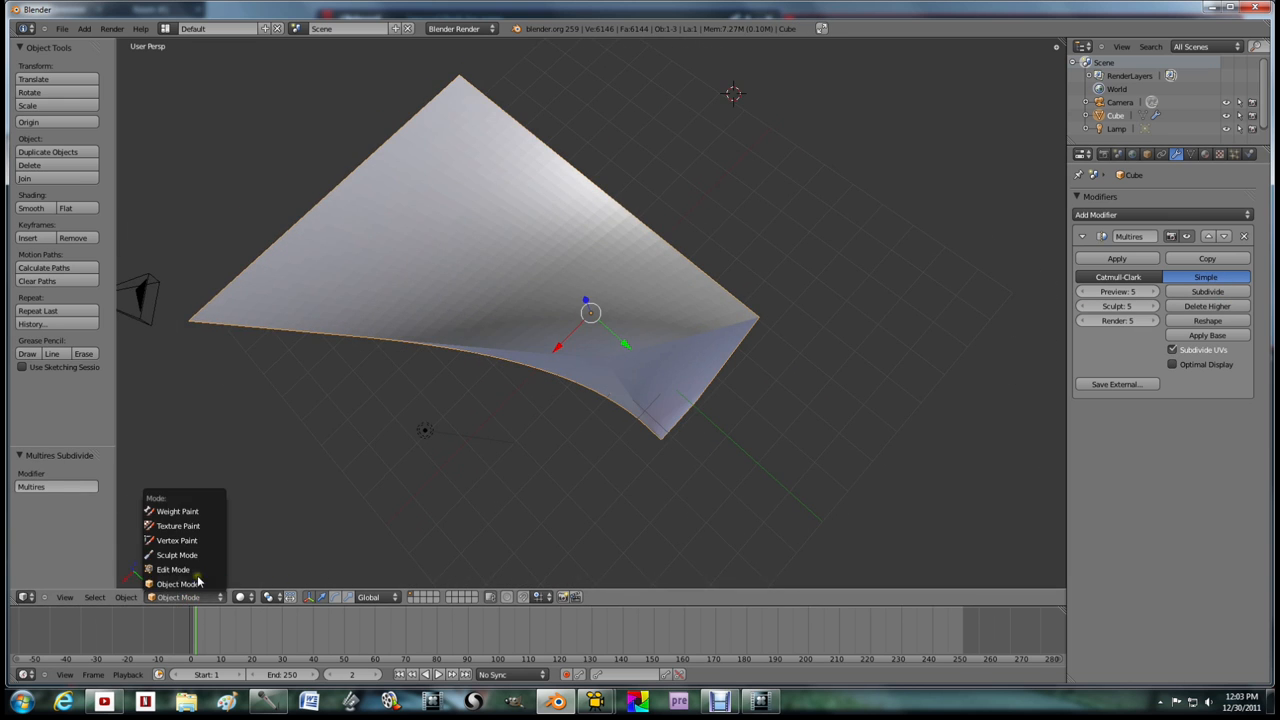
pyautogui.click(172, 568)
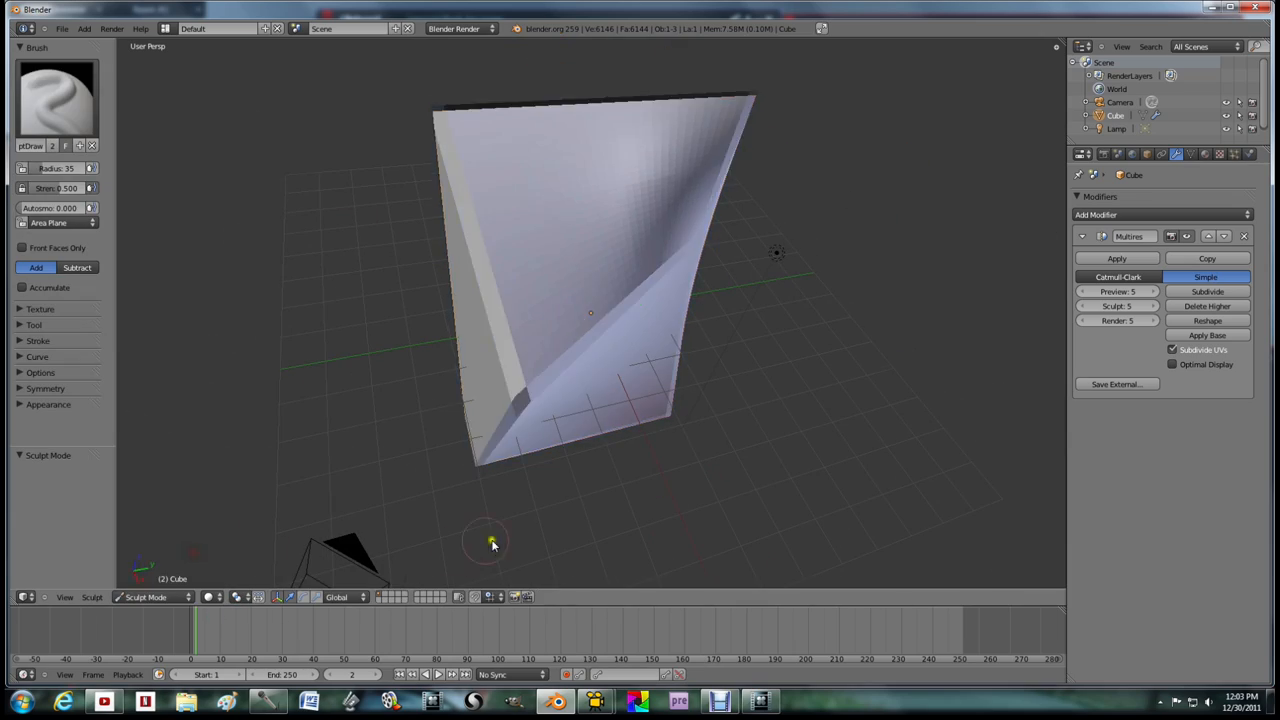
# - Sculpt a dent and a spike into the slab, check it in Object Mode, return to Sculpt Mode
pyautogui.moveTo(490, 540); pyautogui.dragTo(536, 210)
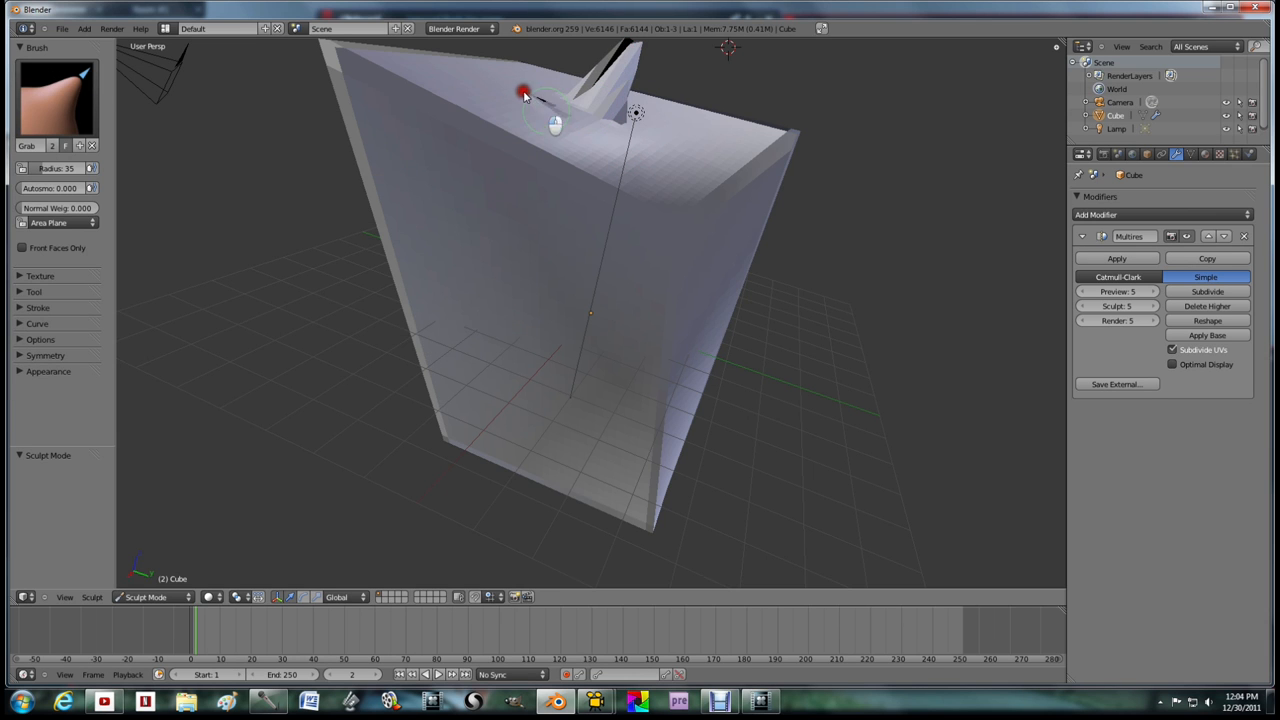
pyautogui.moveTo(524, 96); pyautogui.dragTo(696, 240)
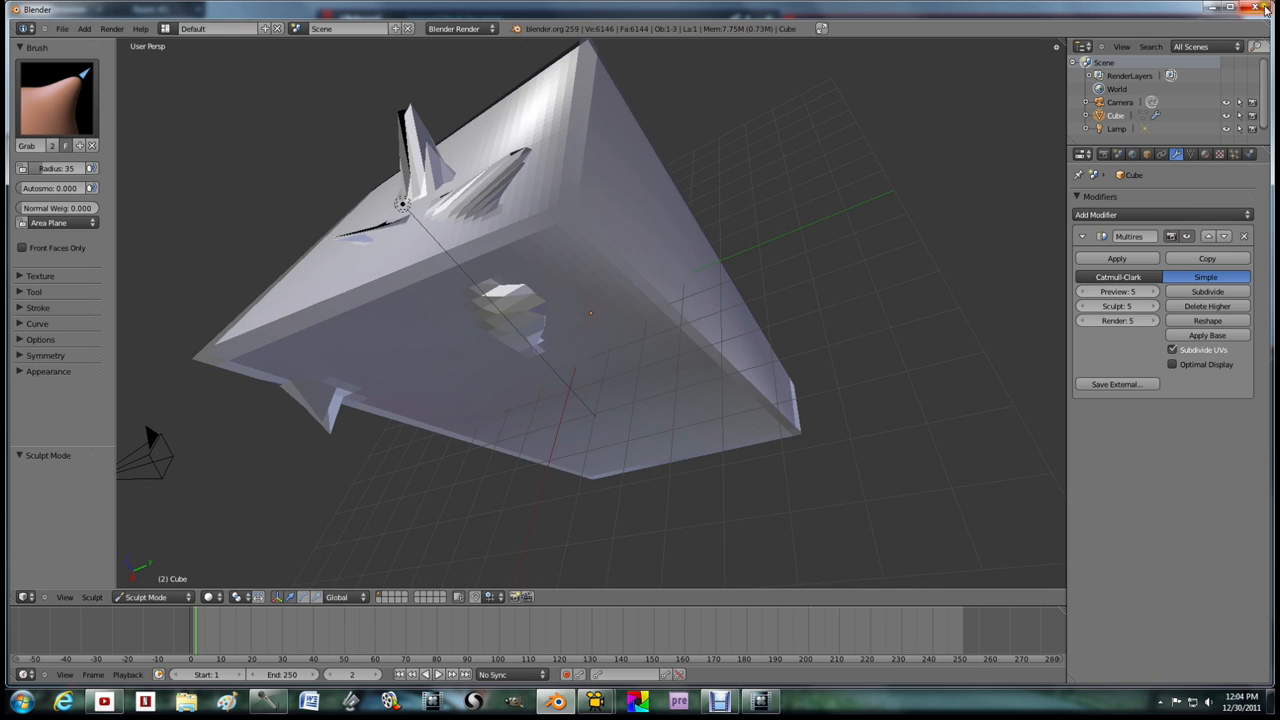
pyautogui.click(144, 596)
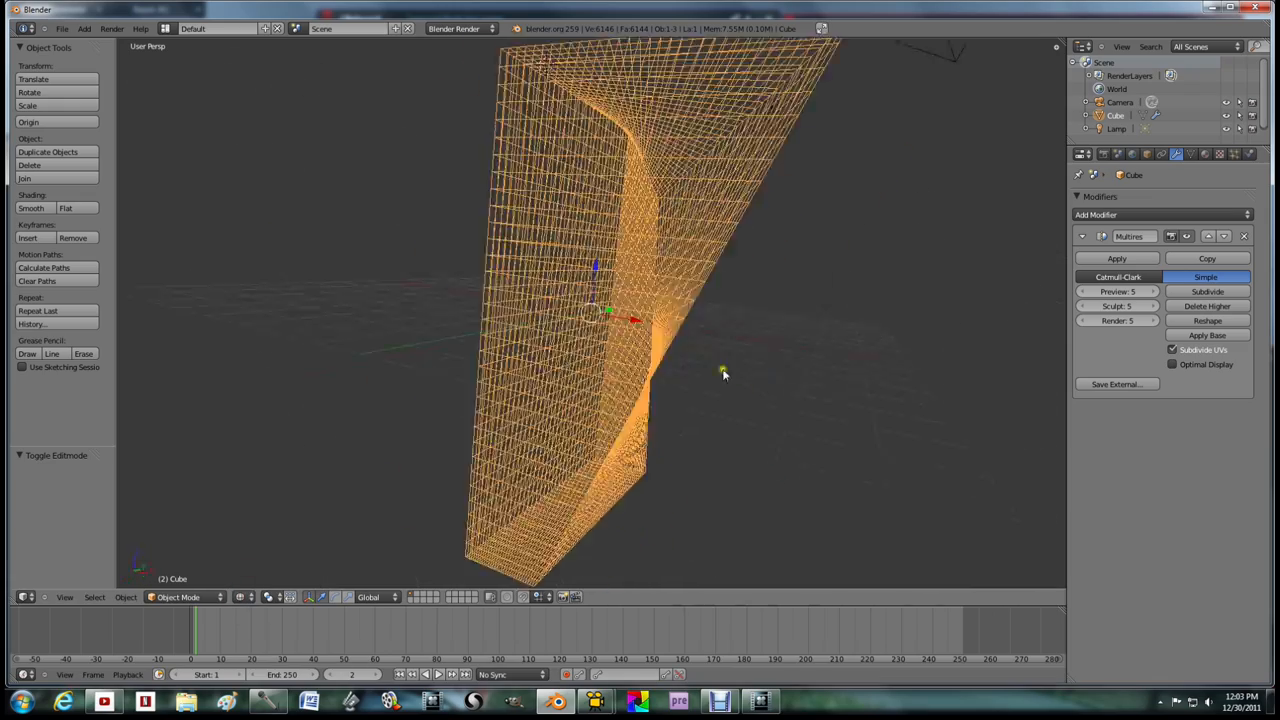
pyautogui.click(178, 596)
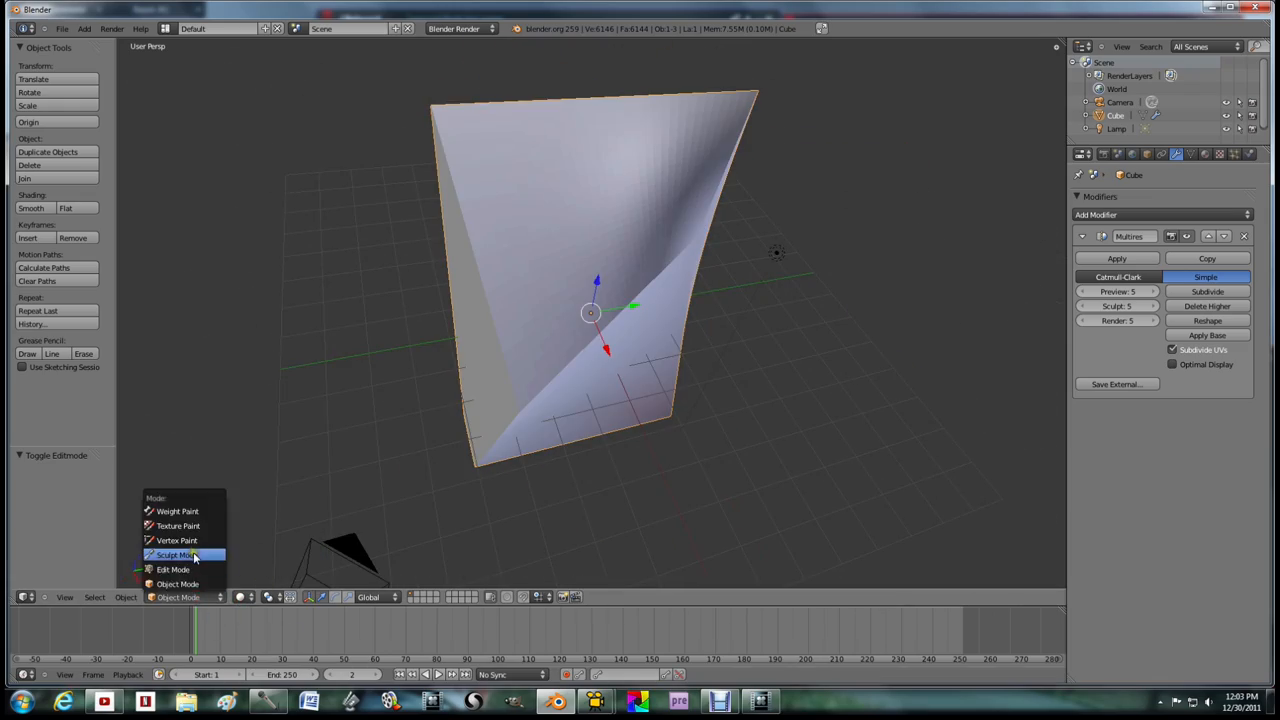
pyautogui.click(176, 556)
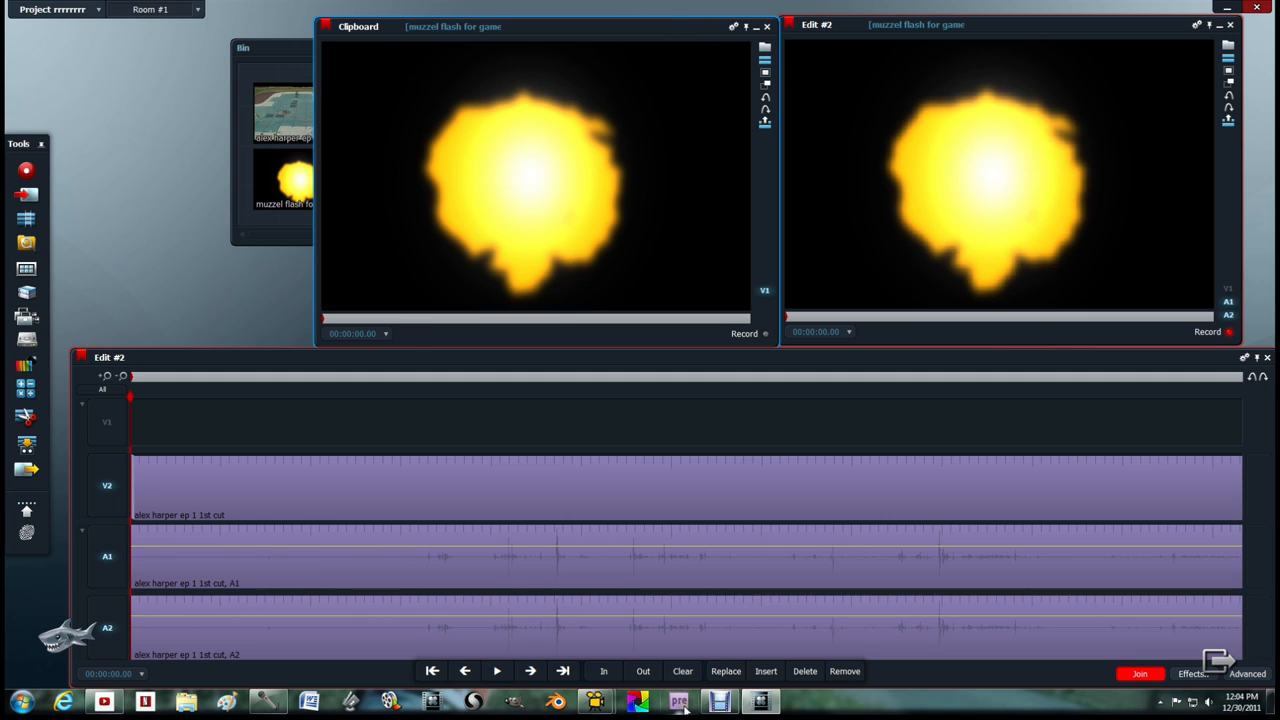
pyautogui.moveTo(556, 38)
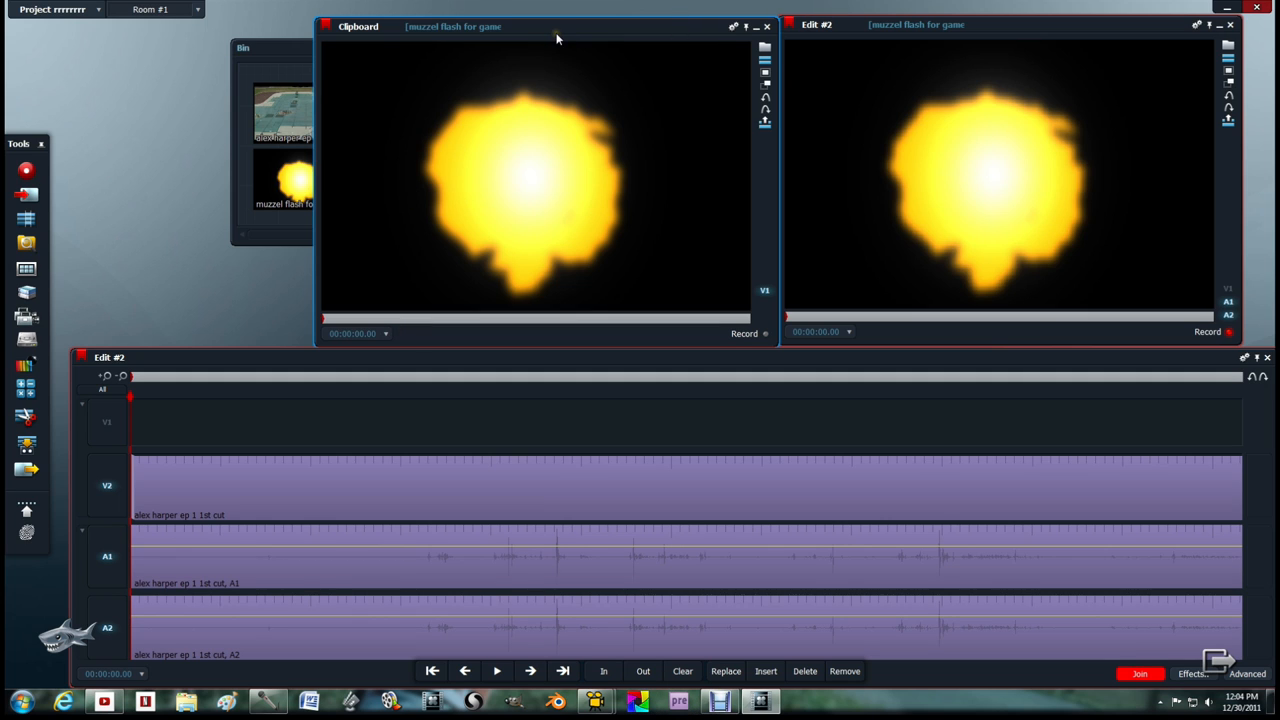
pyautogui.moveTo(630, 684)
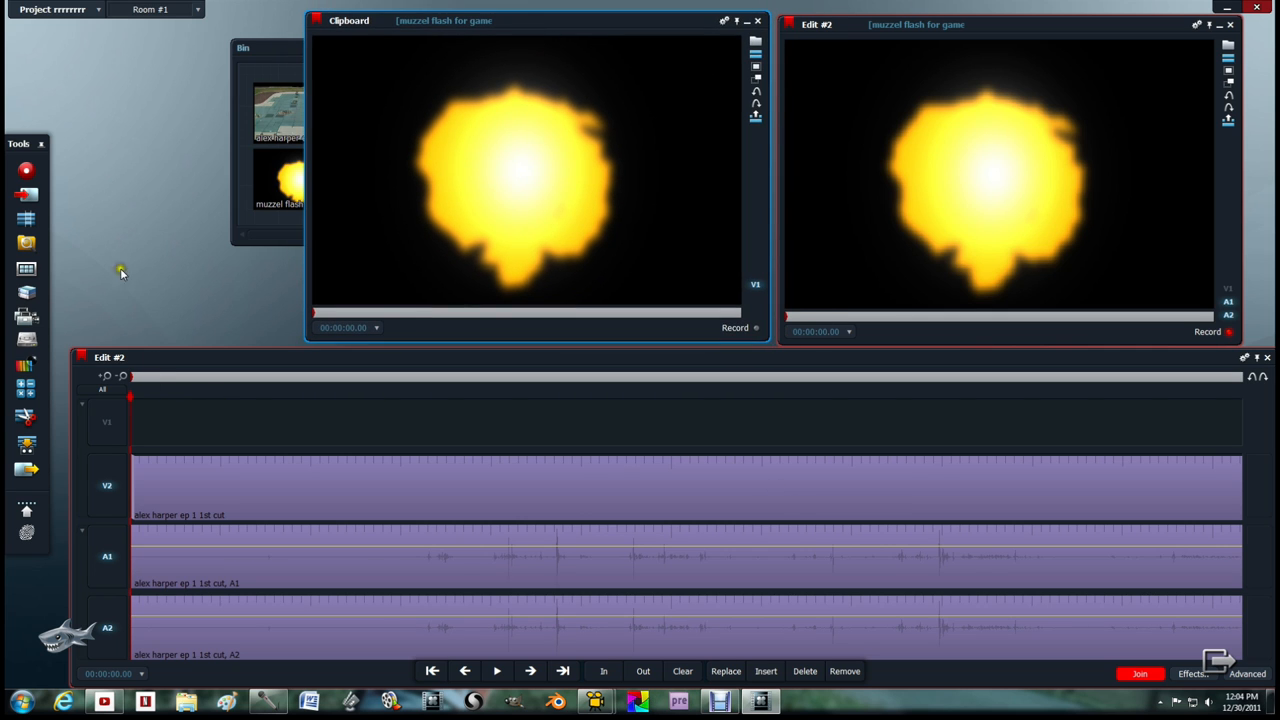
pyautogui.moveTo(650, 218)
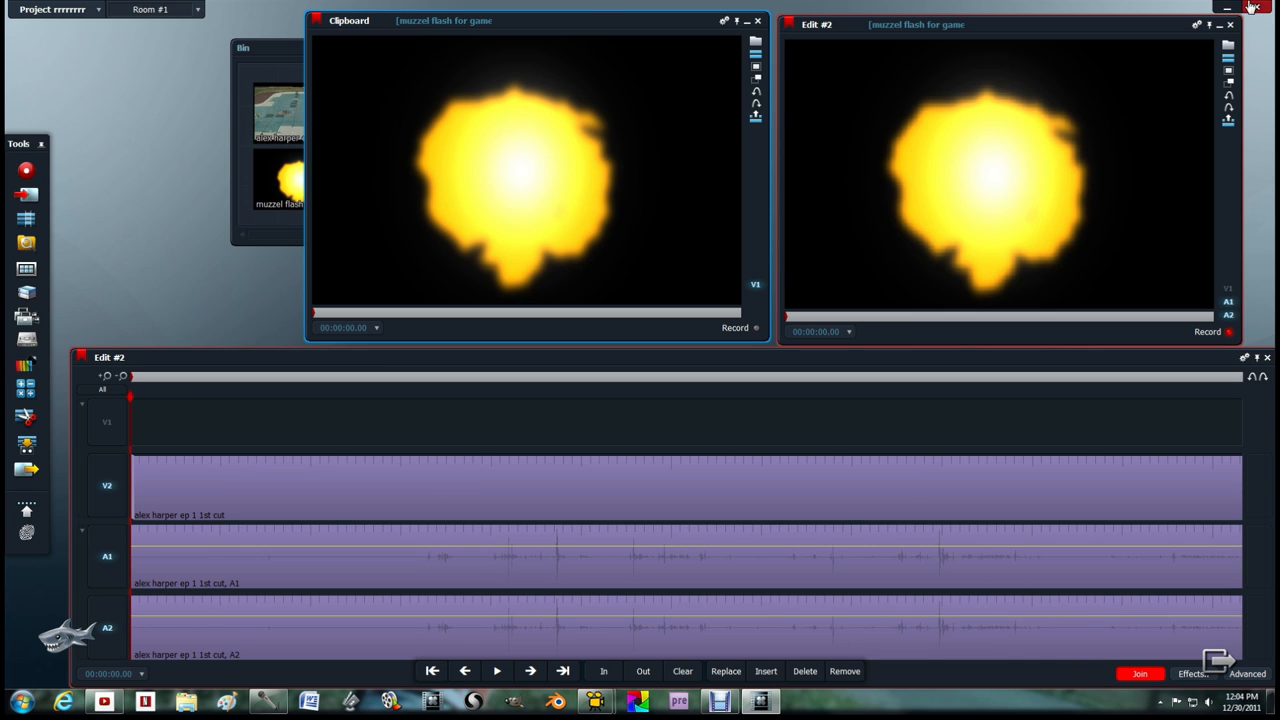
pyautogui.click(1256, 8)
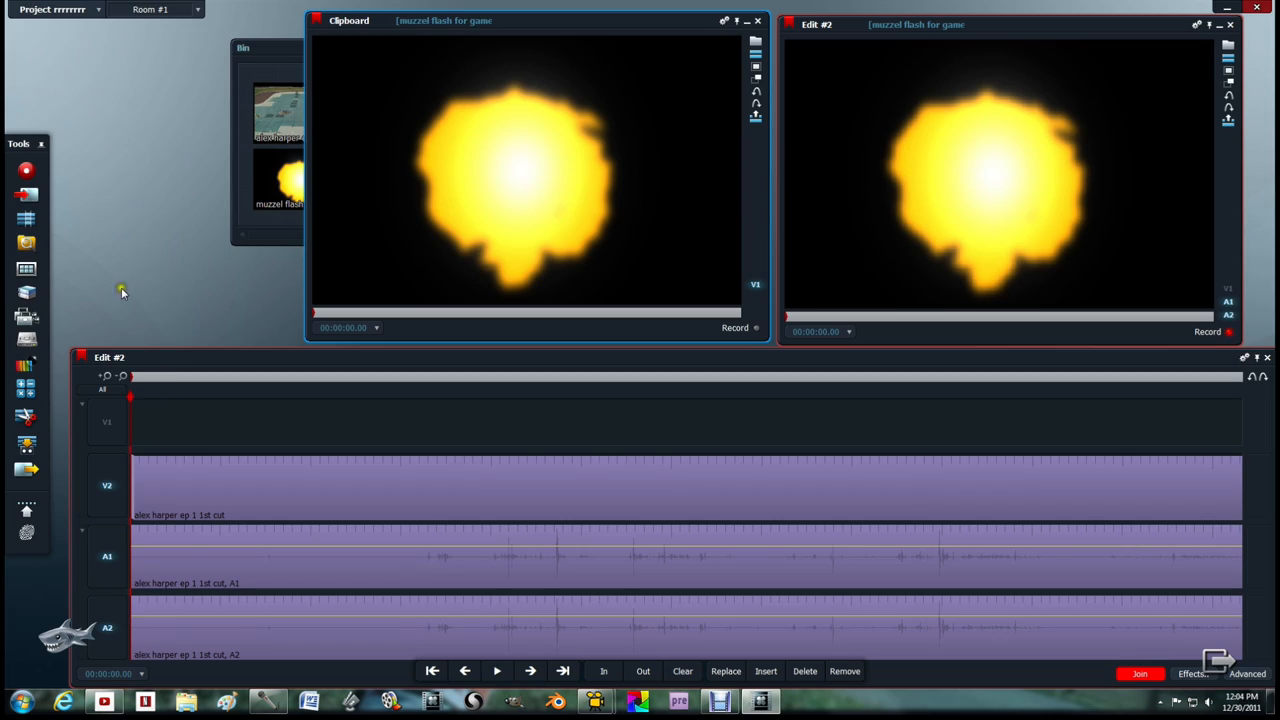
pyautogui.moveTo(578, 100)
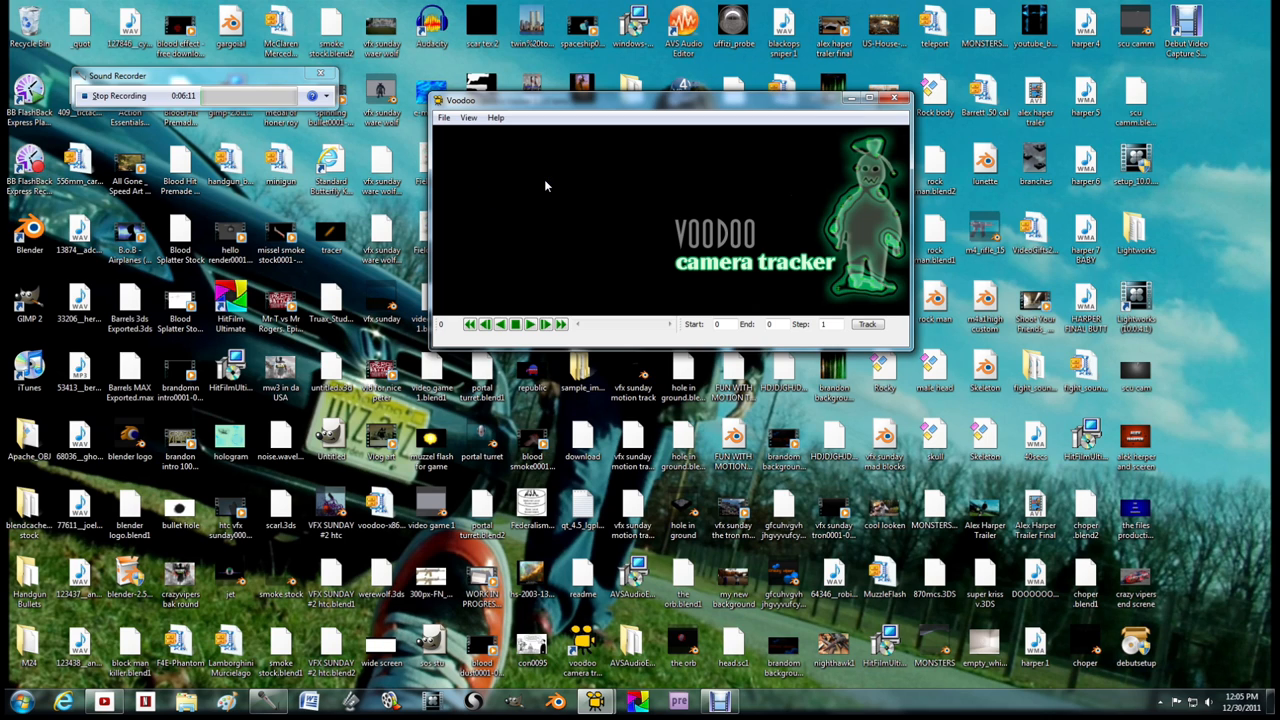
pyautogui.moveTo(970, 348)
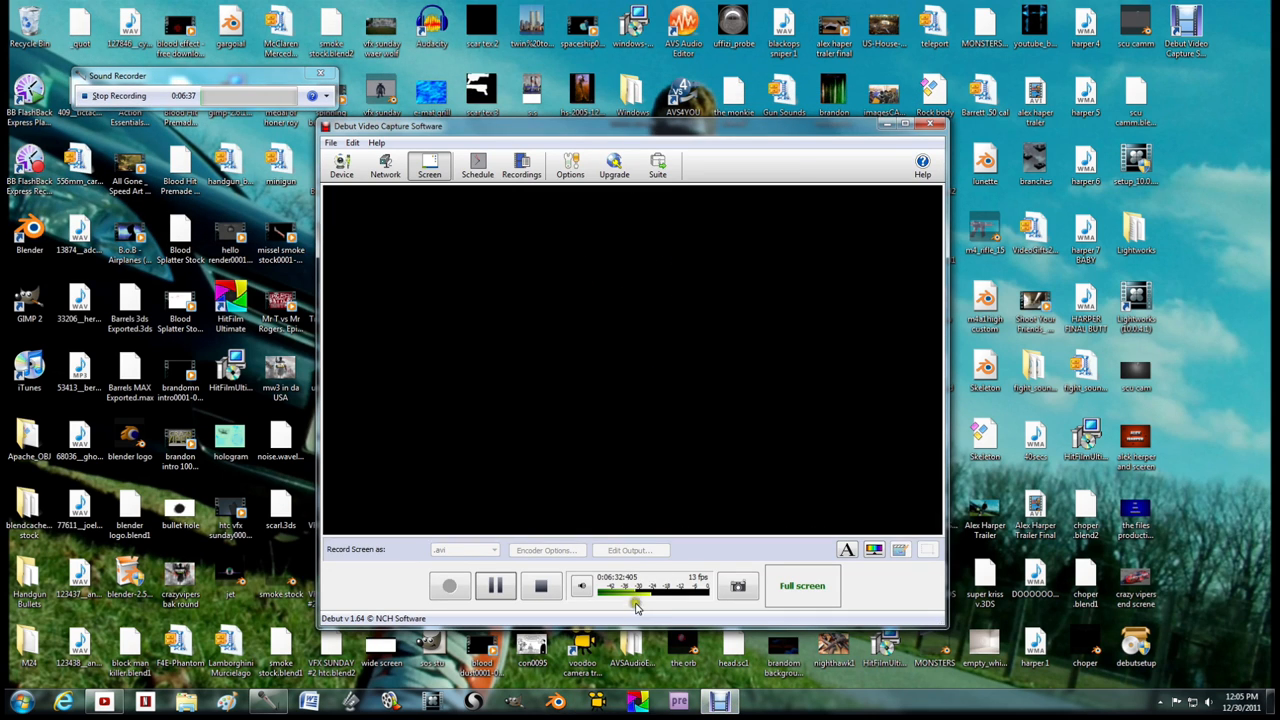
# - Maximize and restore the Debut capture window, then cancel the close prompt to keep it open
pyautogui.click(914, 124)
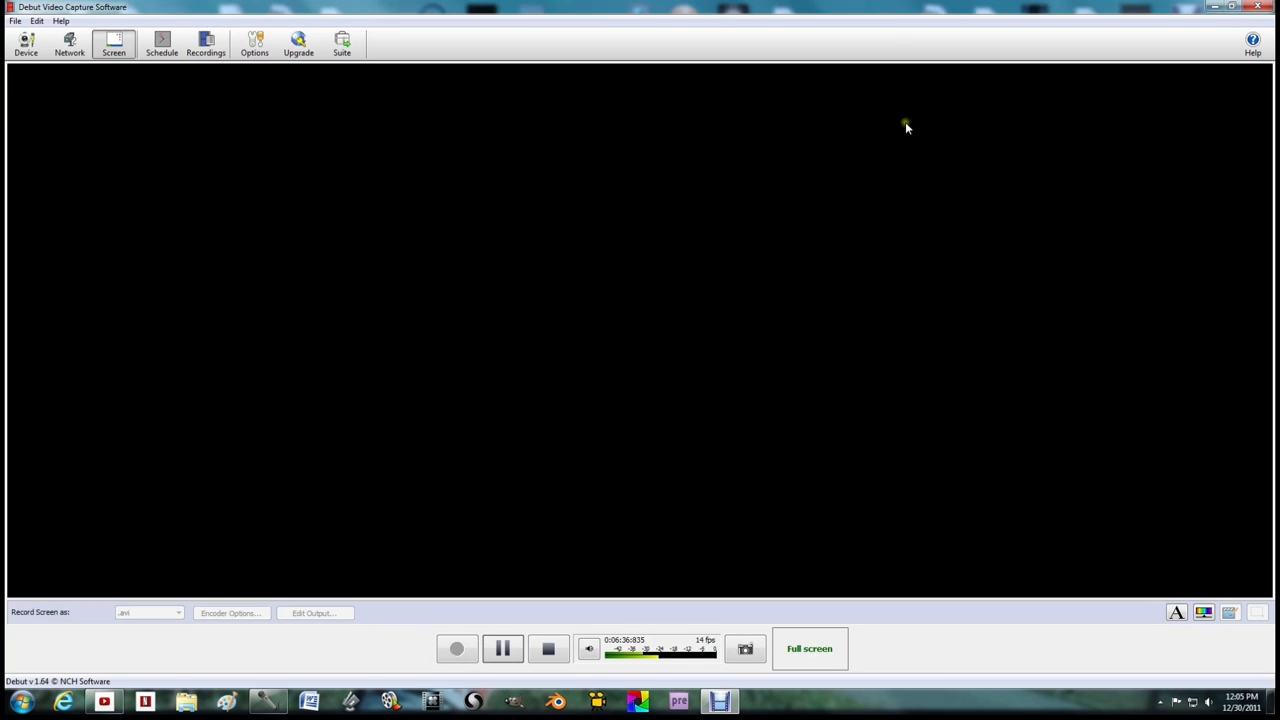
pyautogui.moveTo(476, 24)
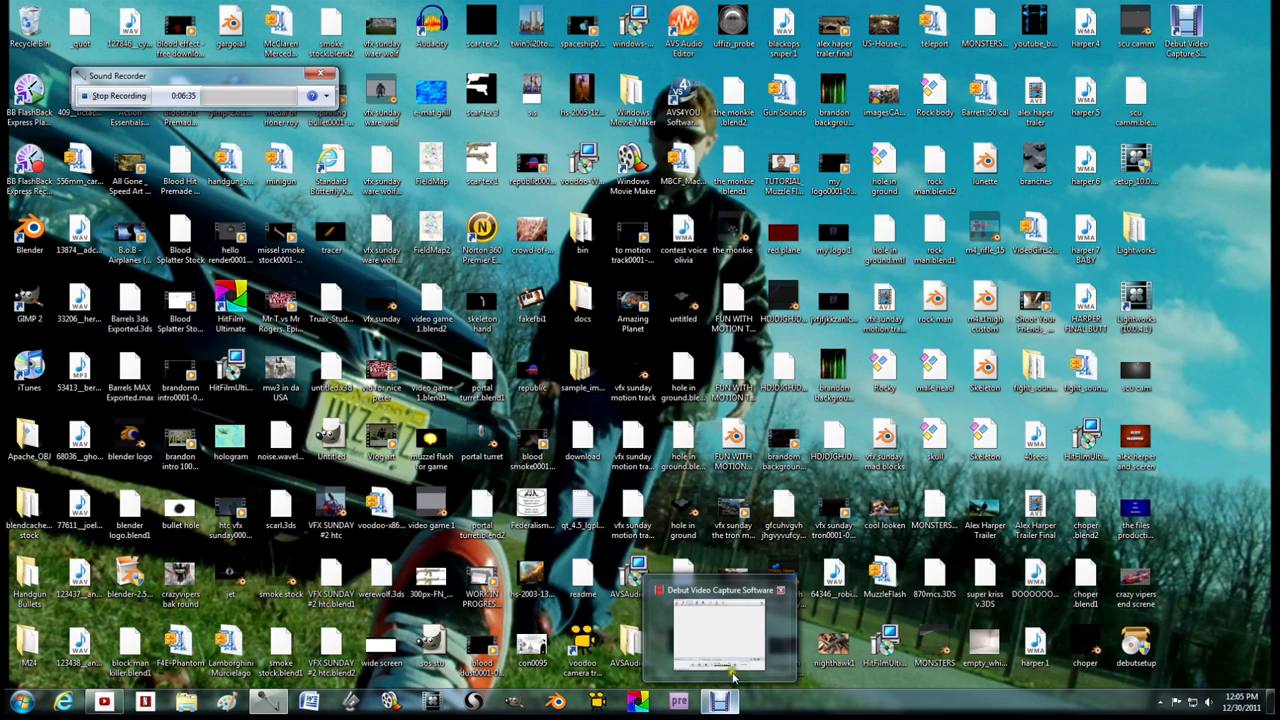
pyautogui.click(720, 588)
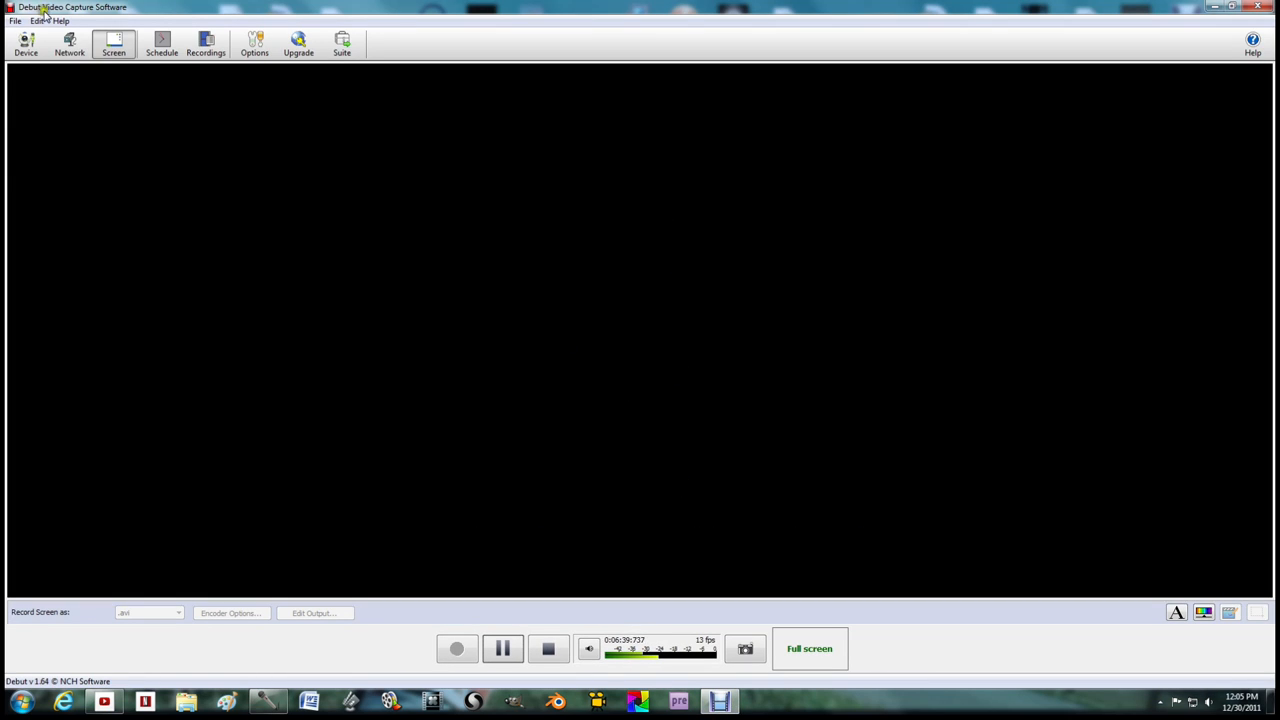
pyautogui.moveTo(338, 164)
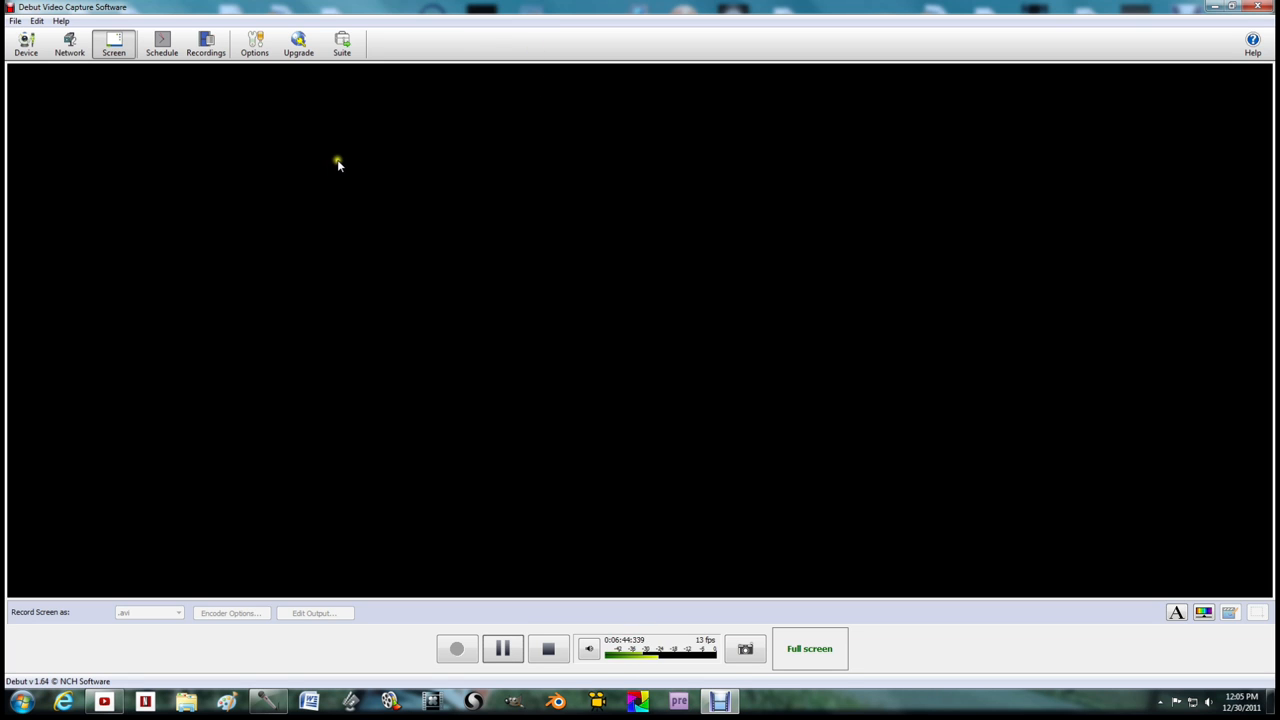
pyautogui.moveTo(1156, 188)
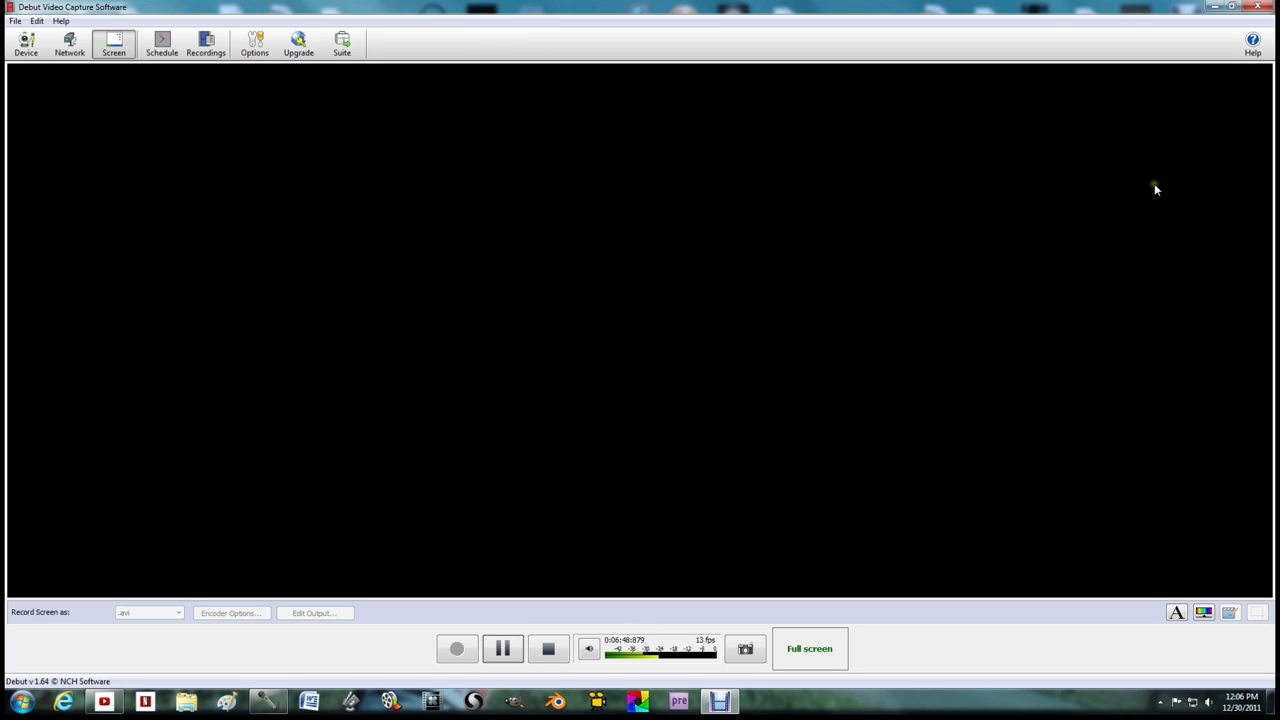
pyautogui.click(1256, 8)
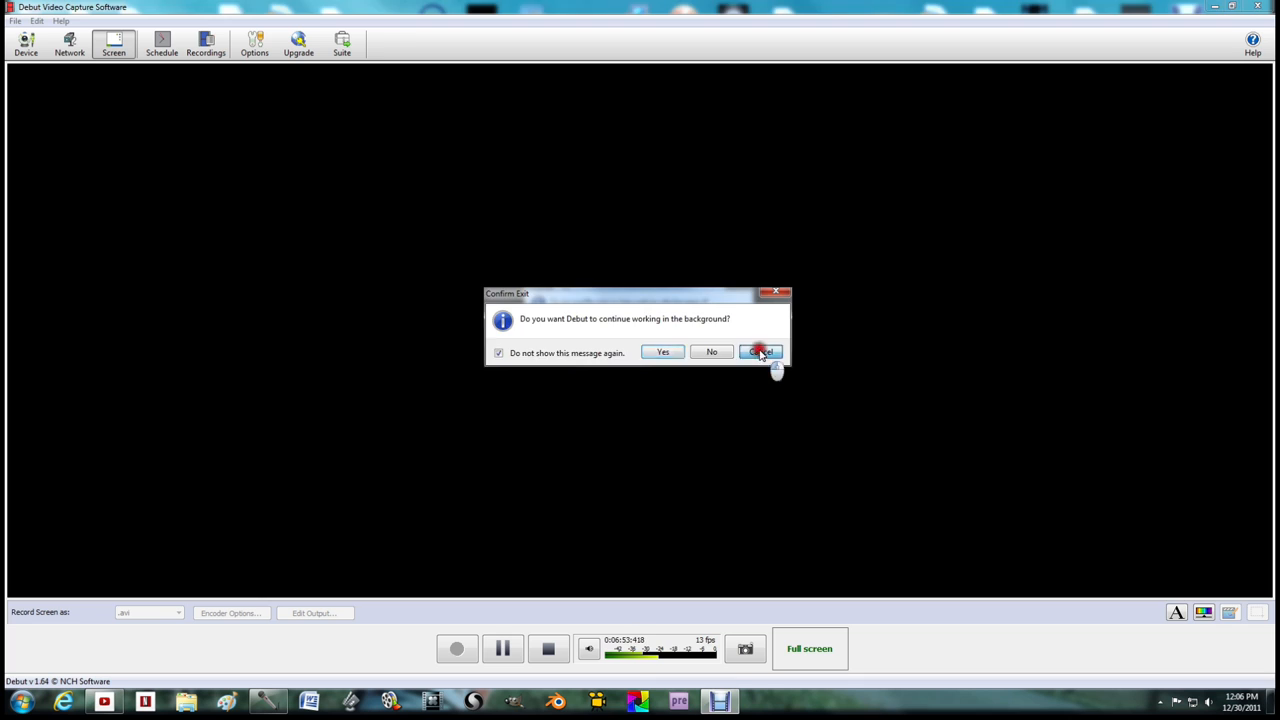
pyautogui.click(760, 352)
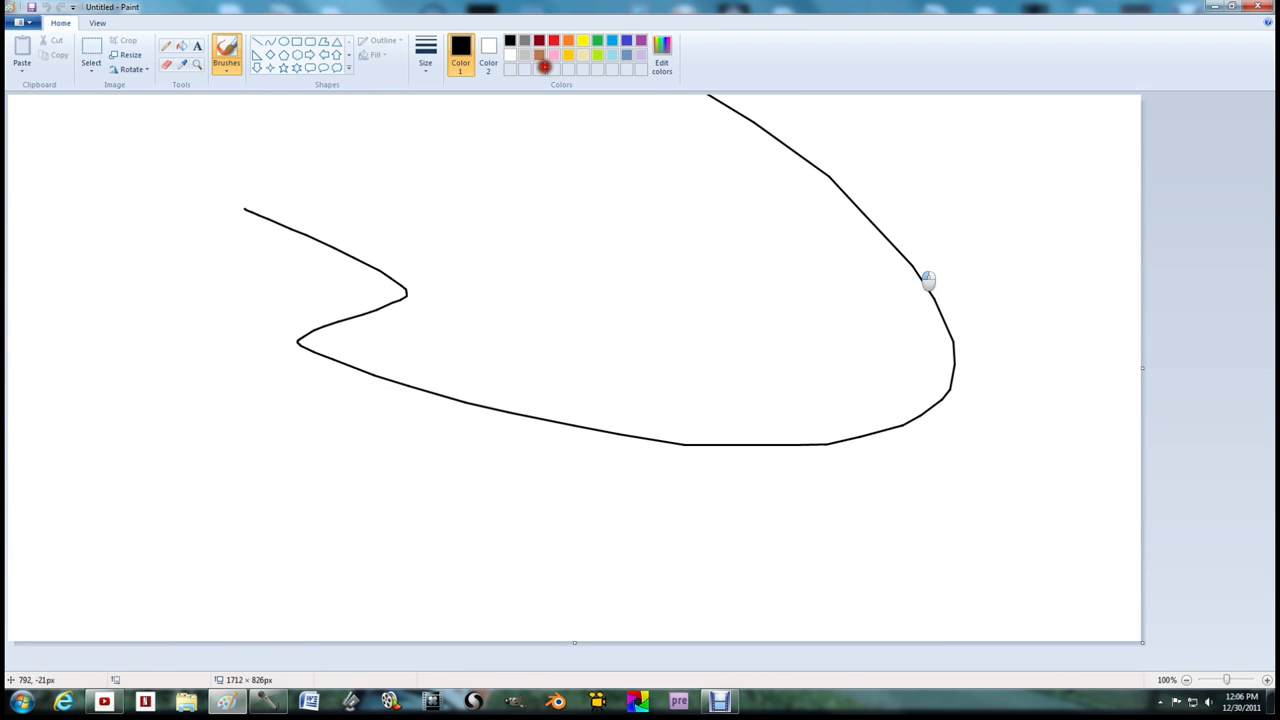
# - Draw a loose black freehand curve on the Paint canvas
pyautogui.click(1268, 8)
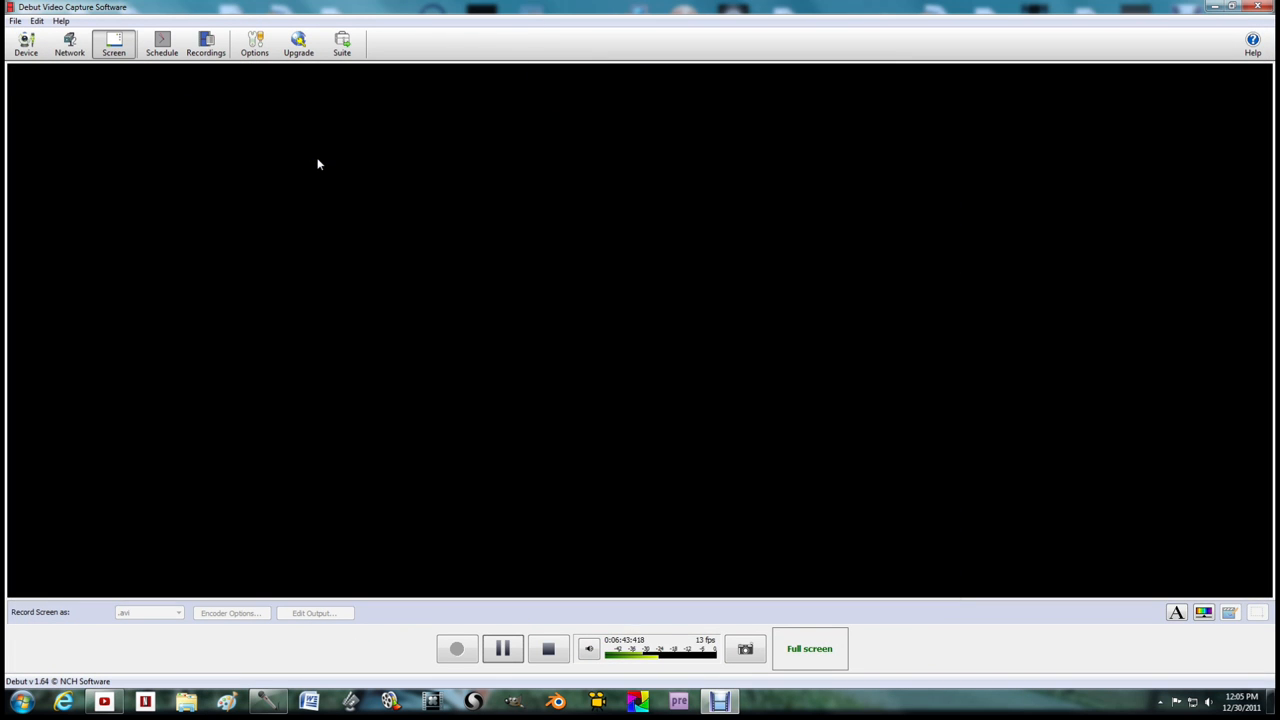
pyautogui.moveTo(738, 124)
pyautogui.write('lkhbvgjkhbojhv')
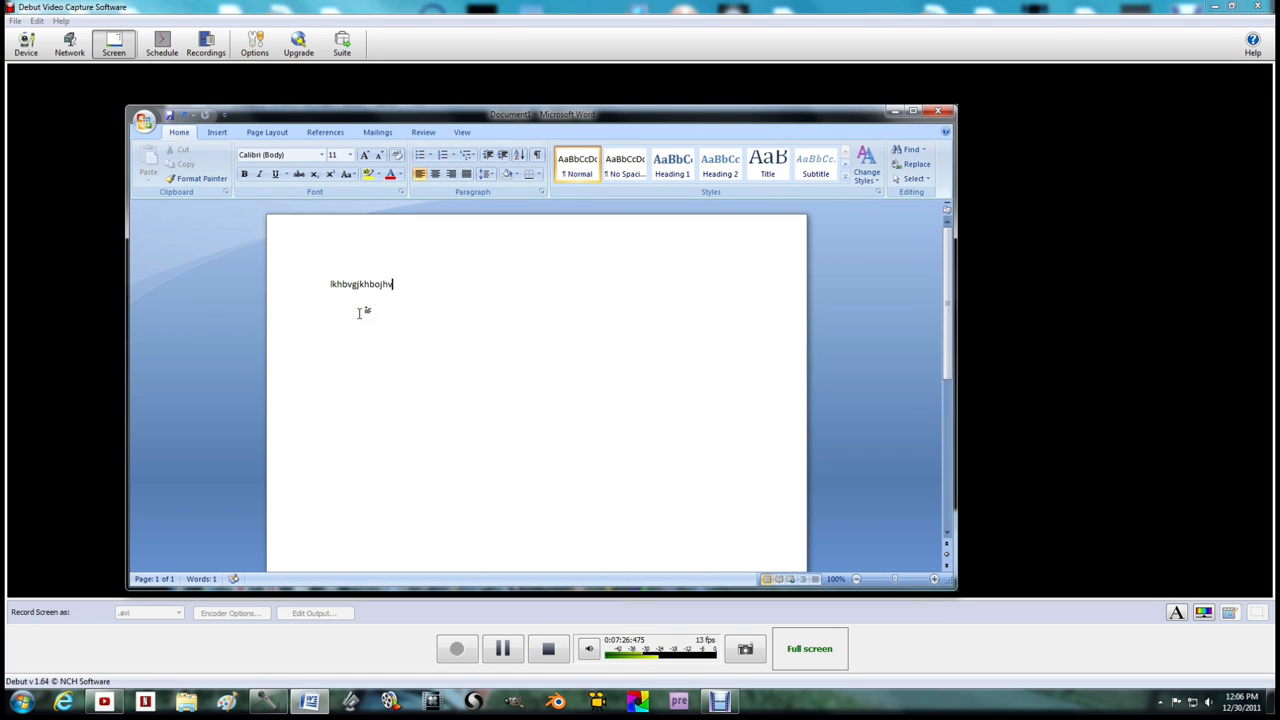
# - Clear the gibberish, set font size 20, and close Word without saving
pyautogui.press('ctrl+a')
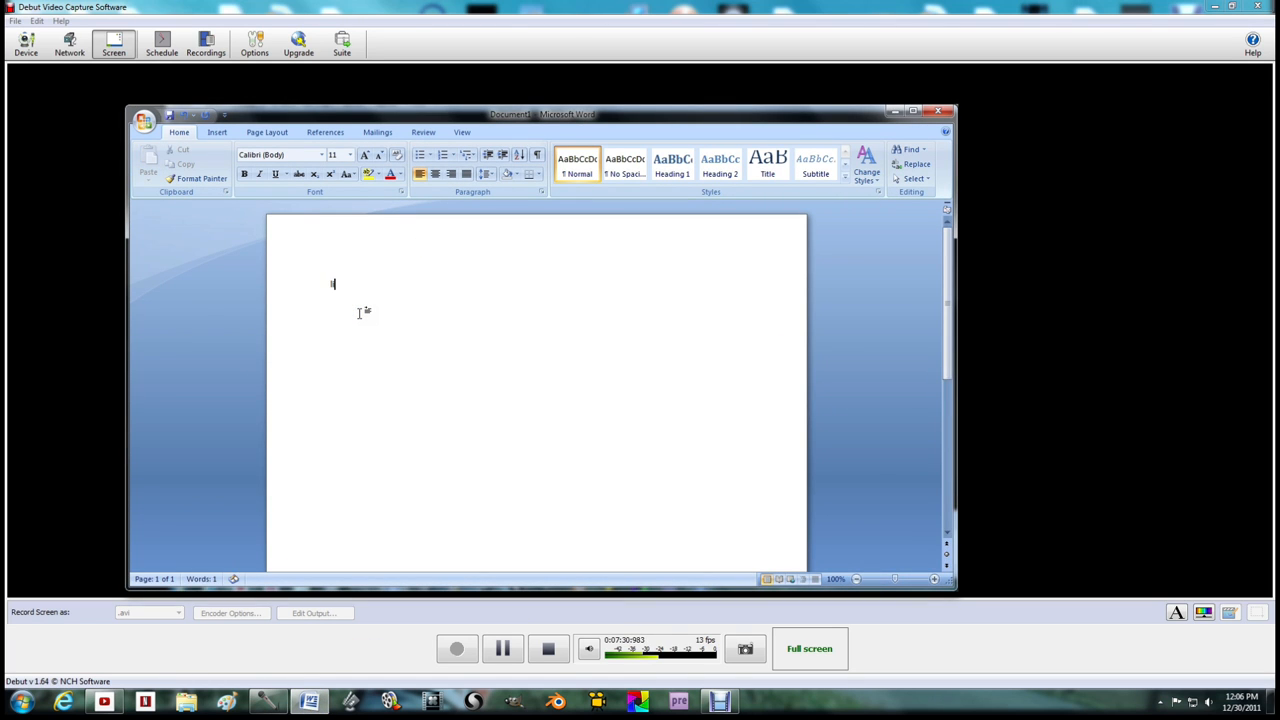
pyautogui.click(348, 156)
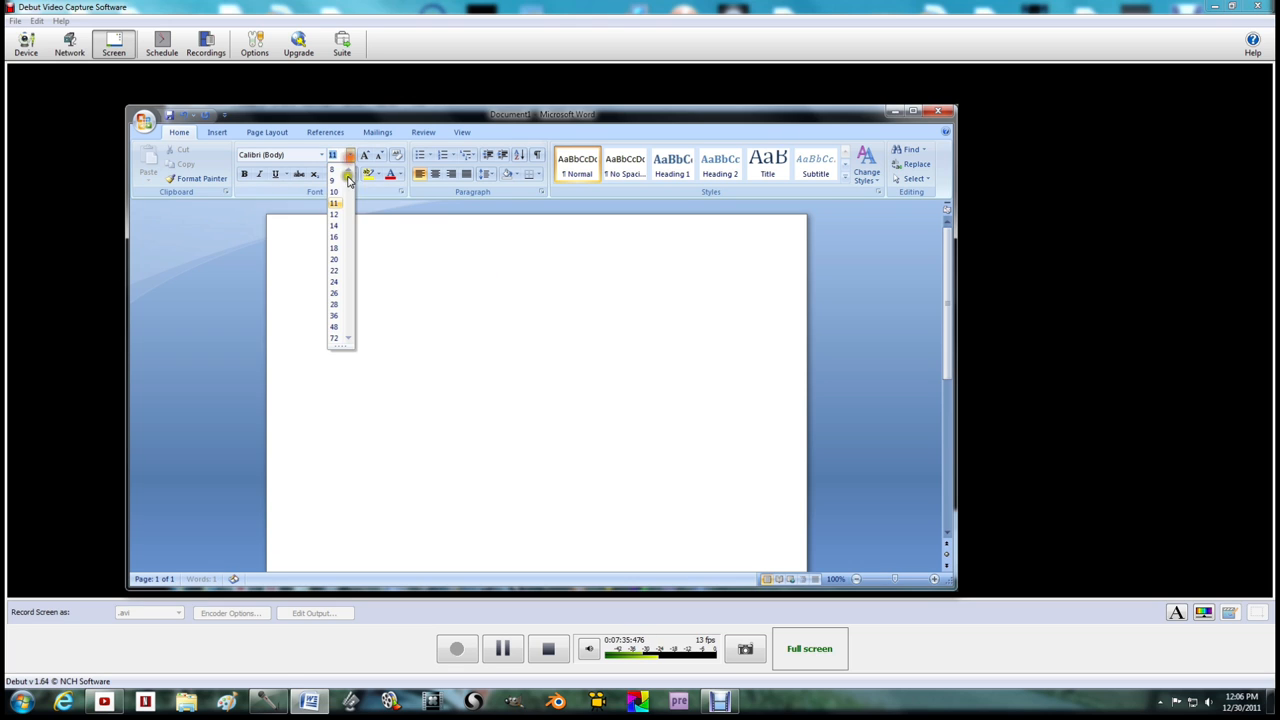
pyautogui.click(334, 258)
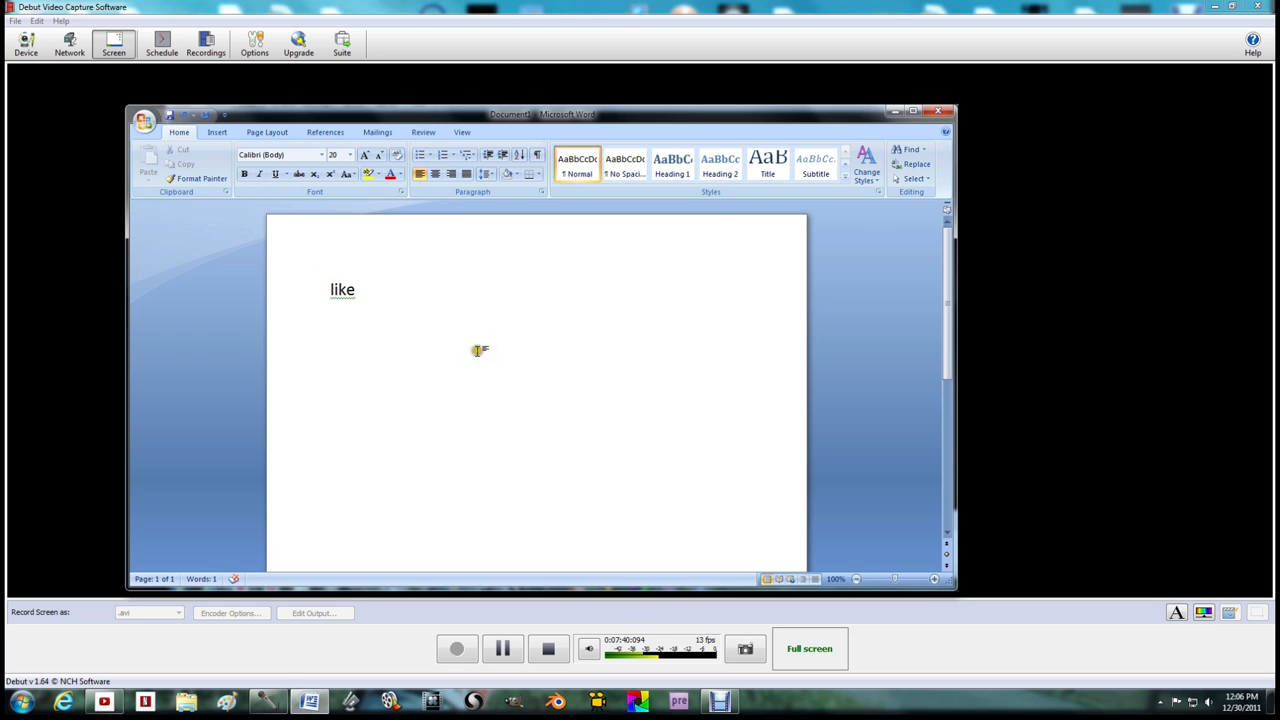
pyautogui.click(938, 110)
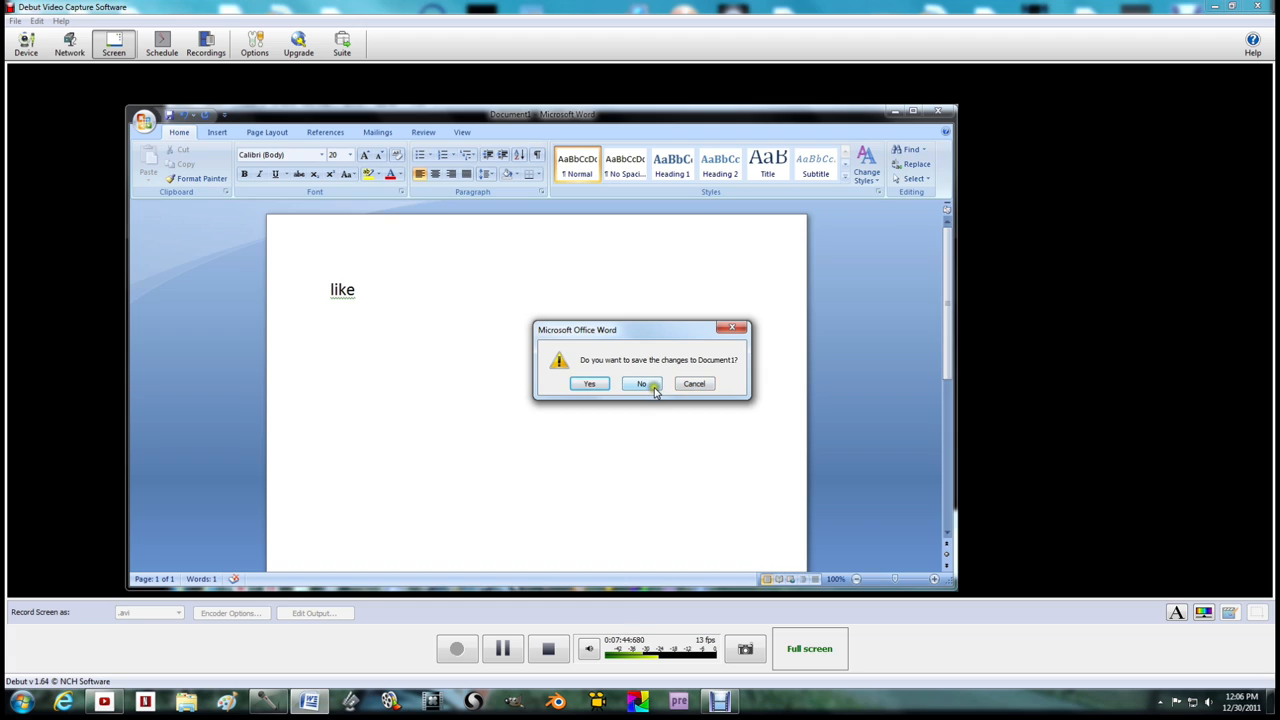
pyautogui.click(640, 384)
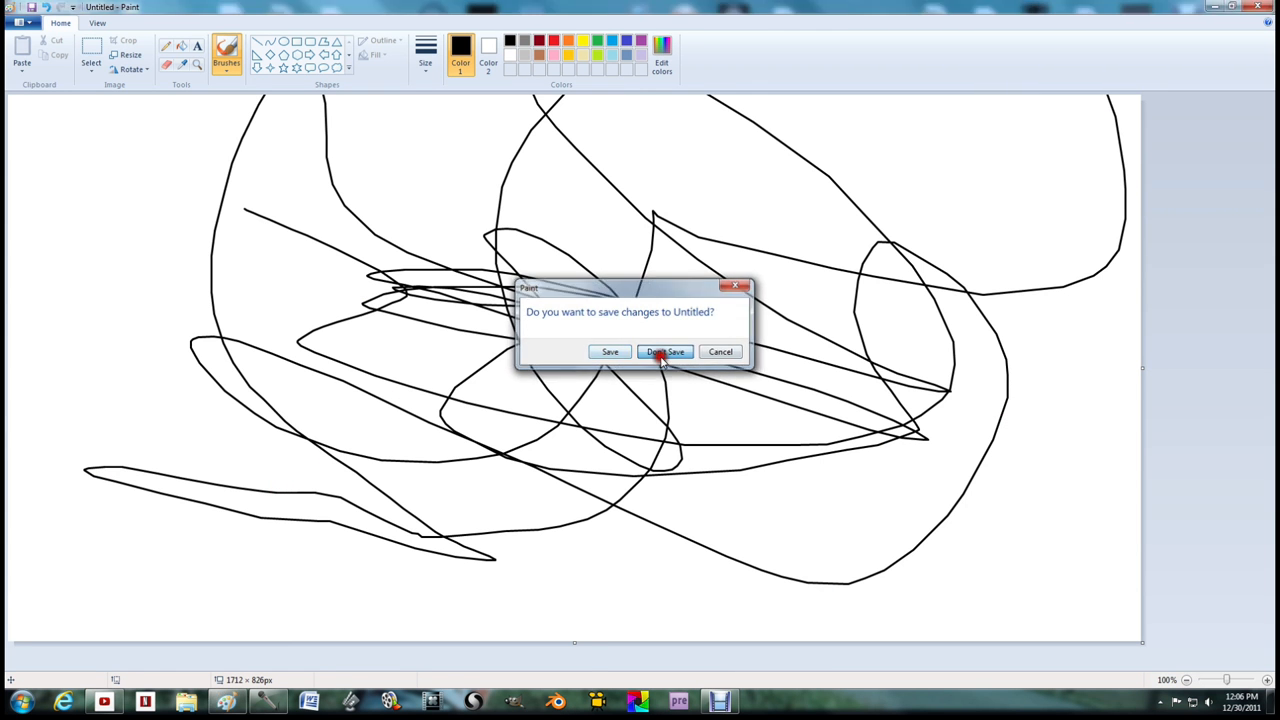
# - Close Paint without saving; the typed text ends as 'like' at size 20
pyautogui.click(664, 352)
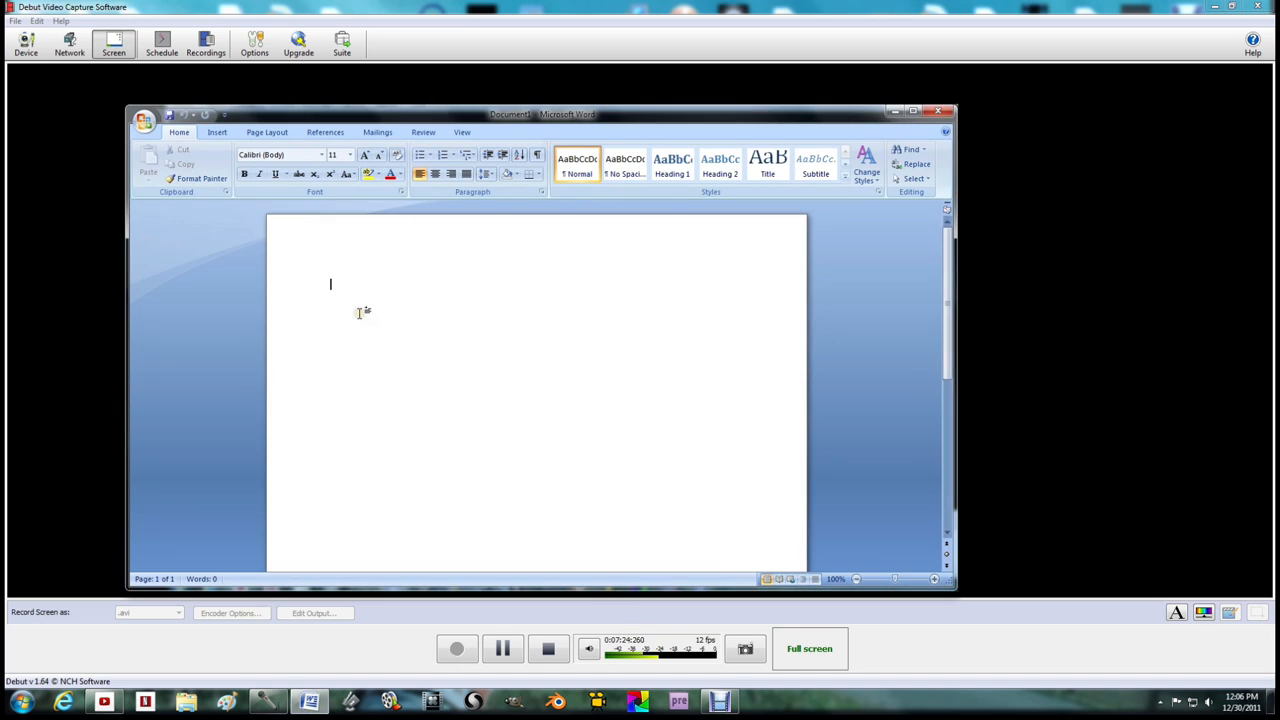
pyautogui.write('Lkhbvgjkhbojhv')
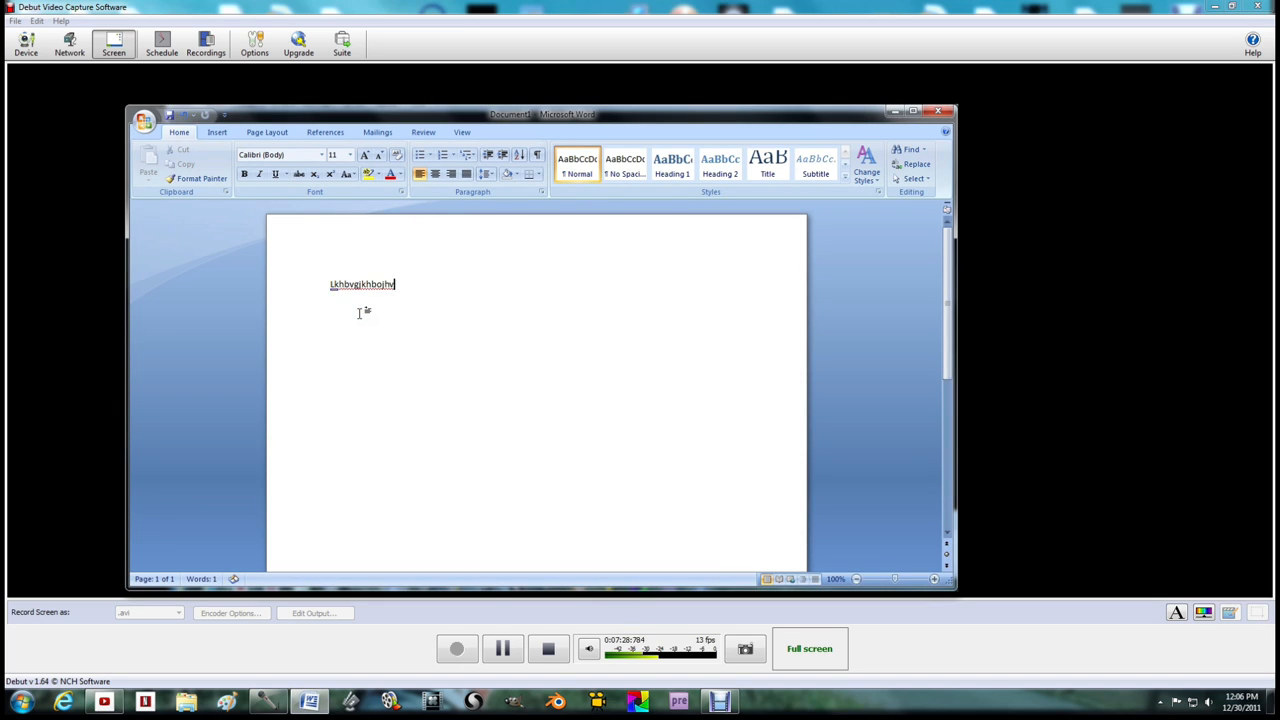
pyautogui.write('like')
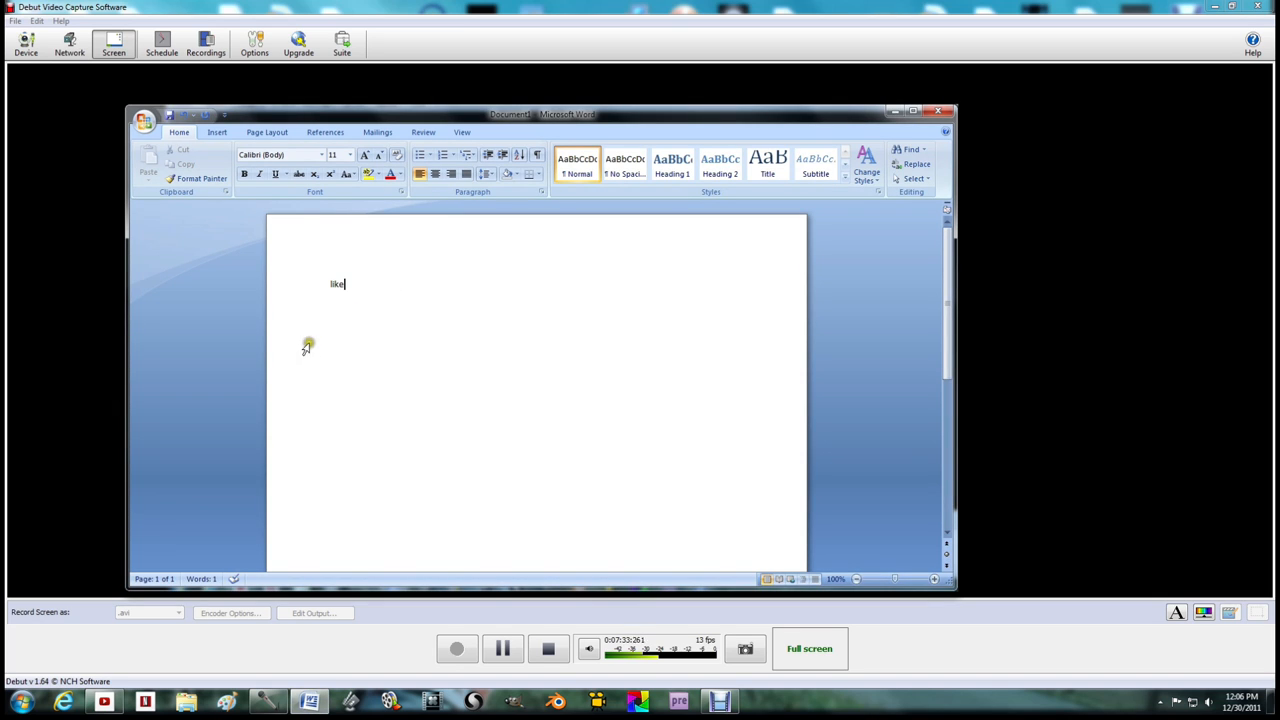
pyautogui.click(352, 156)
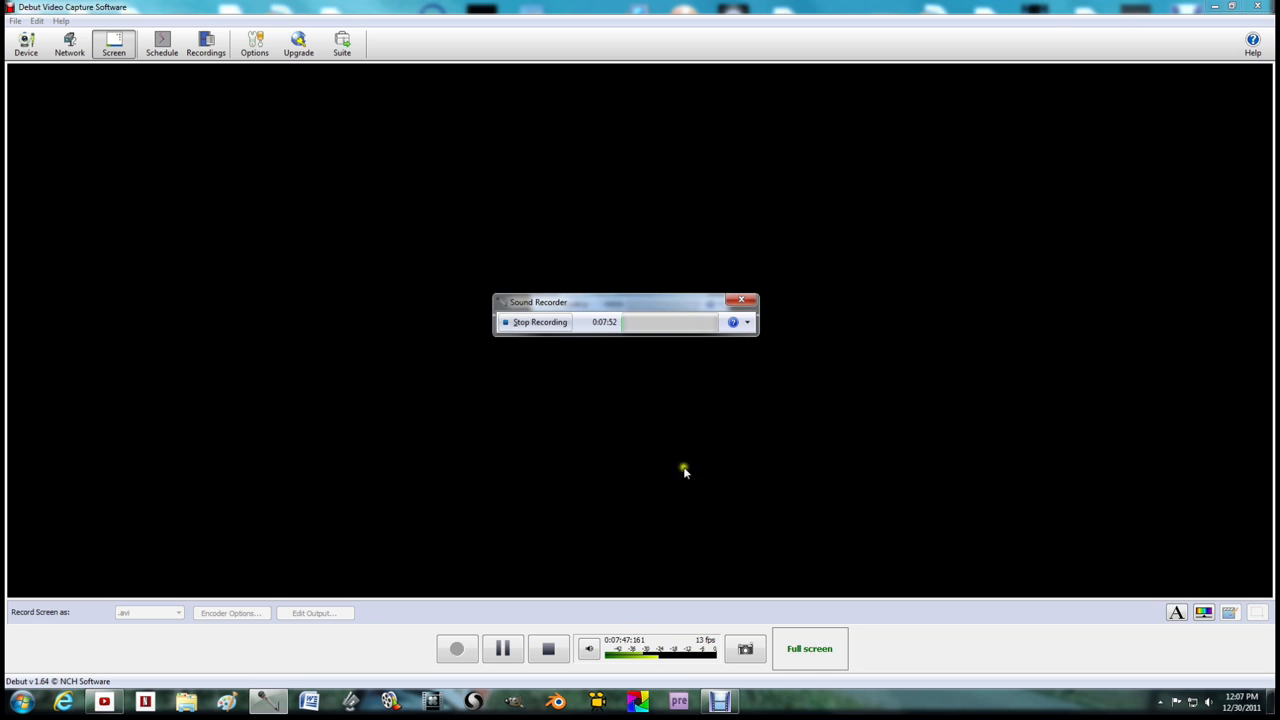
# - Move Sound Recorder aside, briefly show Blender with its splash dismissed, and return to Debut's capture preview
pyautogui.moveTo(624, 302); pyautogui.dragTo(430, 374)
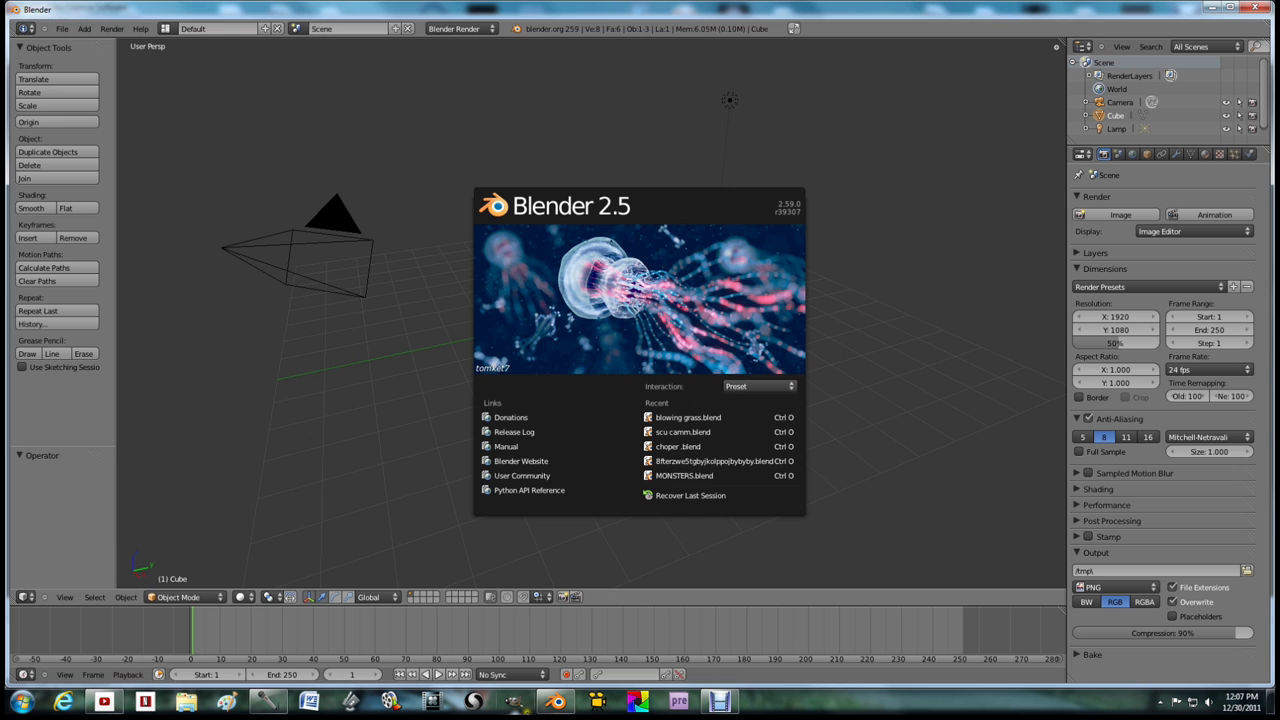
pyautogui.click(636, 700)
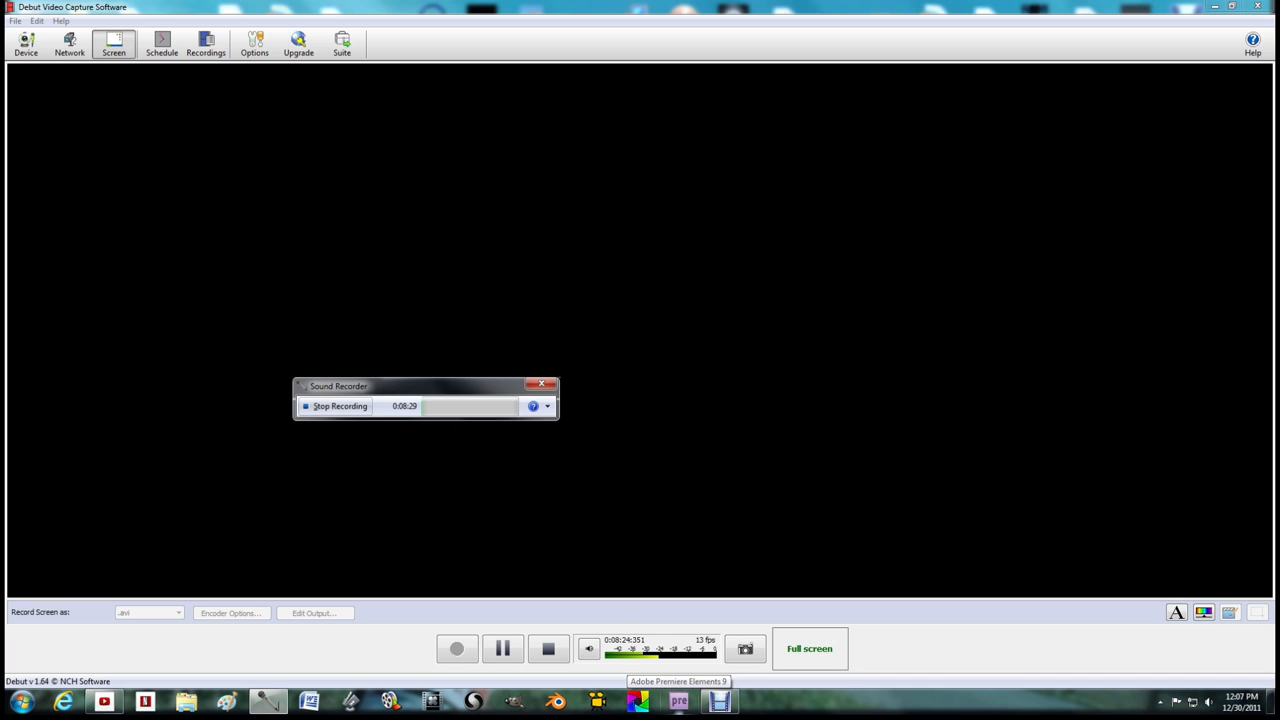
pyautogui.moveTo(638, 700)
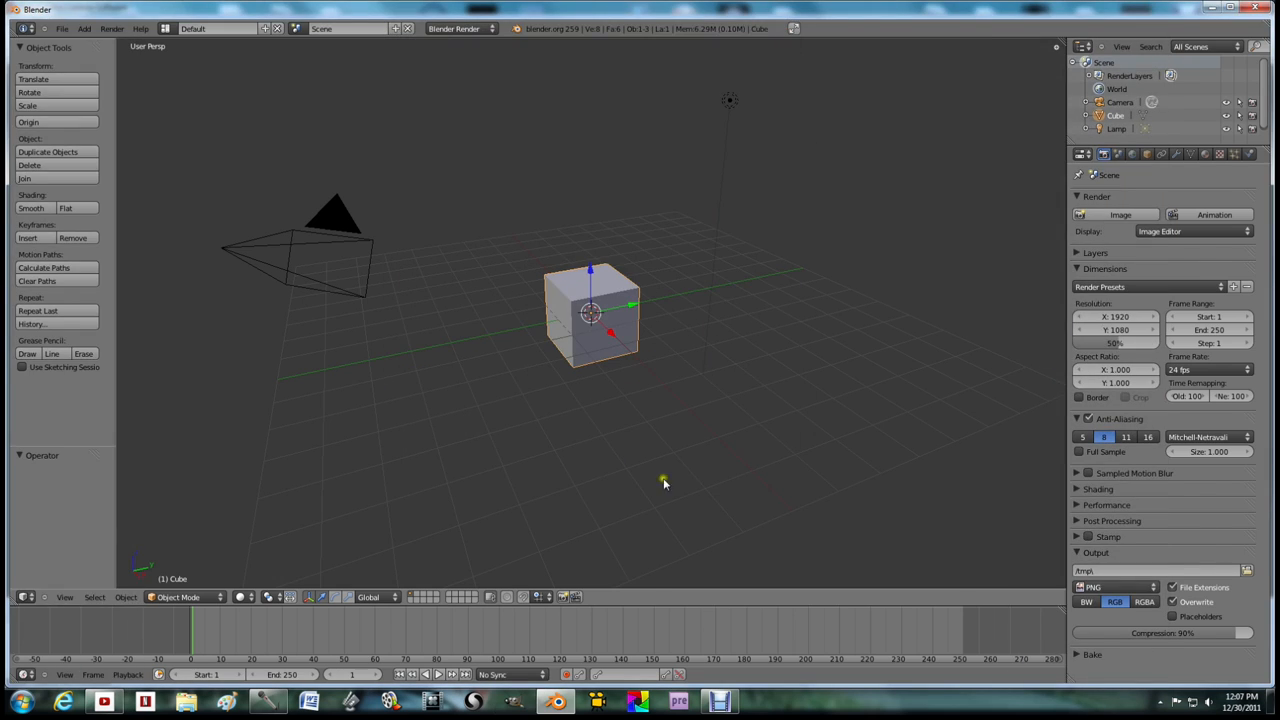
pyautogui.click(680, 700)
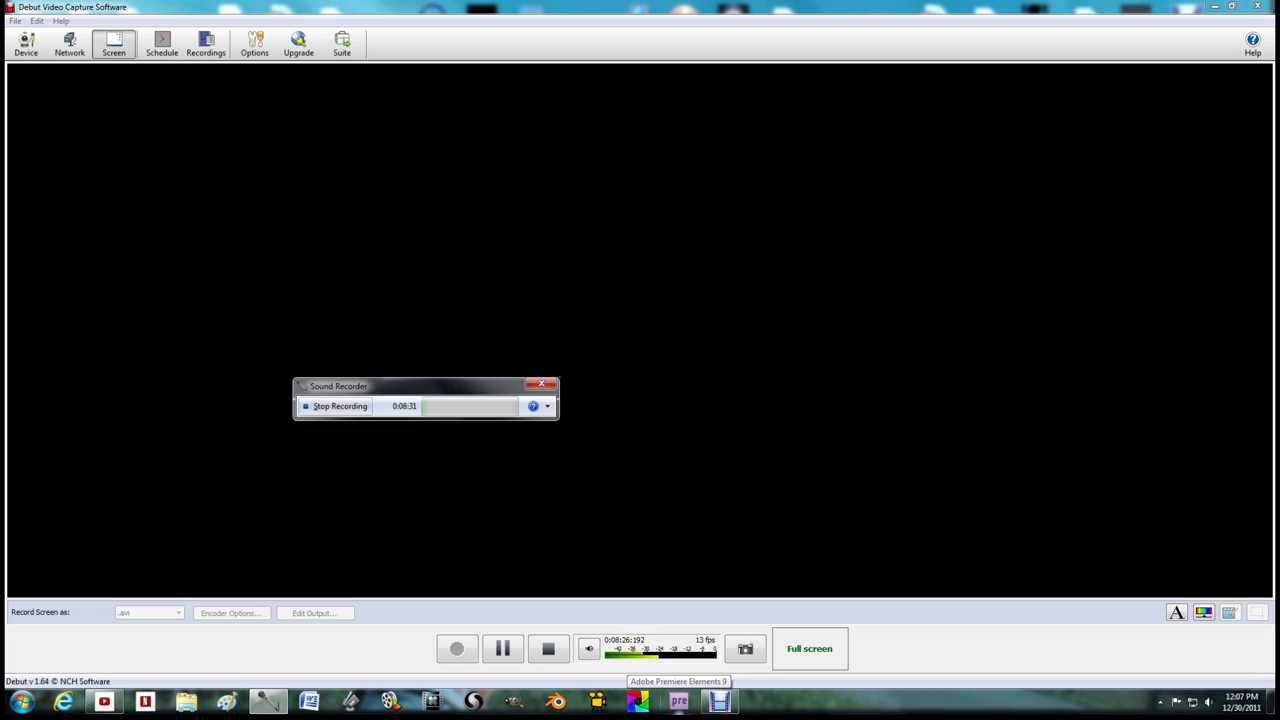
pyautogui.moveTo(638, 700)
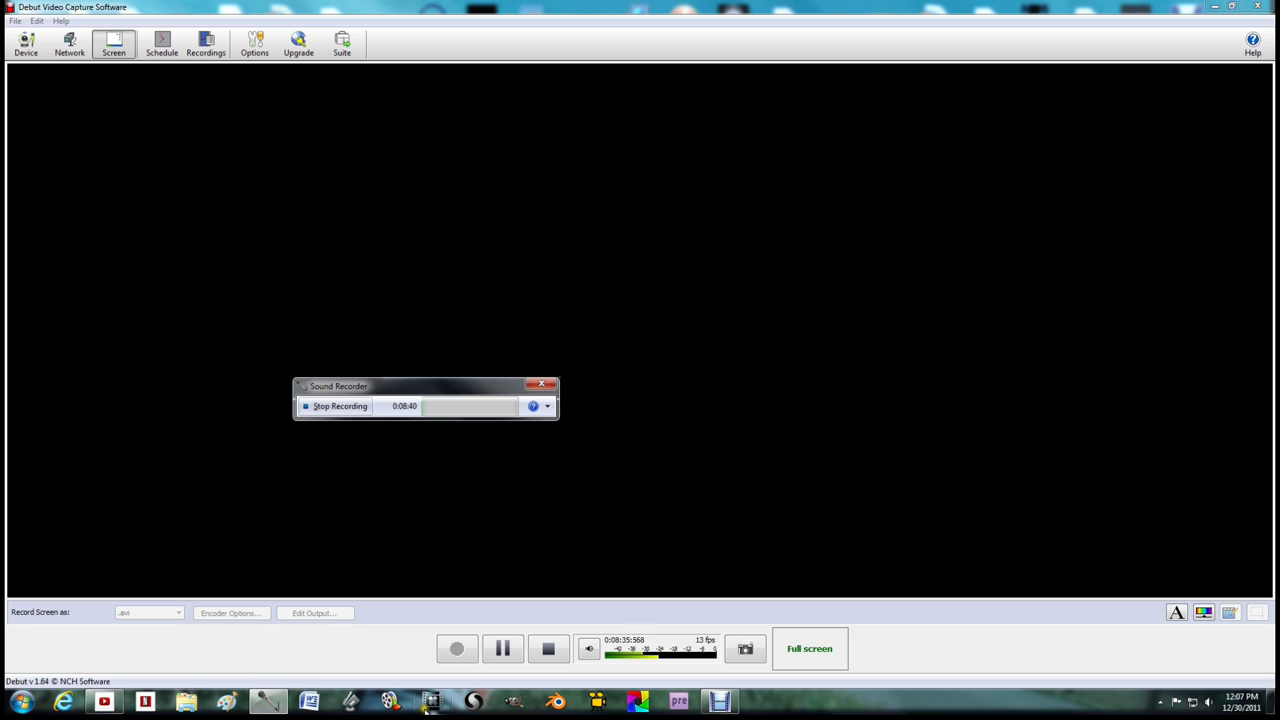
pyautogui.moveTo(832, 574)
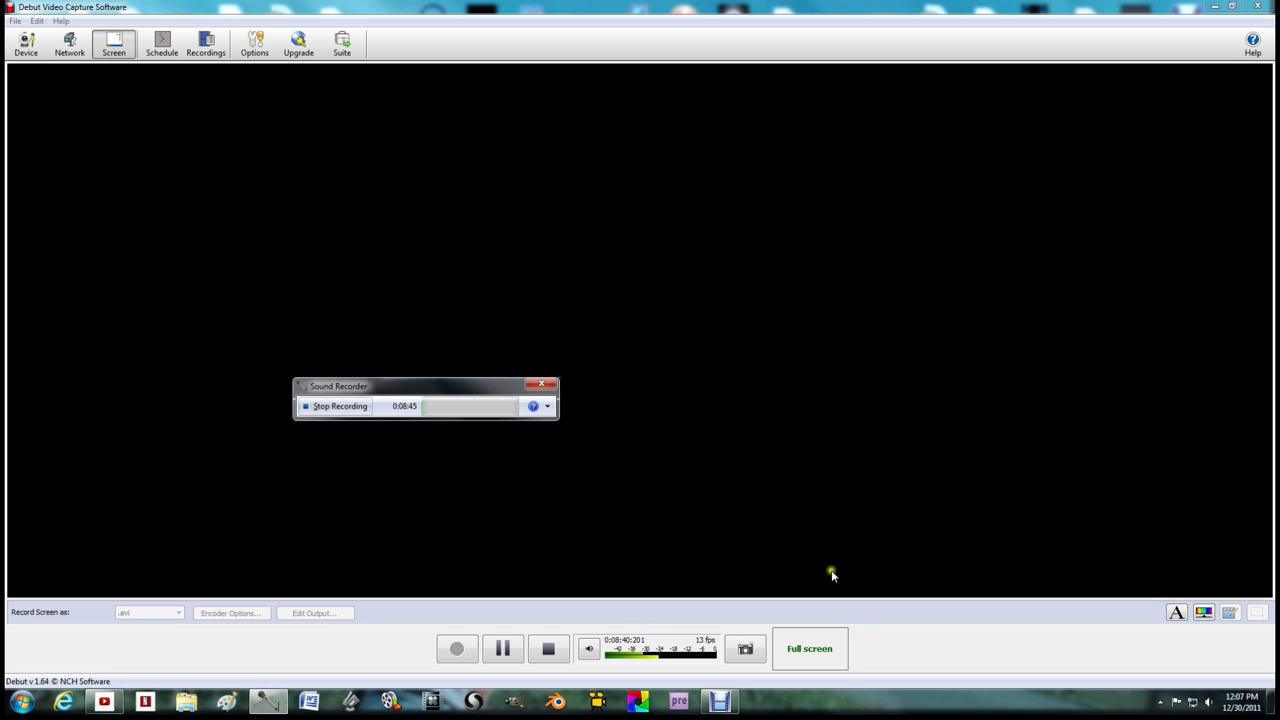
pyautogui.moveTo(484, 588)
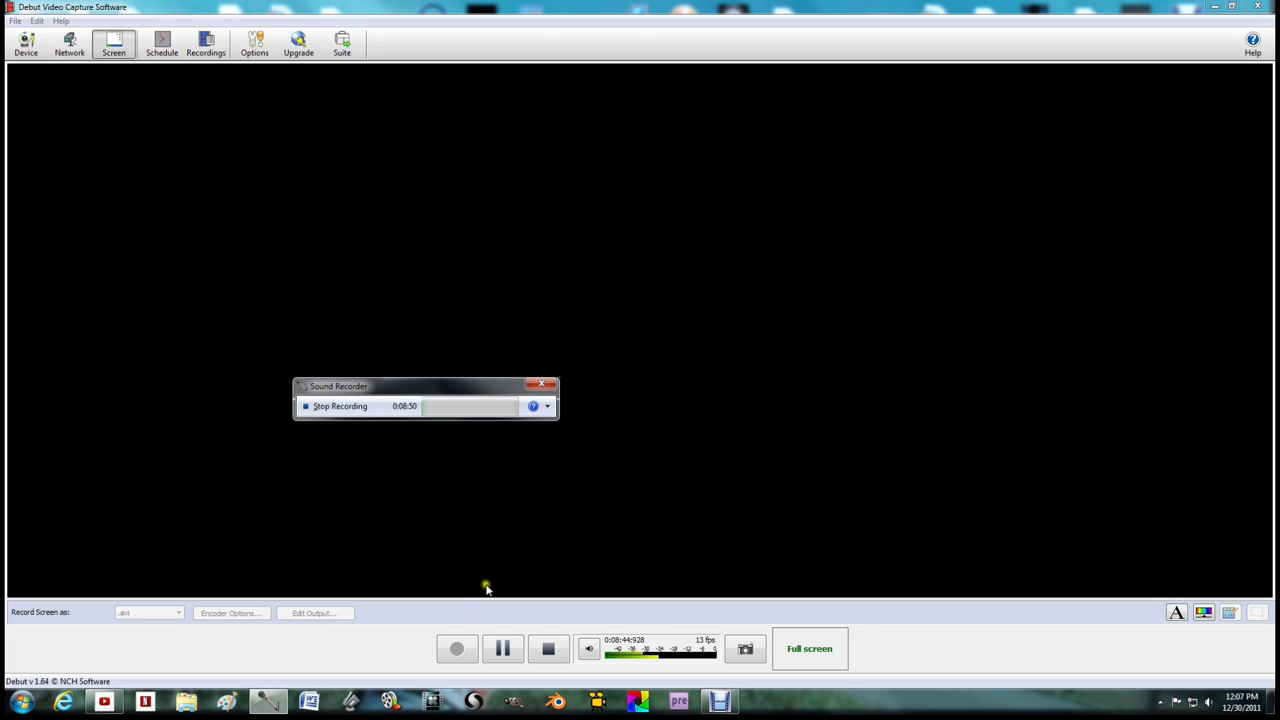
pyautogui.click(548, 648)
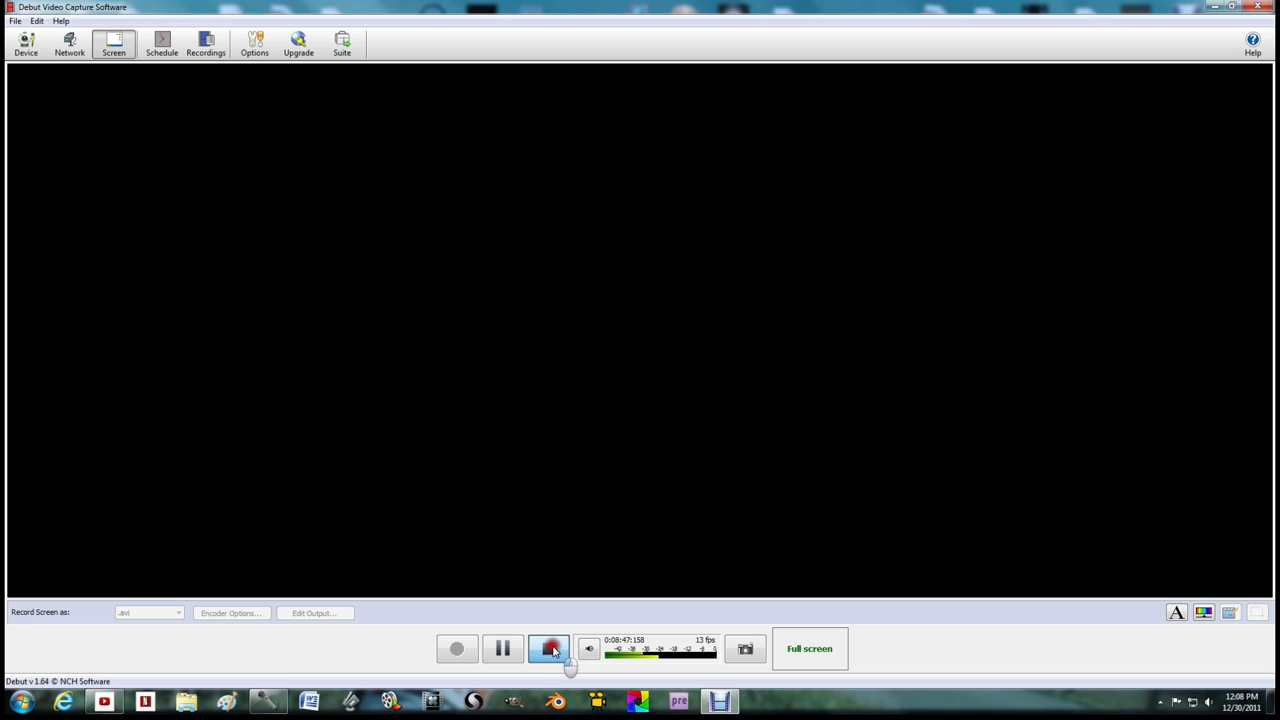
pyautogui.click(548, 648)
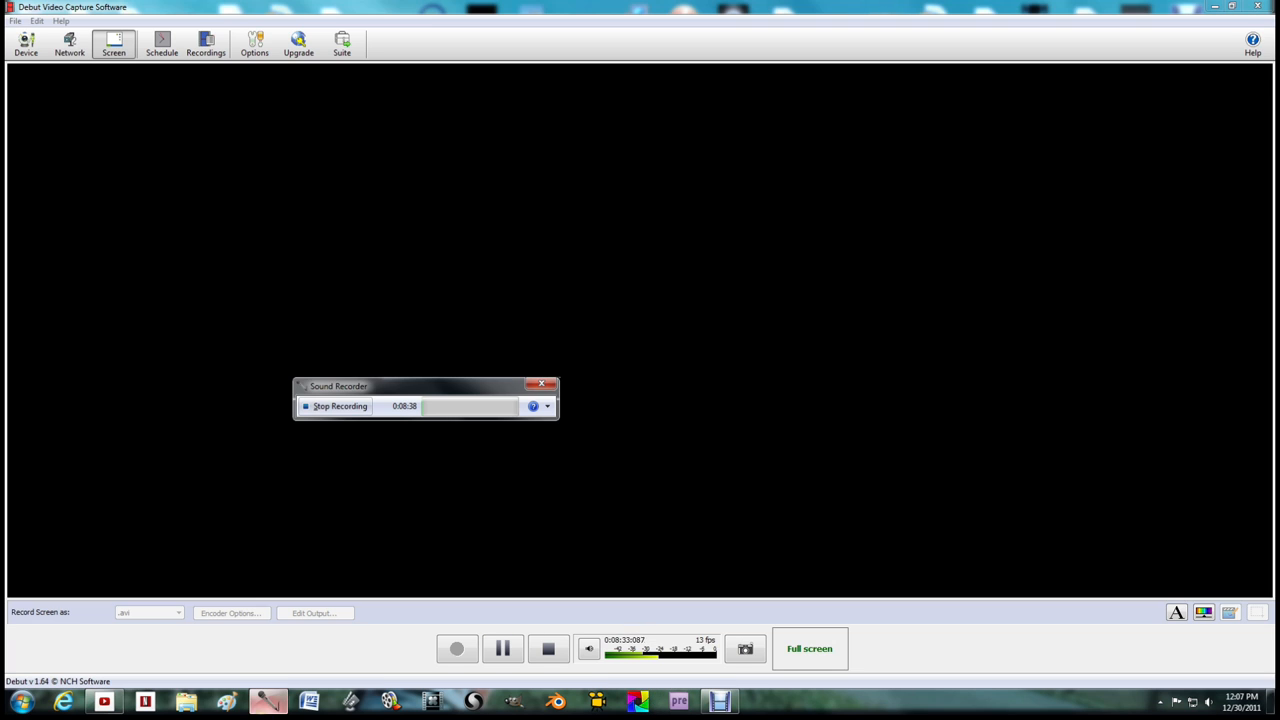
pyautogui.moveTo(432, 700)
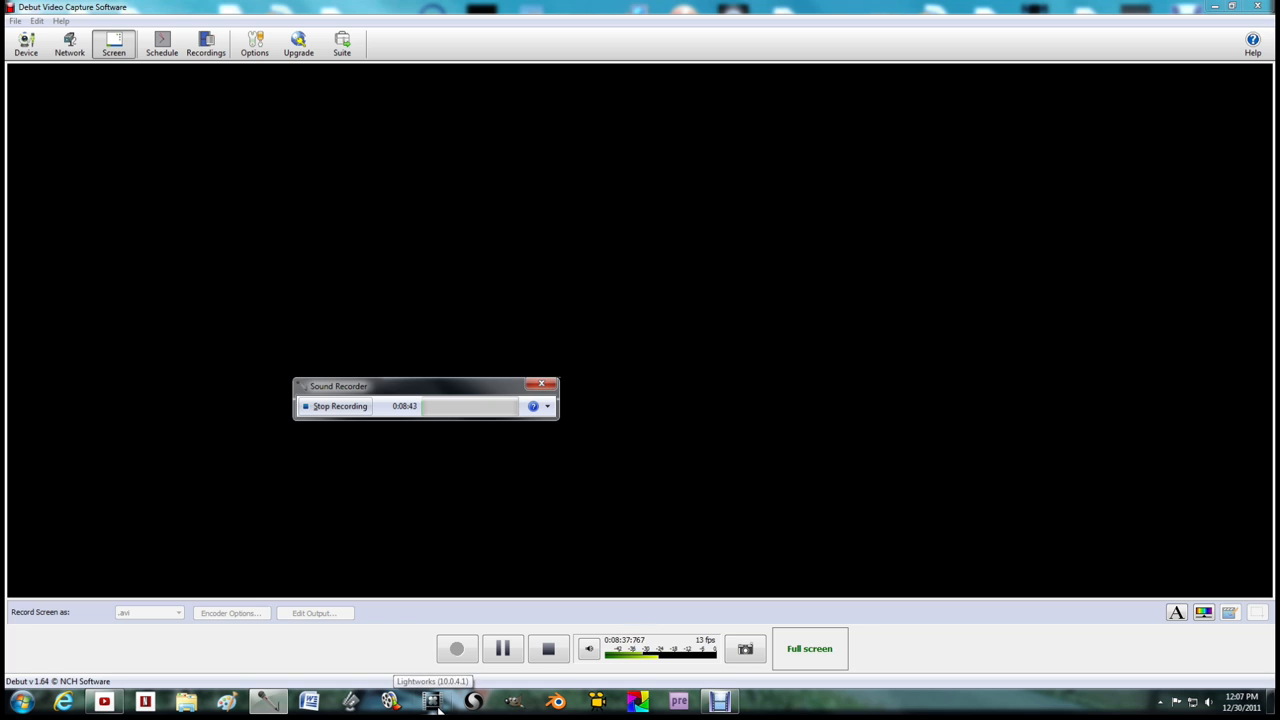
pyautogui.moveTo(452, 346)
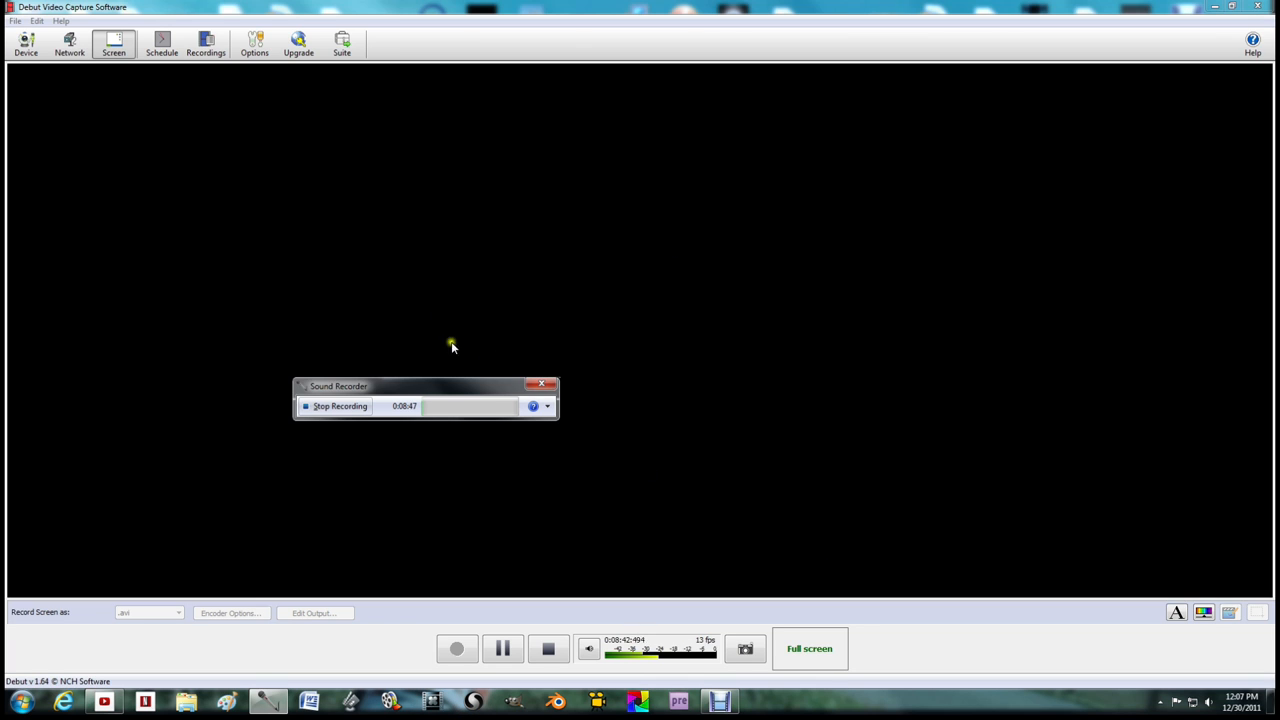